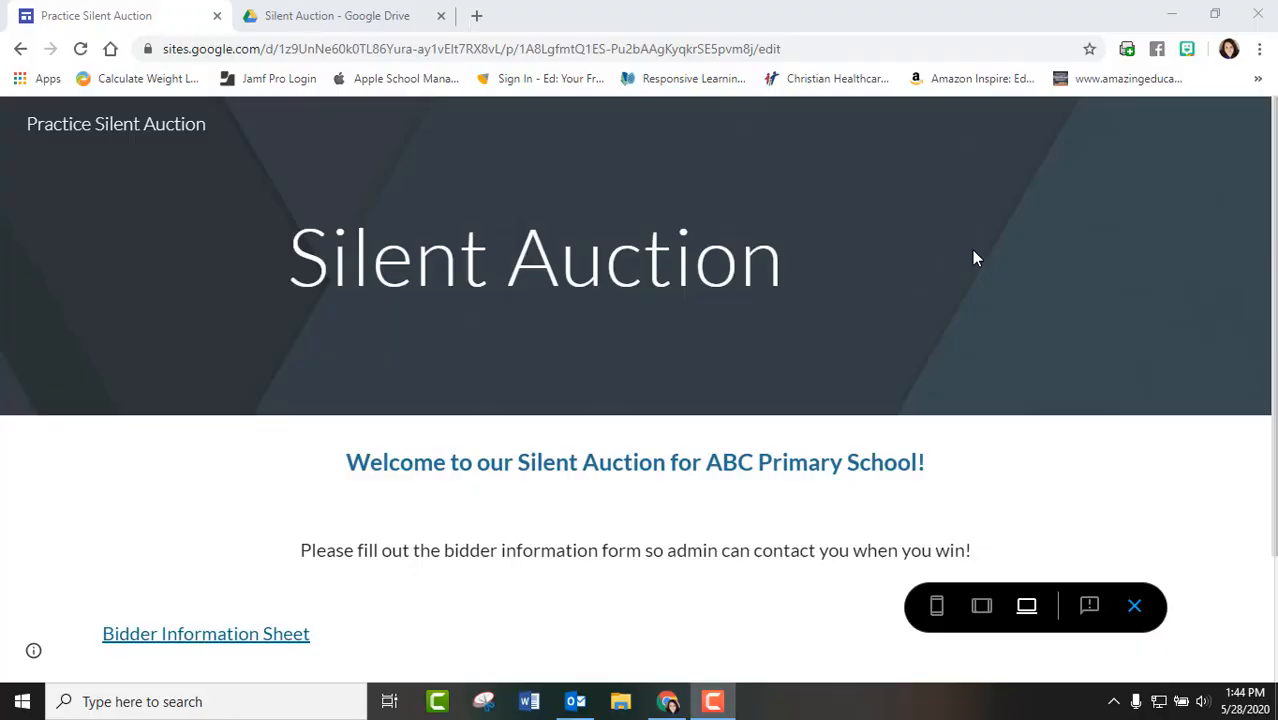
{"action": "mouse_move", "coordinate": [648, 304]}
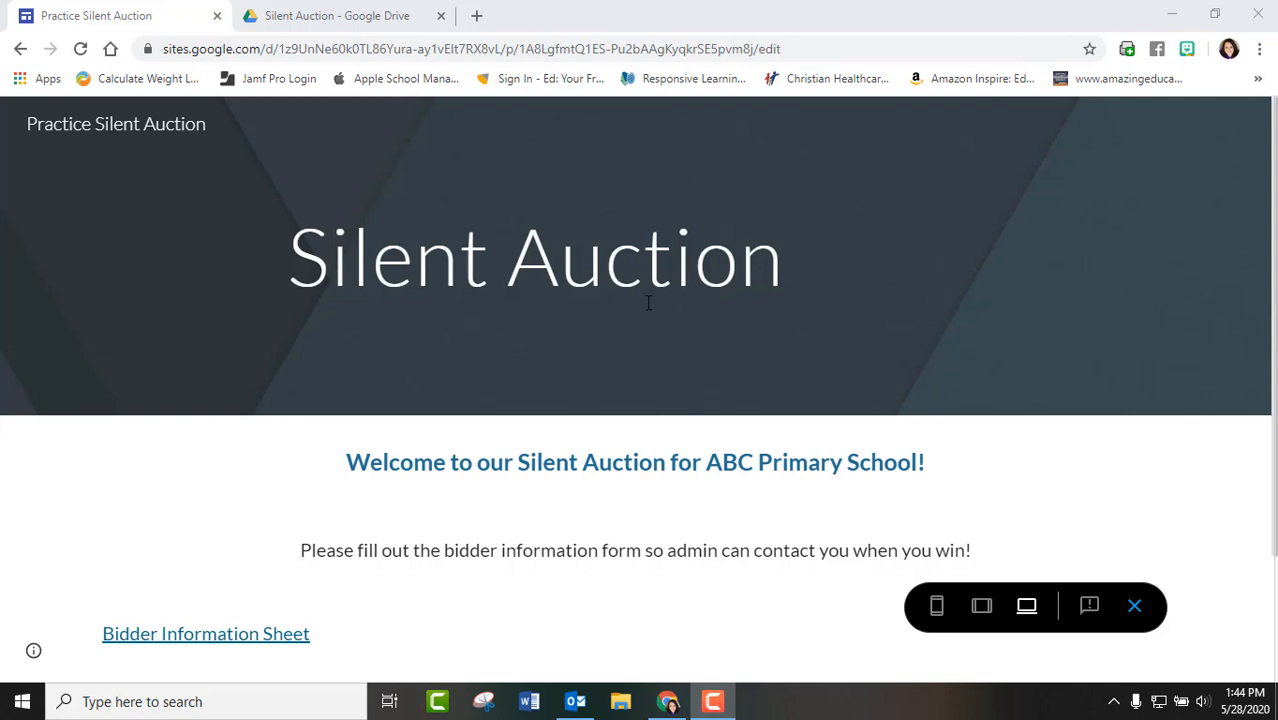
{"action": "mouse_move", "coordinate": [880, 348]}
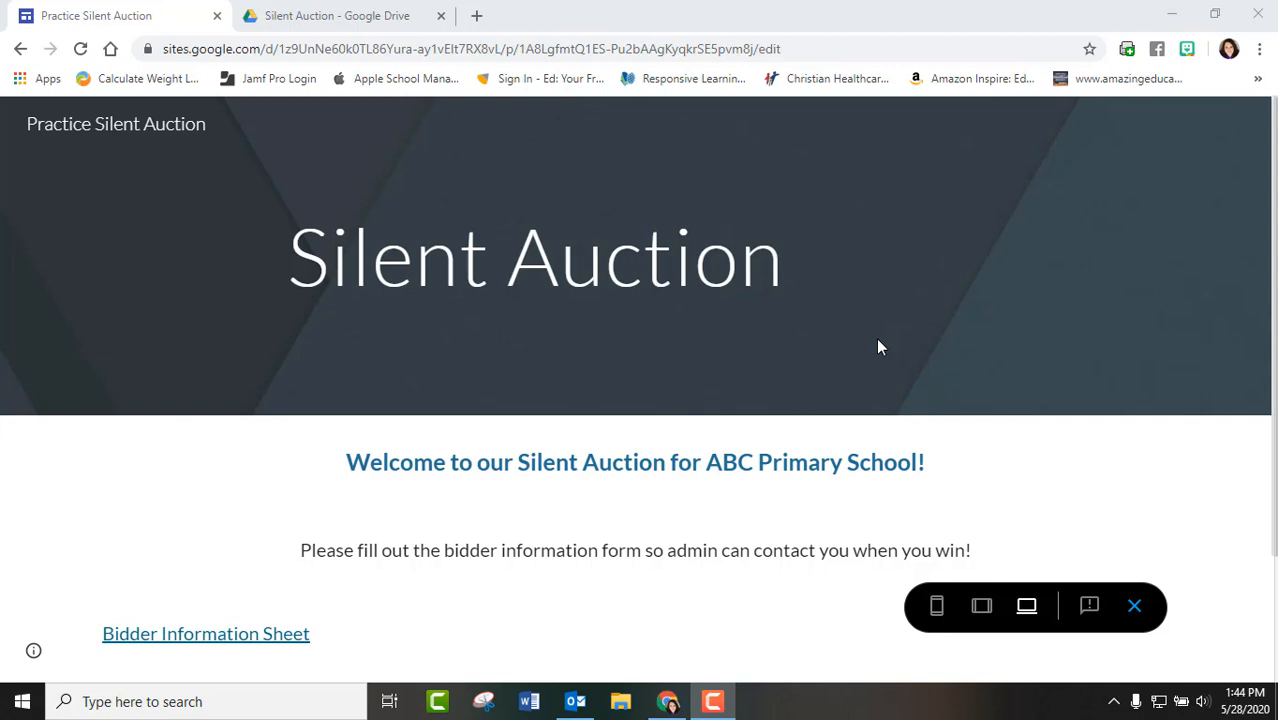
{"action": "mouse_move", "coordinate": [890, 356]}
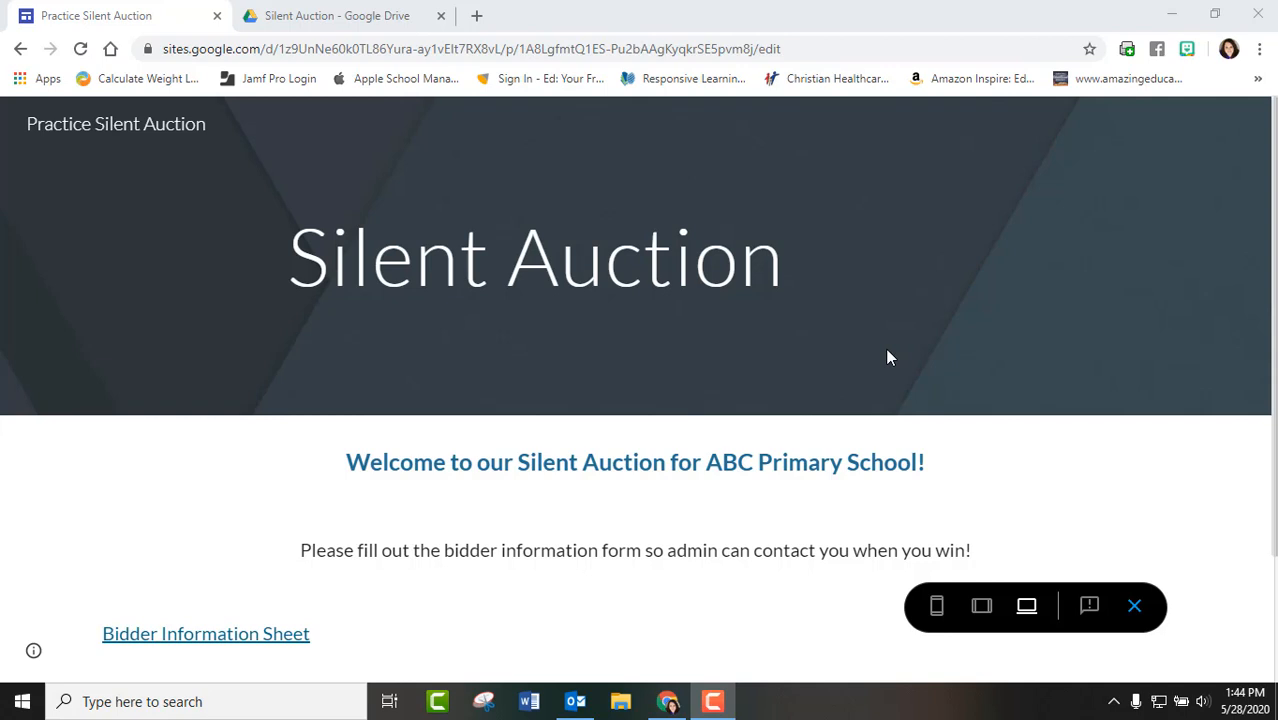
{"action": "mouse_move", "coordinate": [836, 290]}
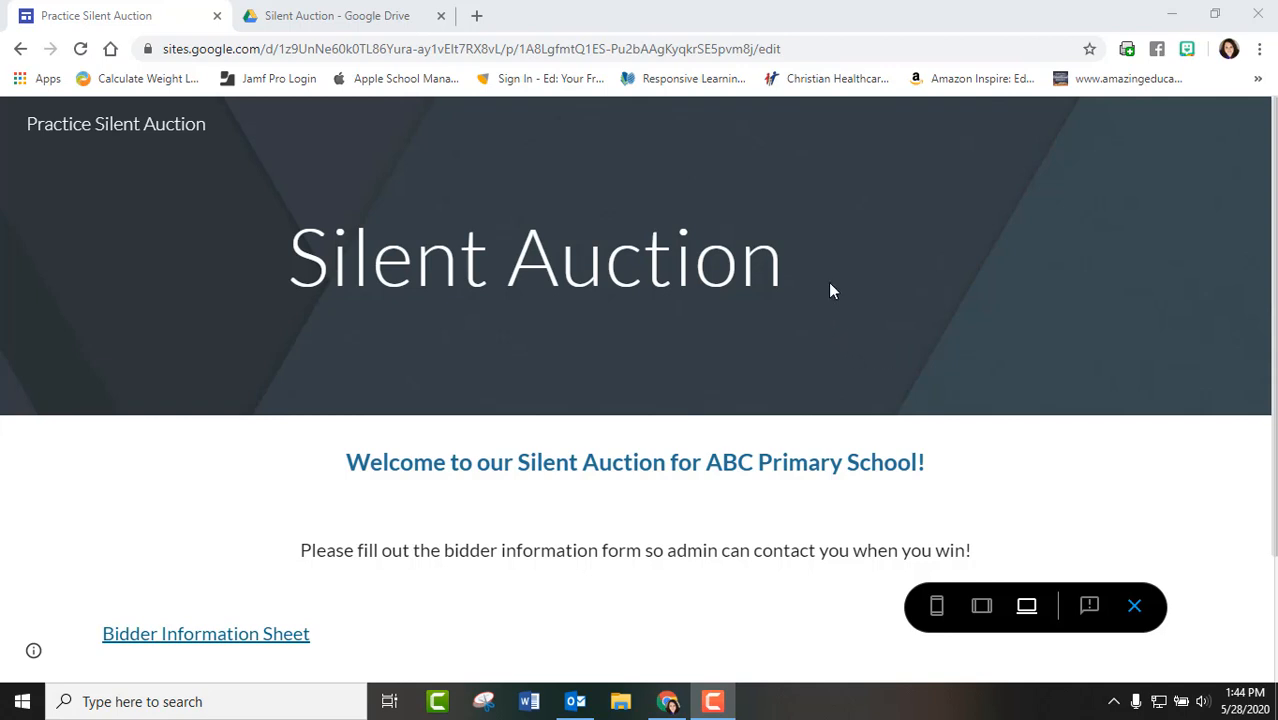
{"action": "mouse_move", "coordinate": [932, 256]}
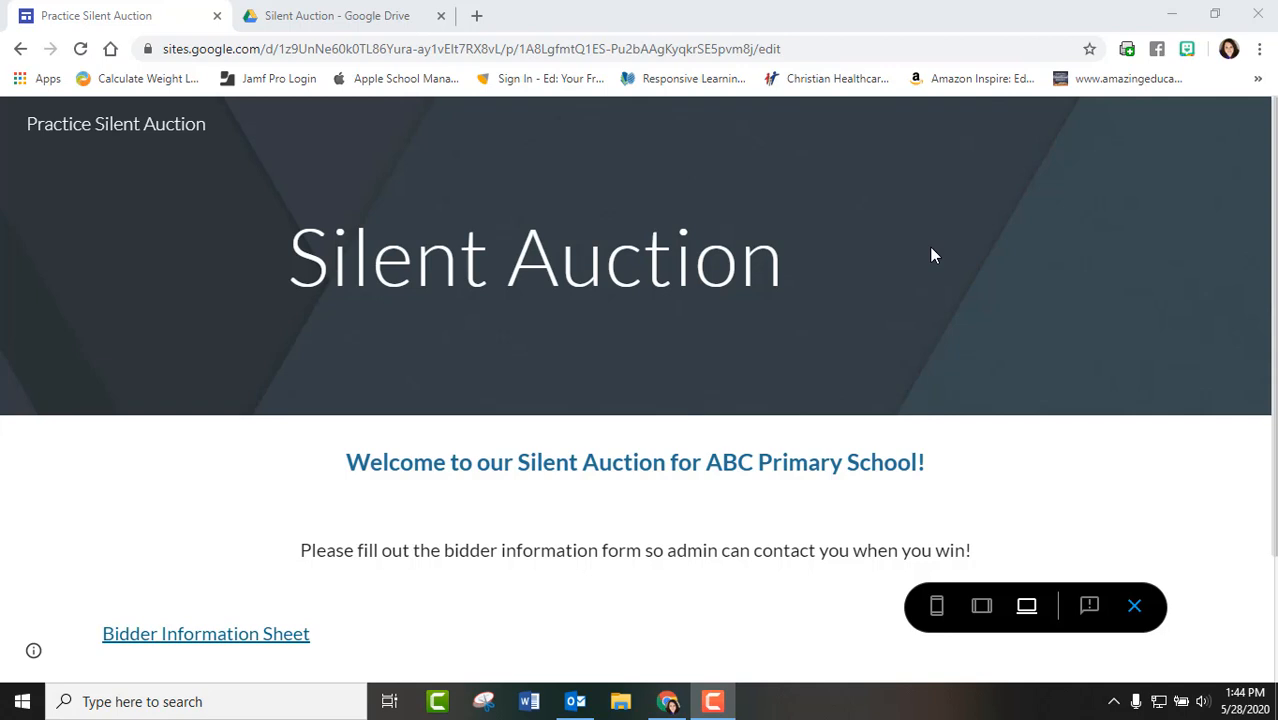
{"action": "mouse_move", "coordinate": [900, 284]}
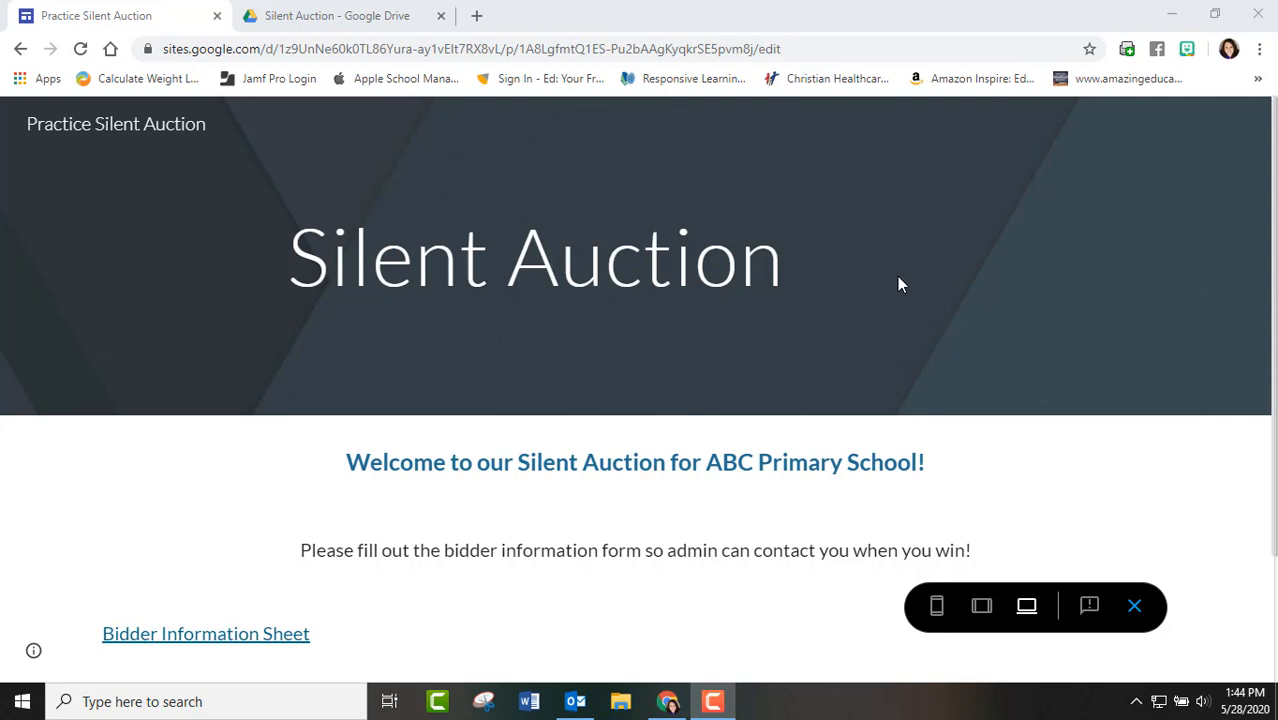
Step: Review the Bidder Information Sheet's Name, Phone Number and Address questions, then return to the Silent Auction folder
{"action": "scroll", "scroll_direction": "down", "scroll_amount": 3}
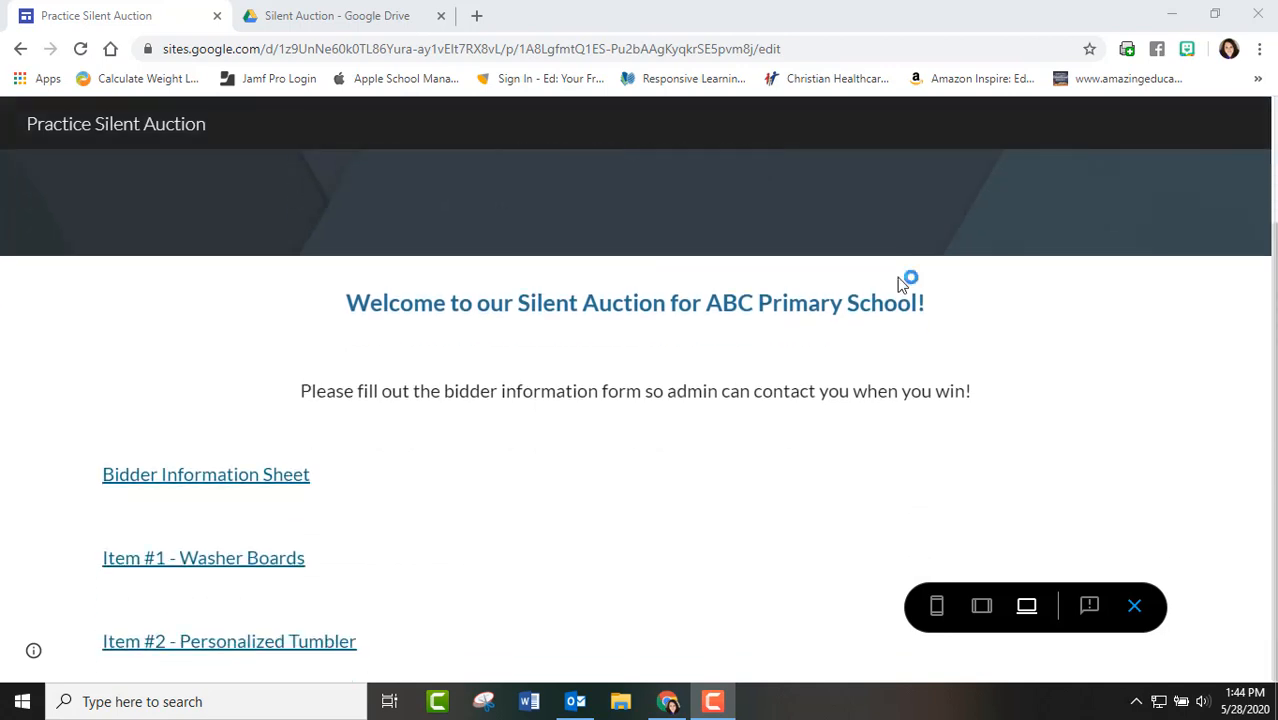
{"action": "mouse_move", "coordinate": [234, 486]}
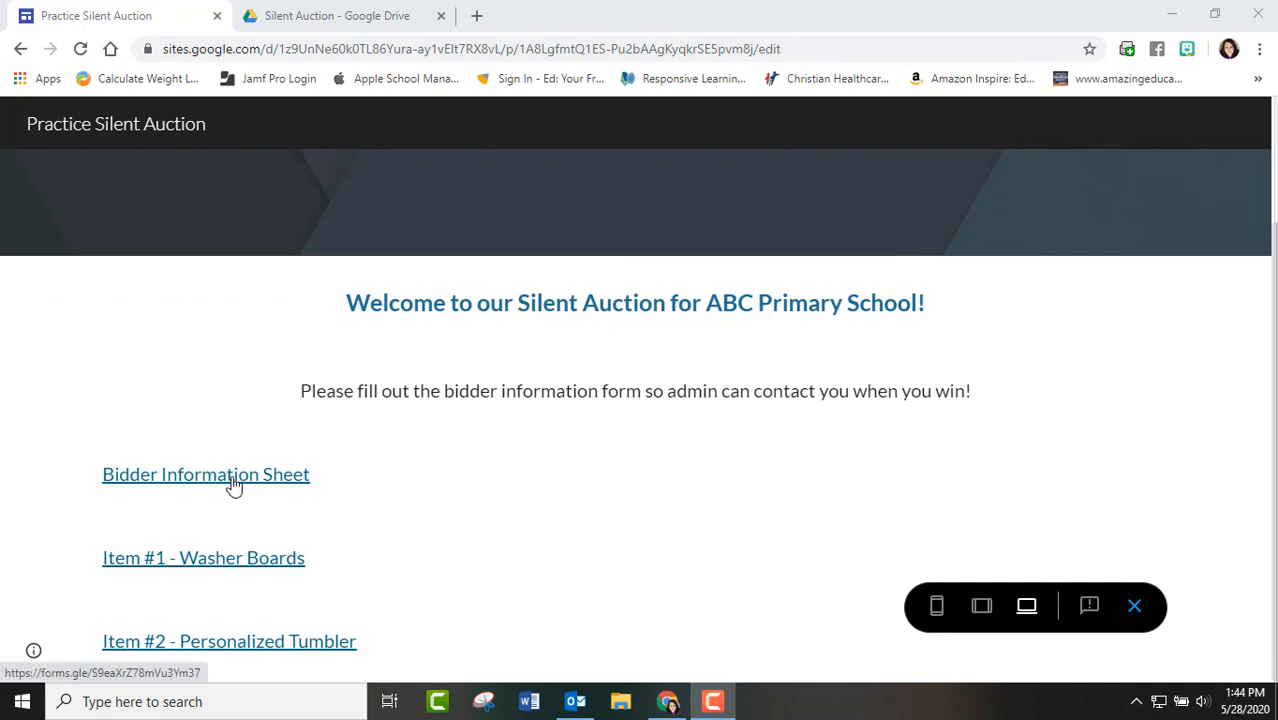
{"action": "mouse_move", "coordinate": [370, 540]}
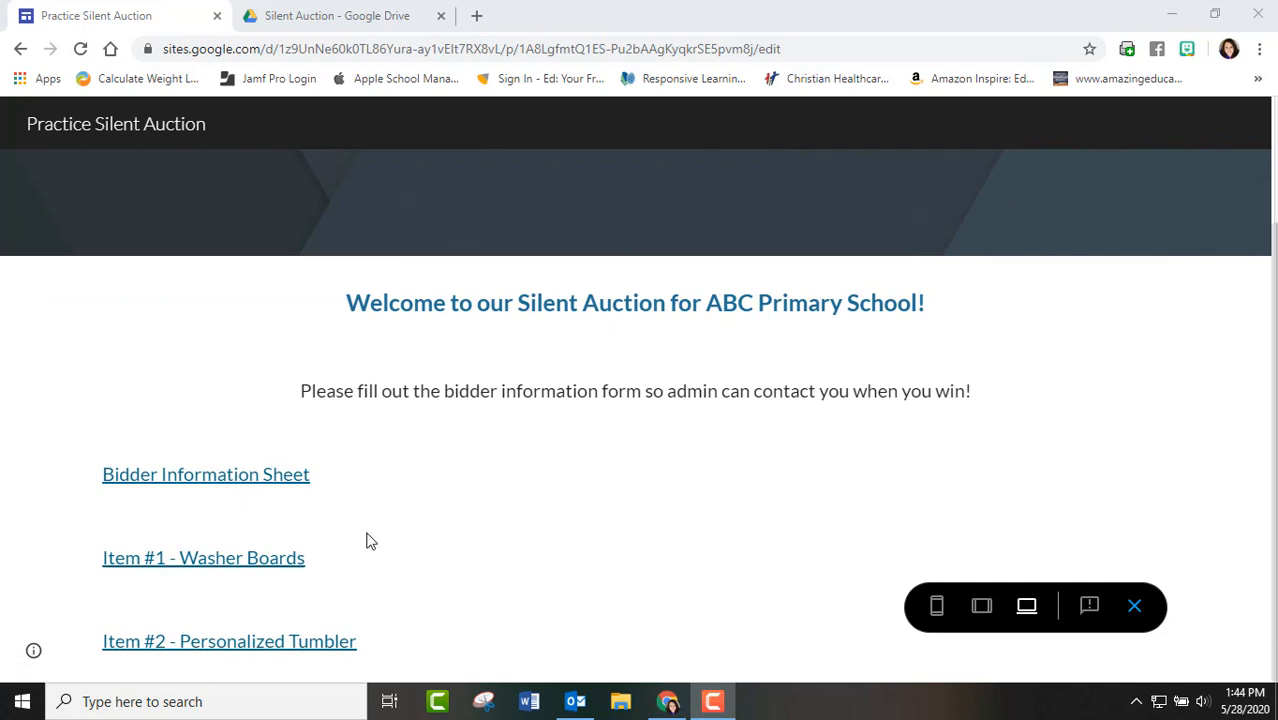
{"action": "mouse_move", "coordinate": [404, 588]}
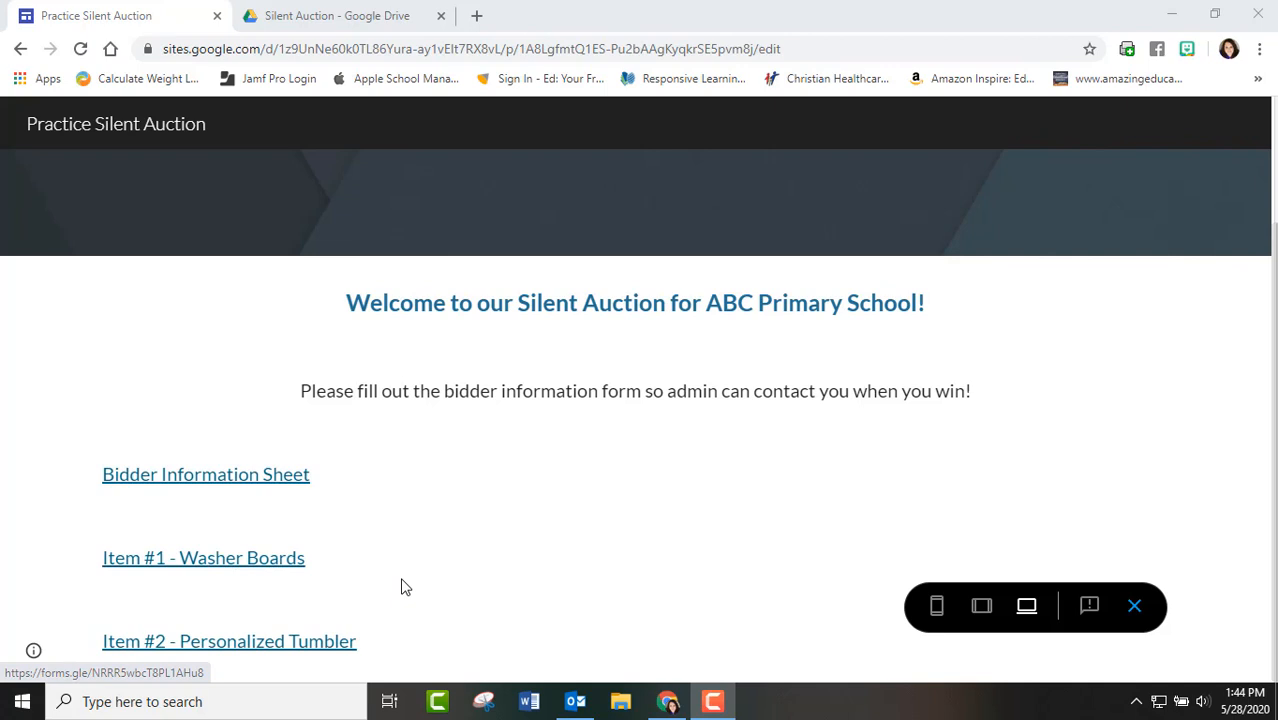
{"action": "mouse_move", "coordinate": [370, 70]}
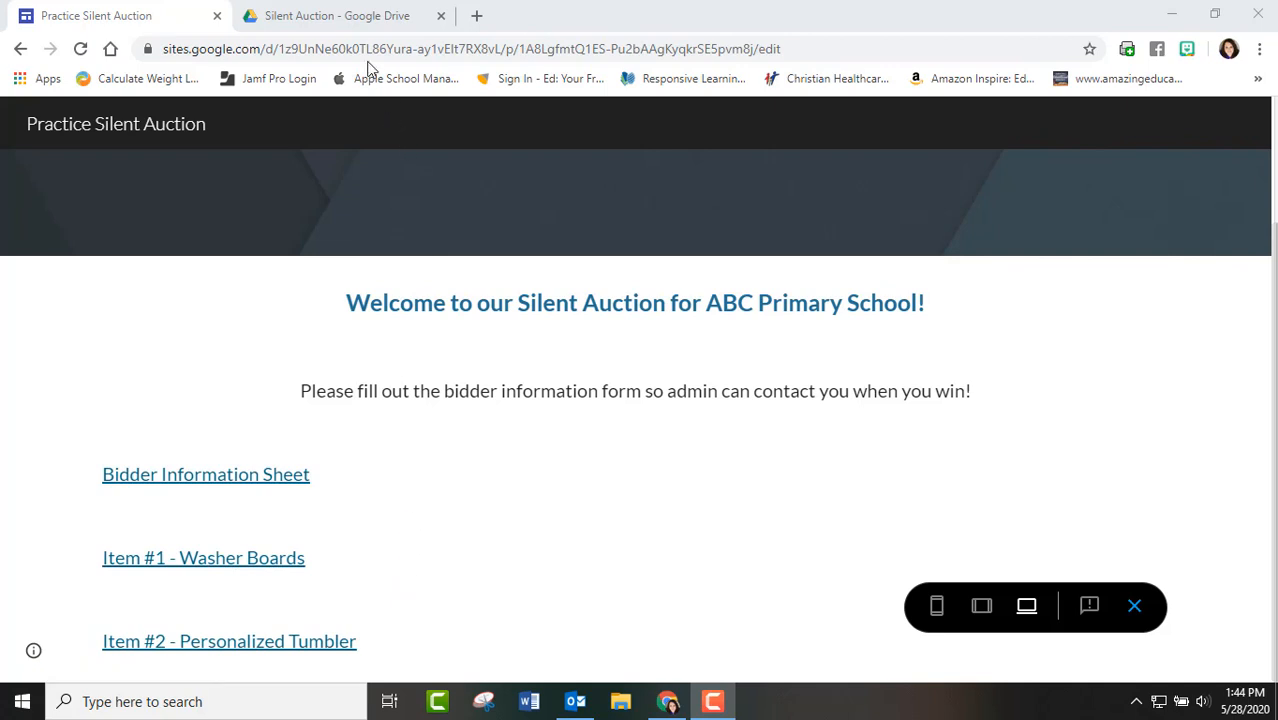
{"action": "left_click", "coordinate": [336, 16]}
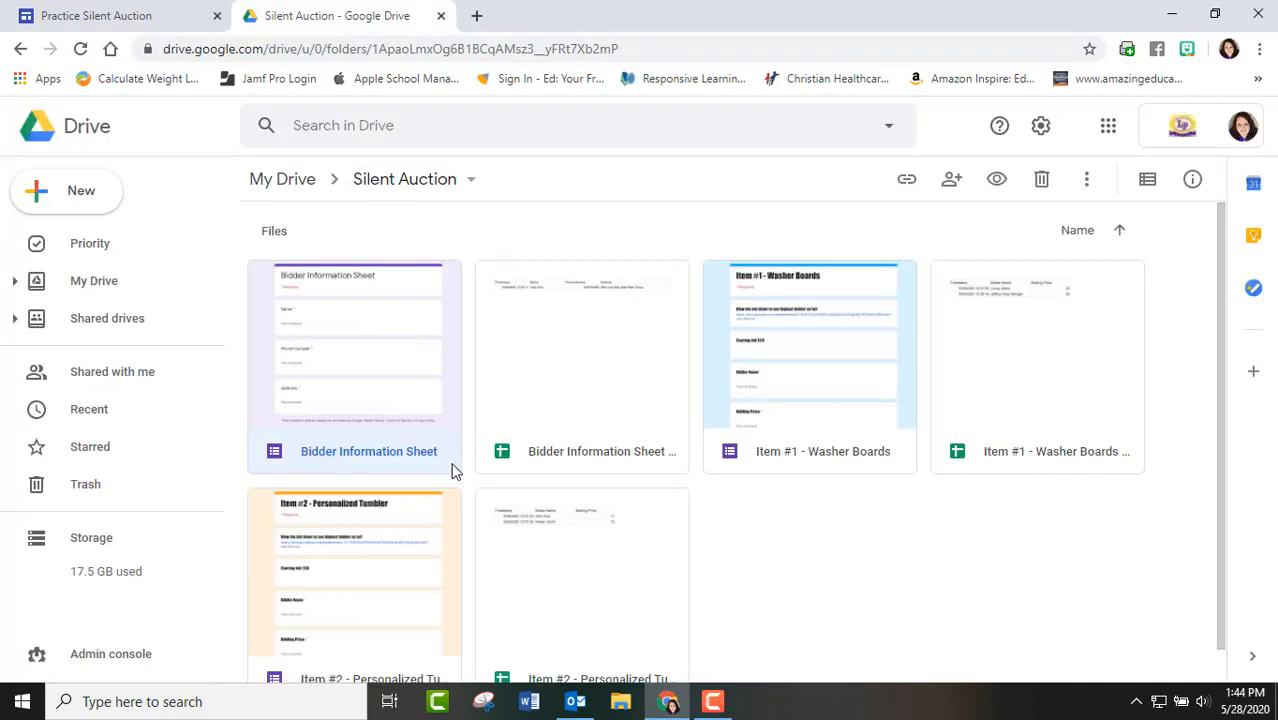
{"action": "mouse_move", "coordinate": [464, 392]}
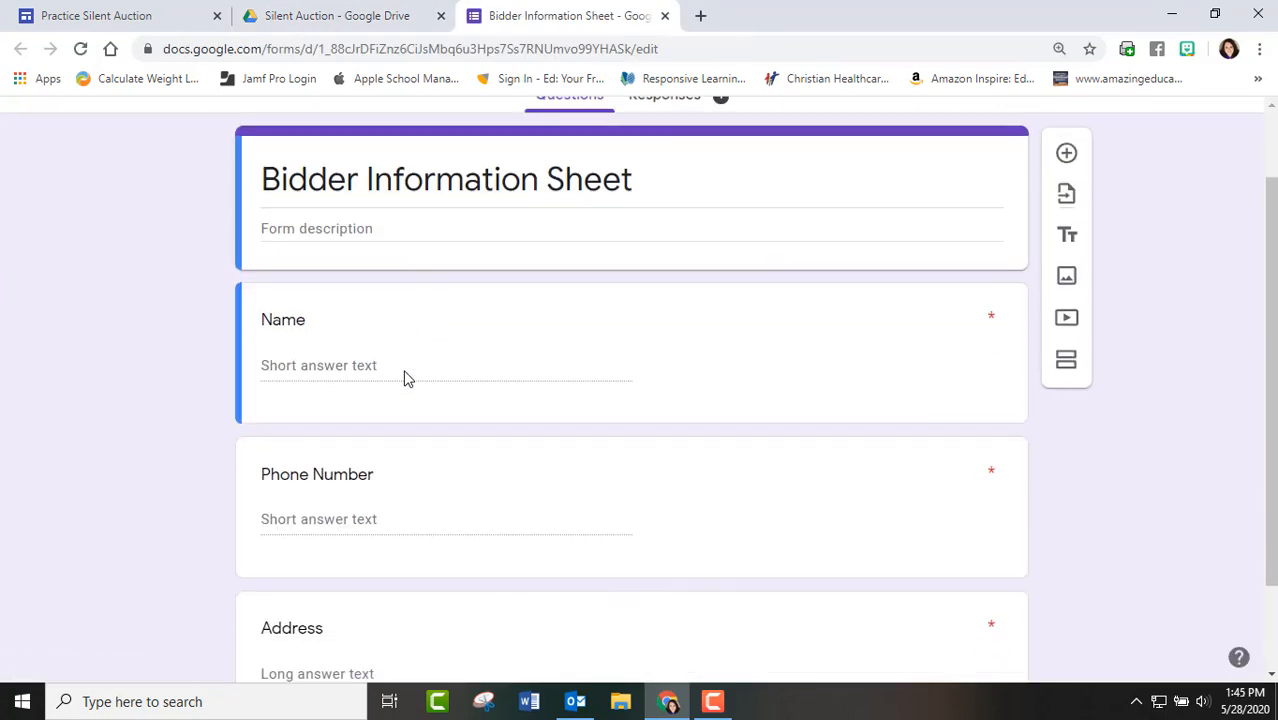
{"action": "scroll", "scroll_direction": "down", "scroll_amount": 3}
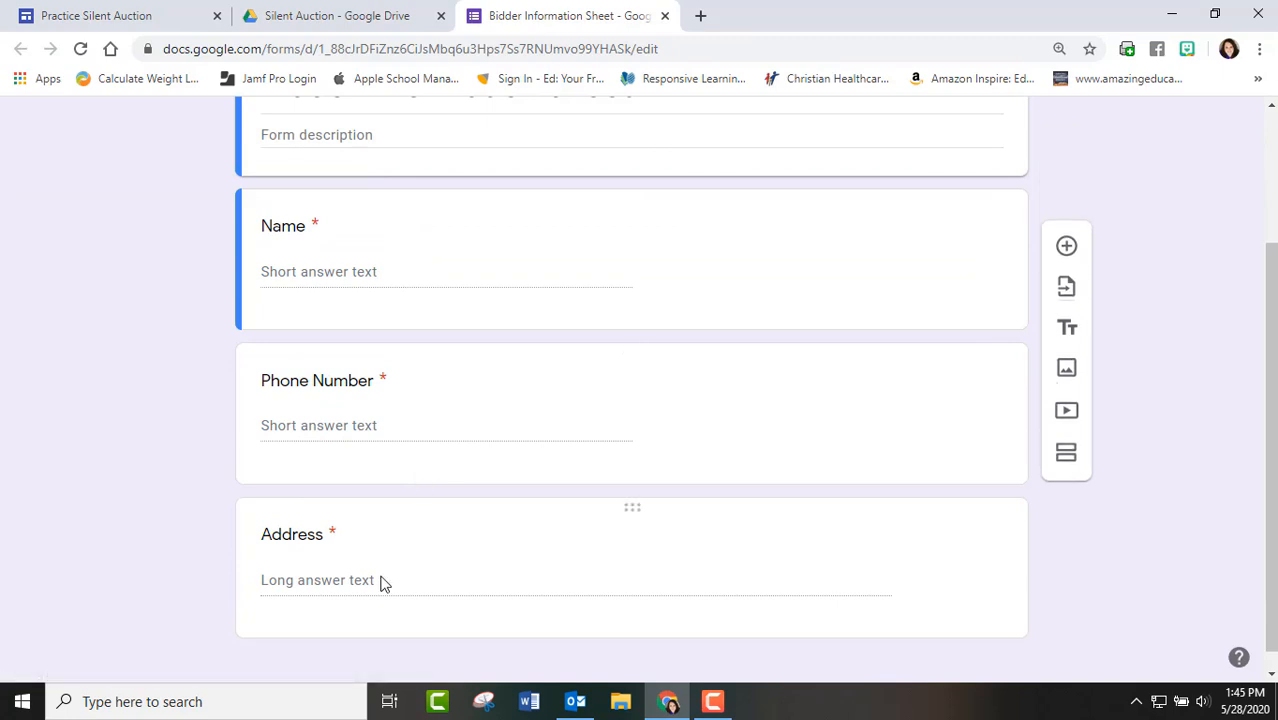
{"action": "mouse_move", "coordinate": [388, 442]}
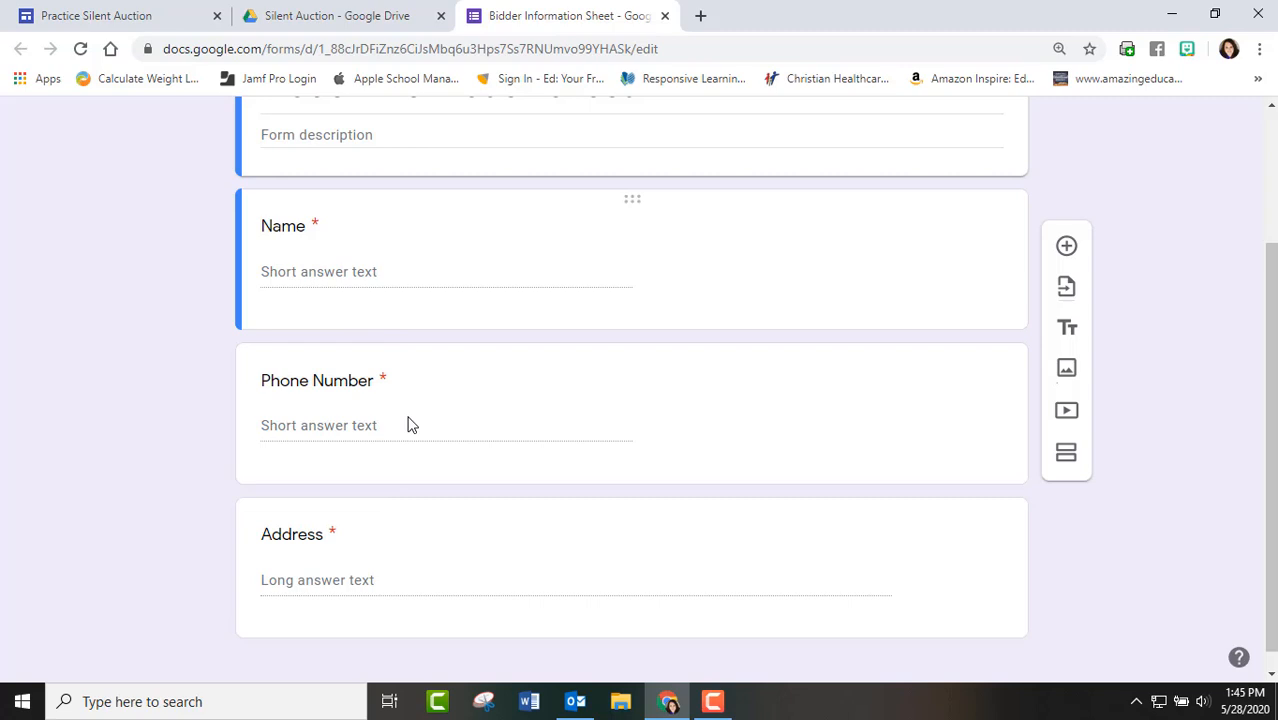
{"action": "mouse_move", "coordinate": [452, 412]}
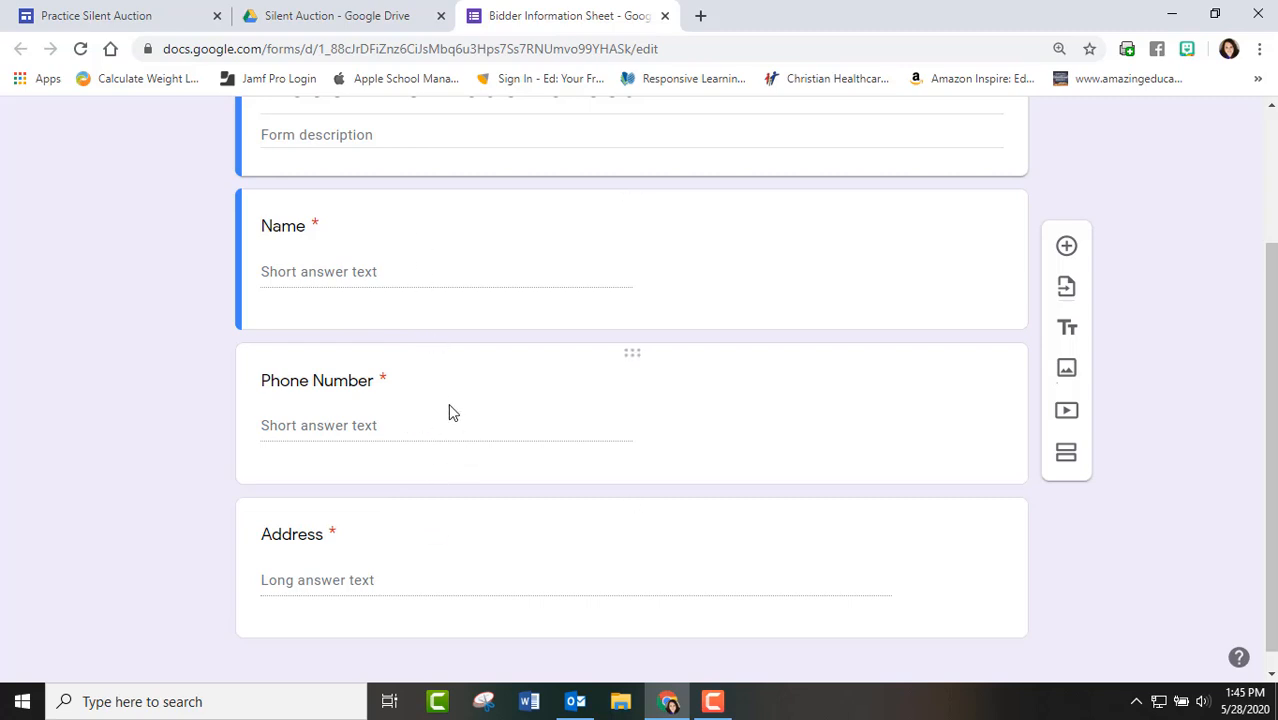
{"action": "mouse_move", "coordinate": [398, 120]}
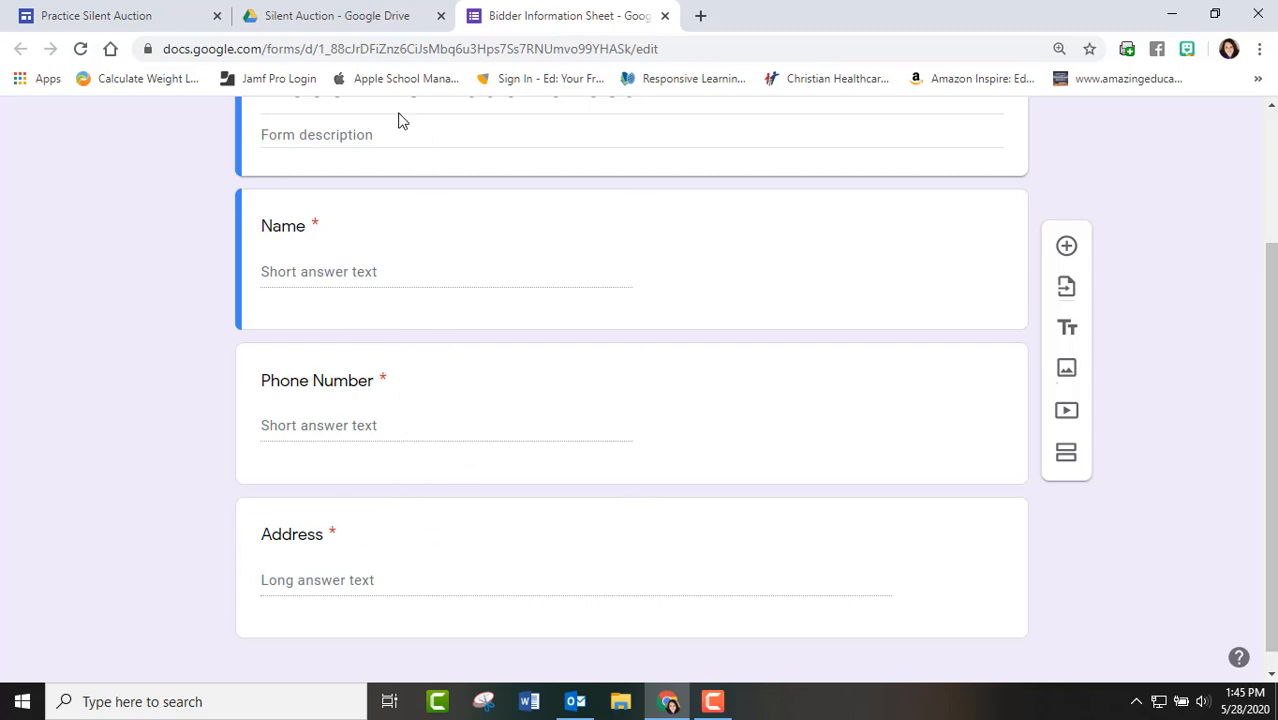
{"action": "left_click", "coordinate": [336, 16]}
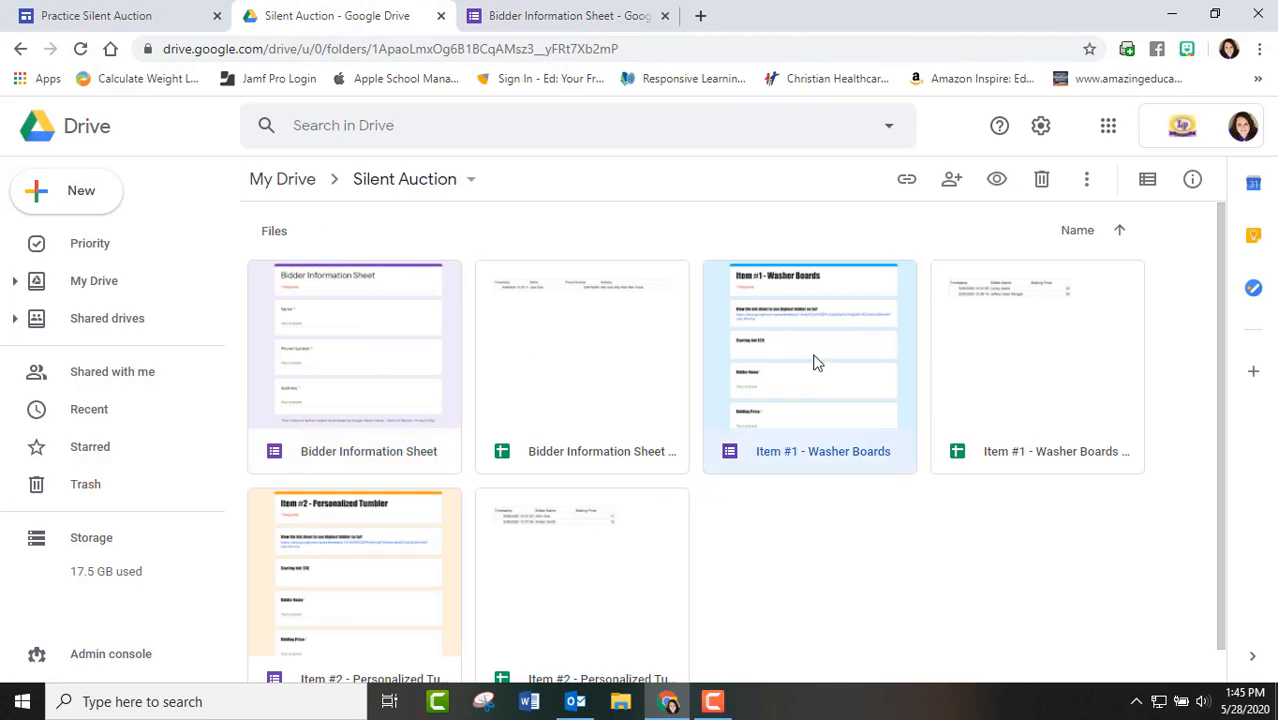
Step: View Item #1 - Washer Boards' two responses and open them in the linked spreadsheet
{"action": "double_click", "coordinate": [808, 344]}
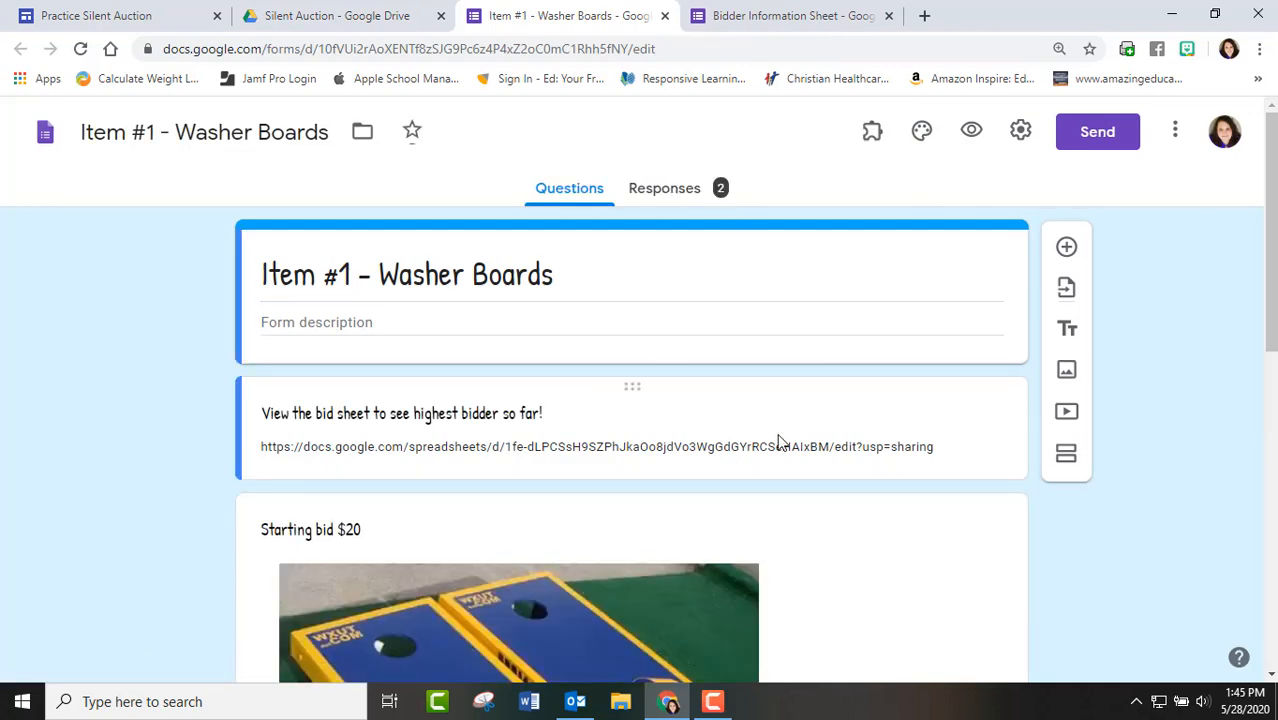
{"action": "scroll", "scroll_direction": "up", "scroll_amount": 3}
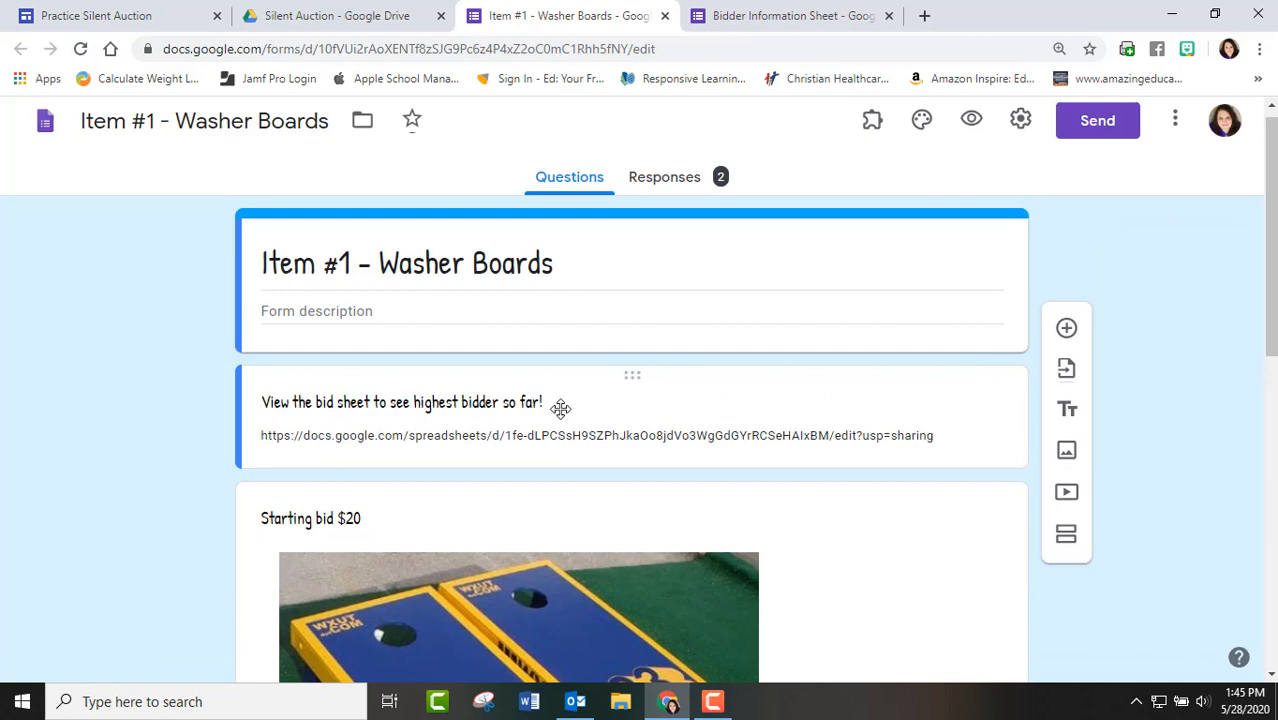
{"action": "left_click", "coordinate": [672, 176]}
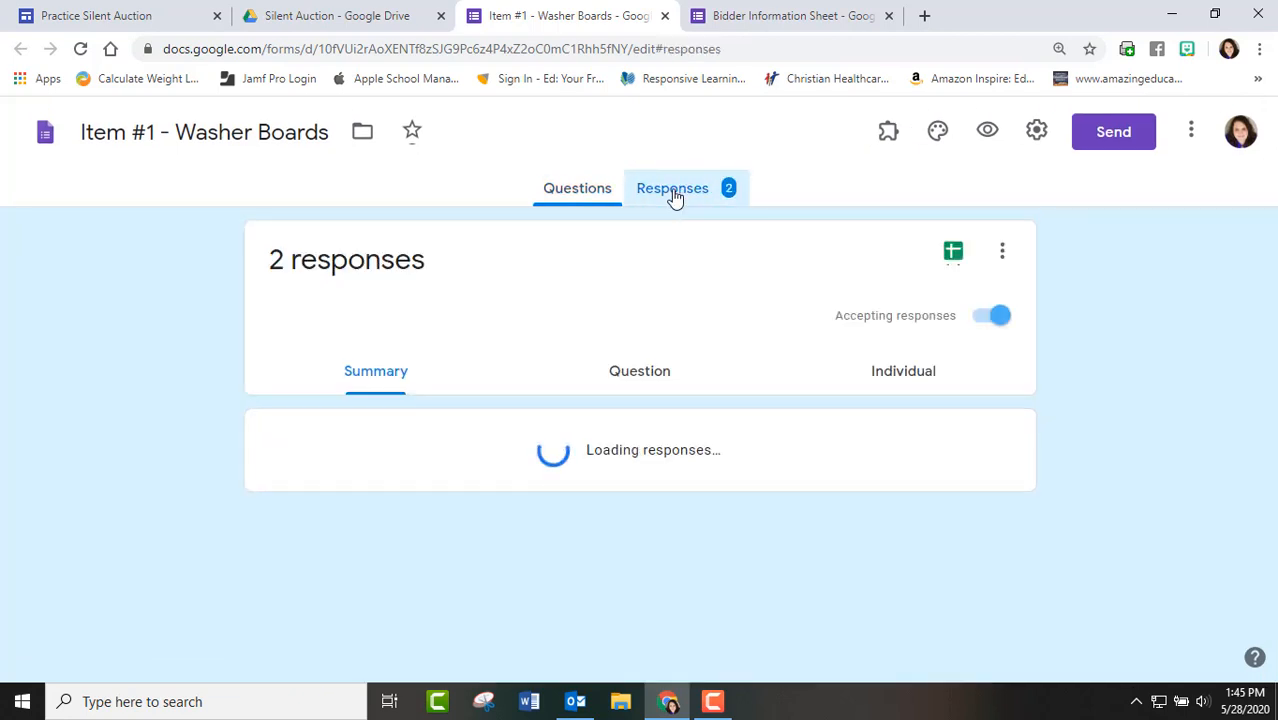
{"action": "left_click", "coordinate": [952, 250]}
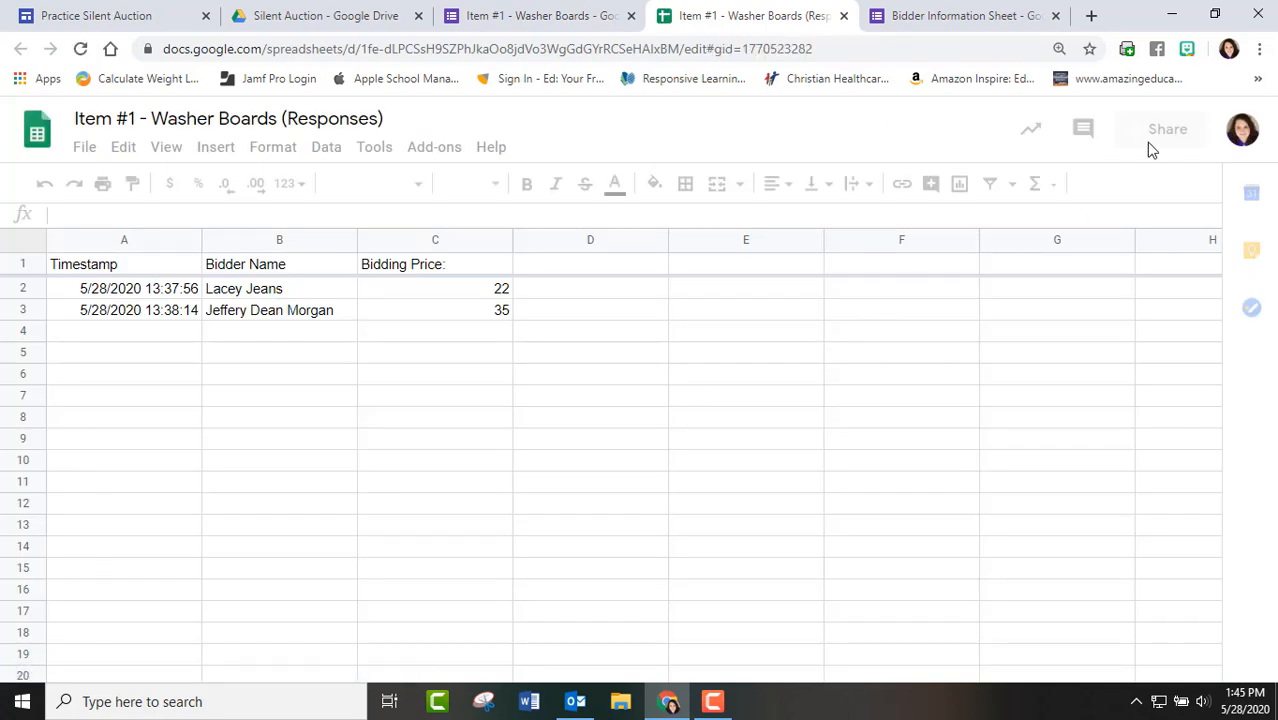
Step: Copy the Washer Boards response sheet's share link and return to the form's responses summary
{"action": "left_click", "coordinate": [124, 264]}
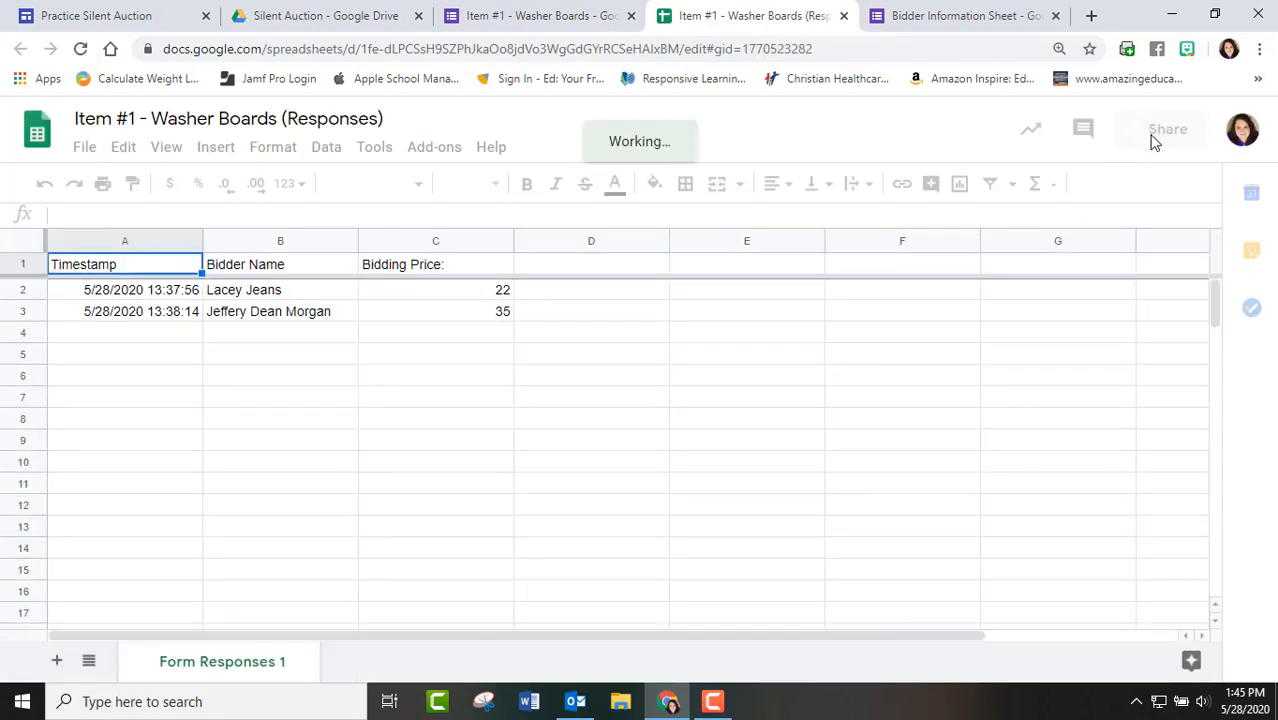
{"action": "left_click", "coordinate": [1168, 128]}
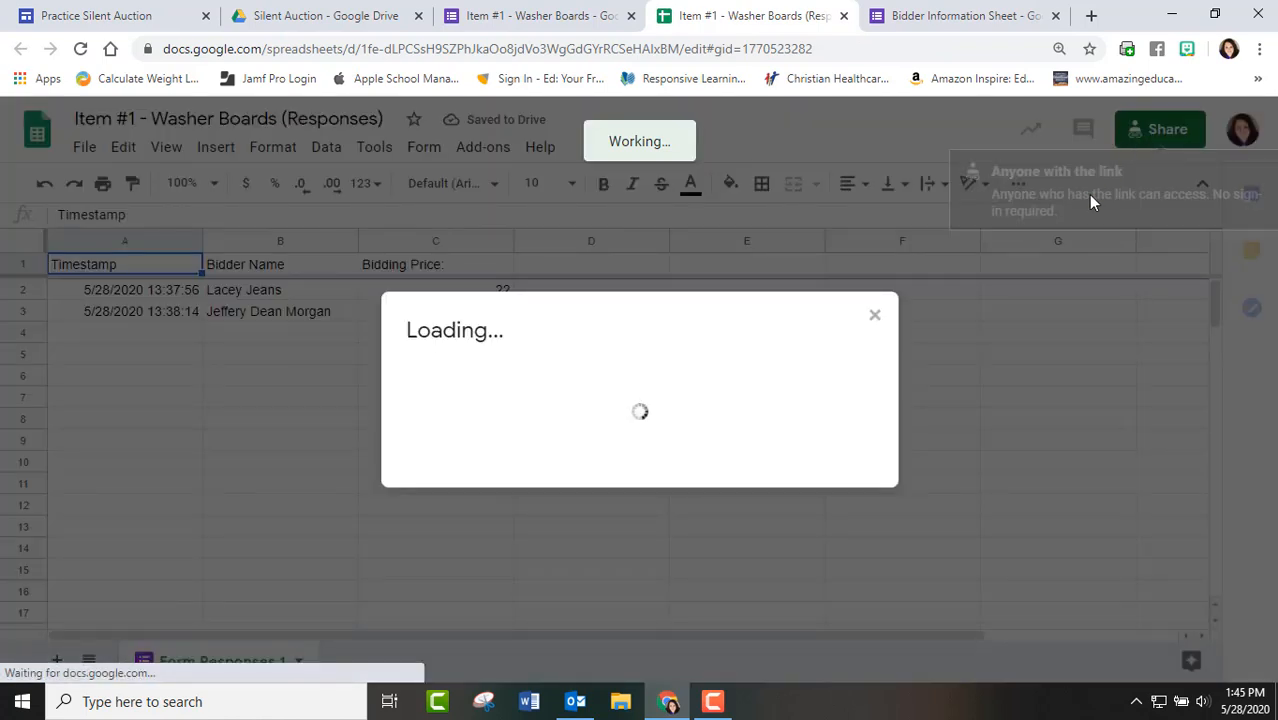
{"action": "mouse_move", "coordinate": [564, 496]}
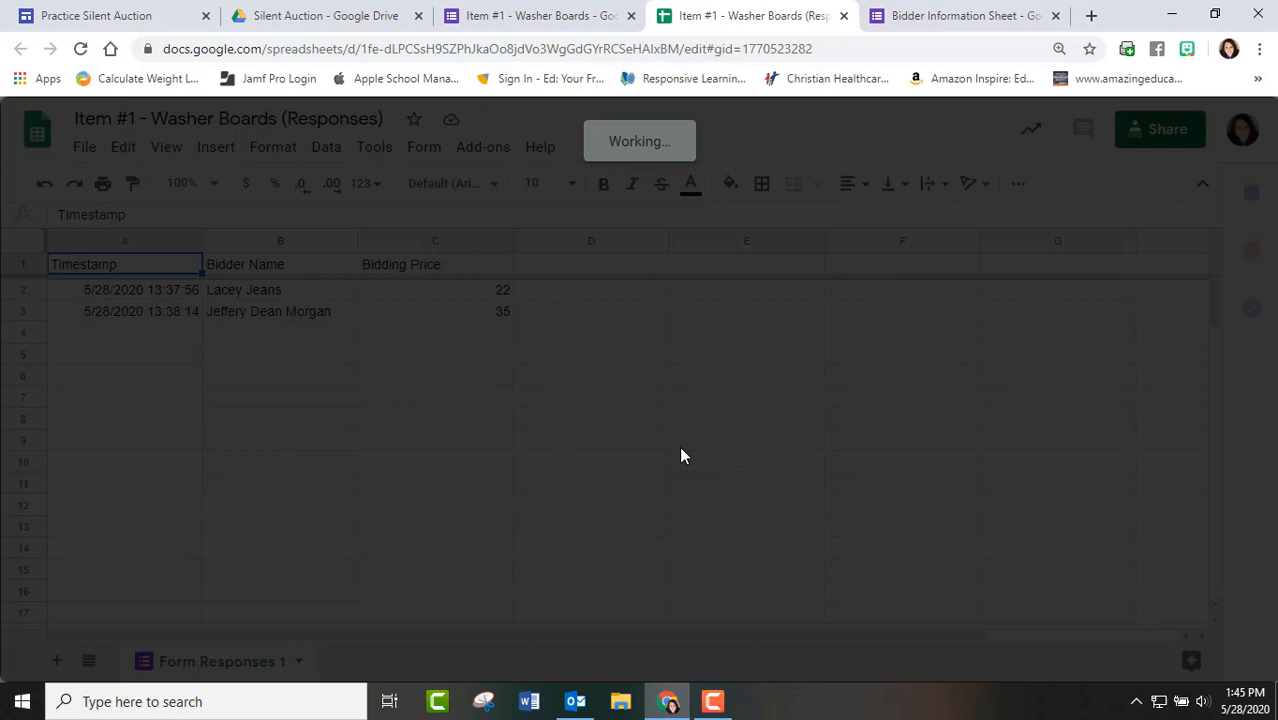
{"action": "left_click", "coordinate": [1160, 128]}
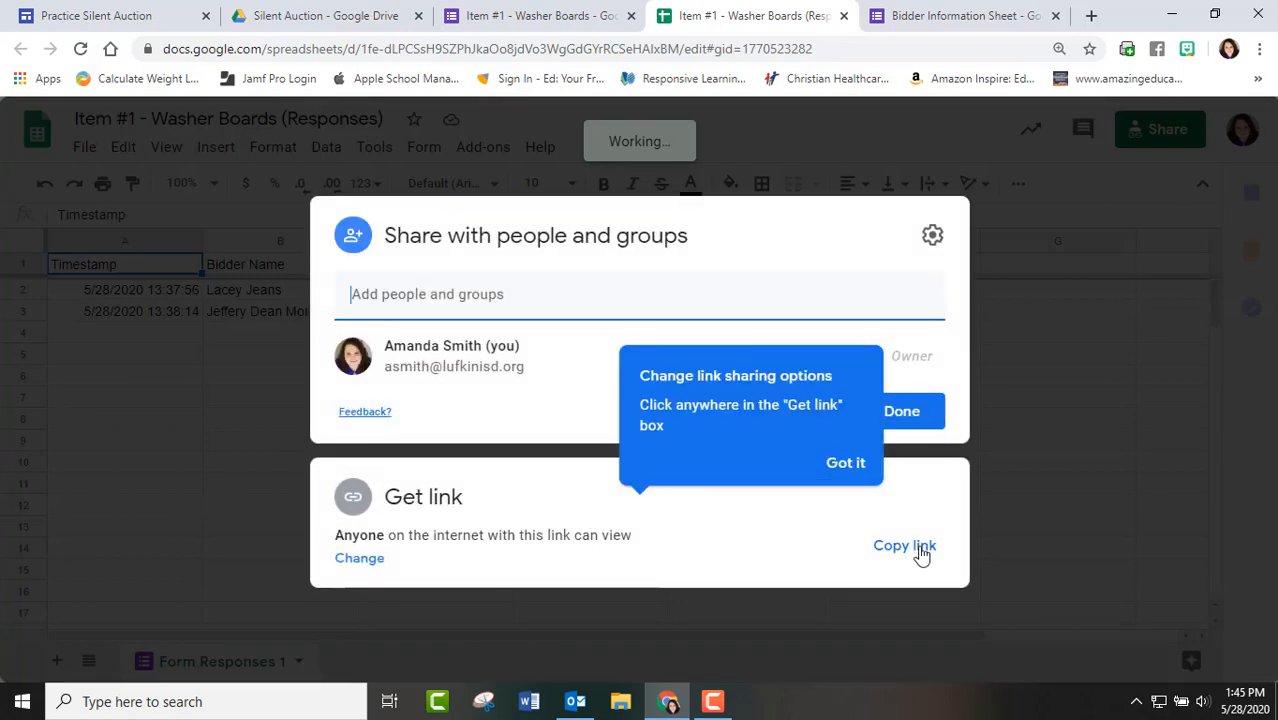
{"action": "left_click", "coordinate": [904, 544]}
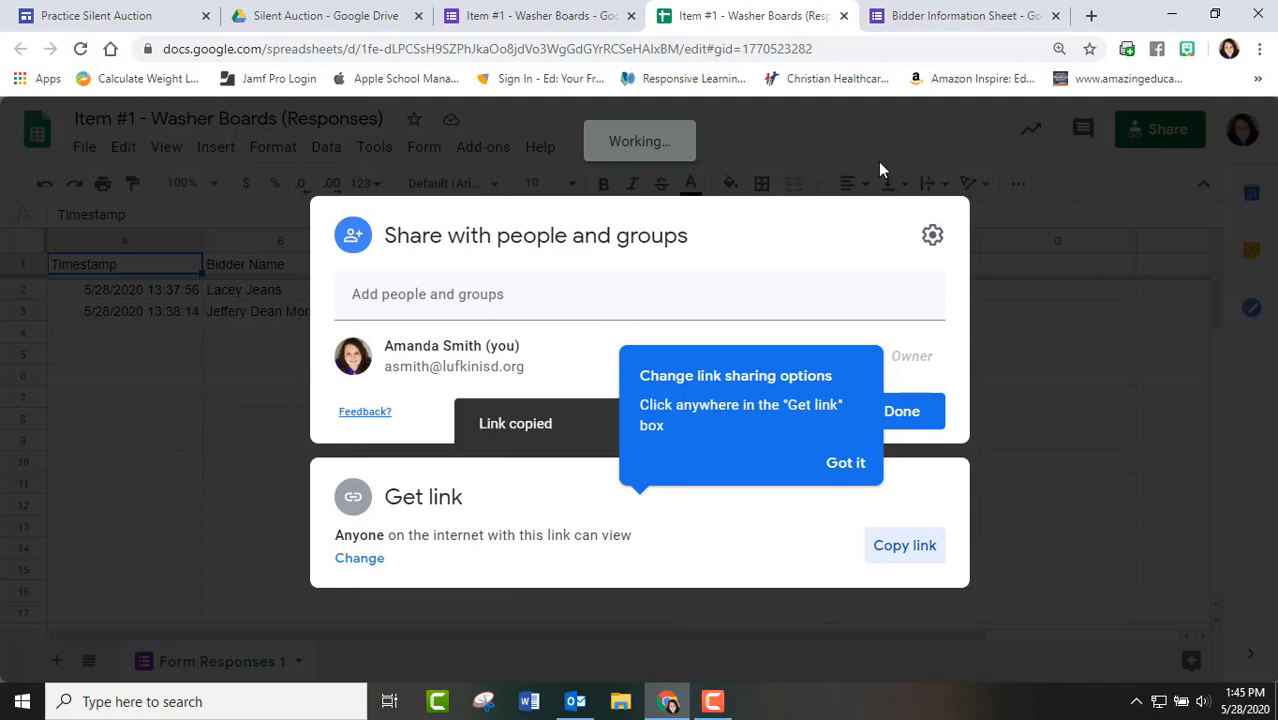
{"action": "left_click", "coordinate": [540, 16]}
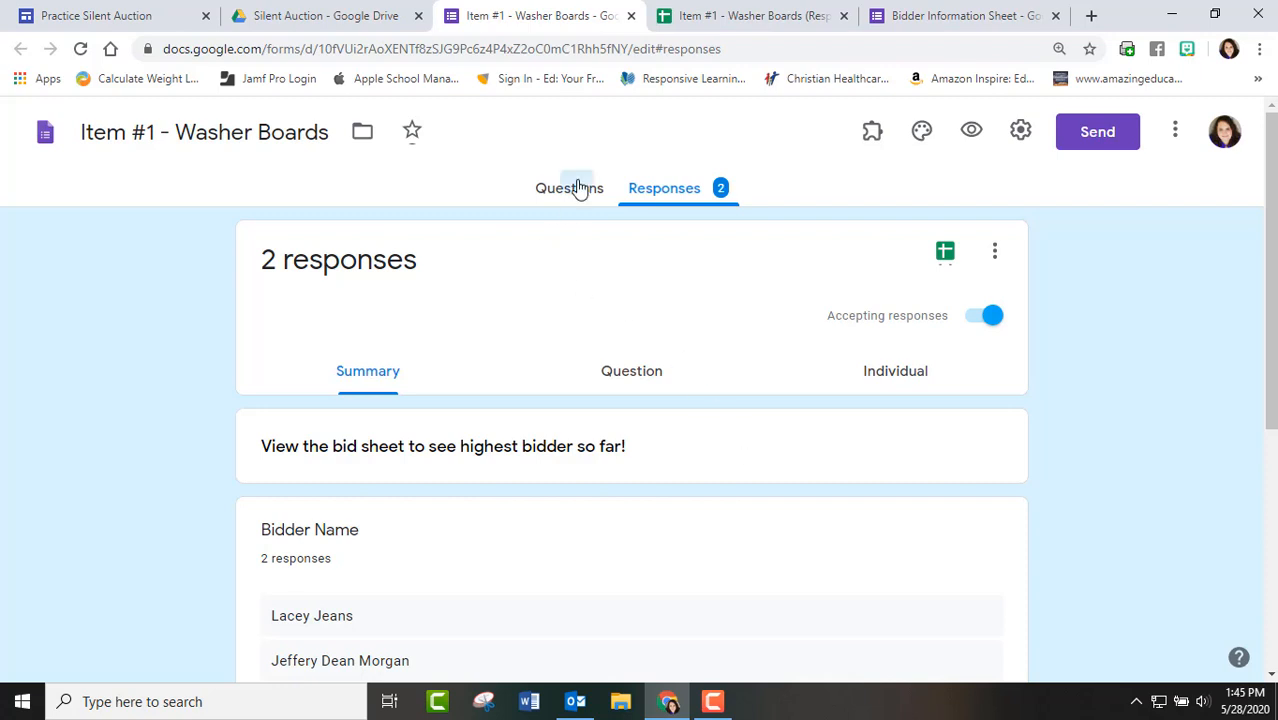
Step: Preview the live Washer Boards form, try its bid sheet link and close the extra page
{"action": "left_click", "coordinate": [568, 188]}
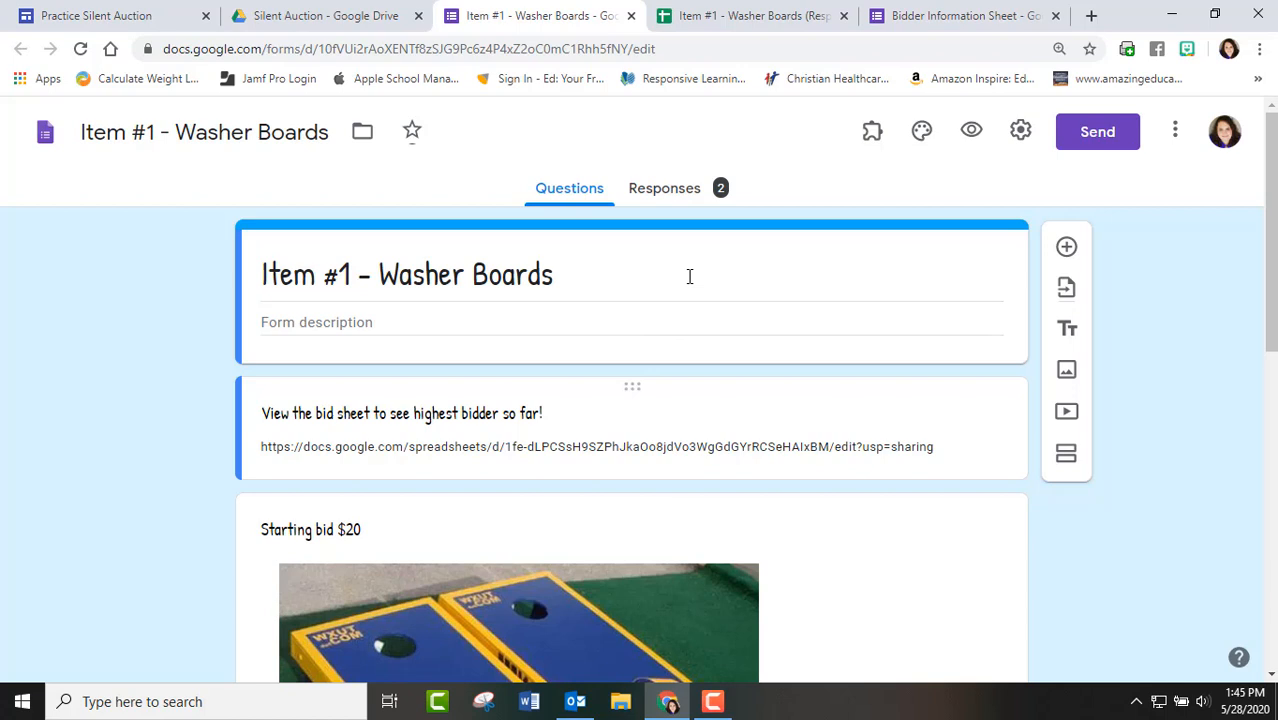
{"action": "mouse_move", "coordinate": [972, 132]}
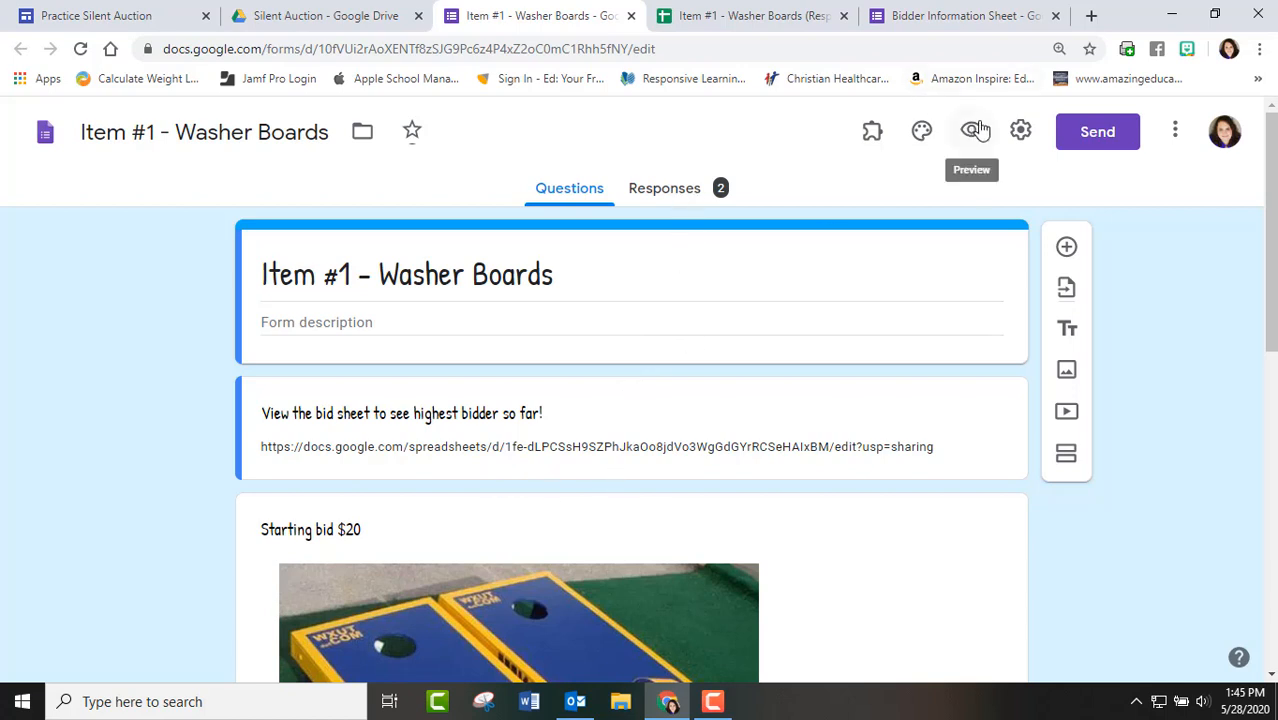
{"action": "left_click", "coordinate": [970, 132]}
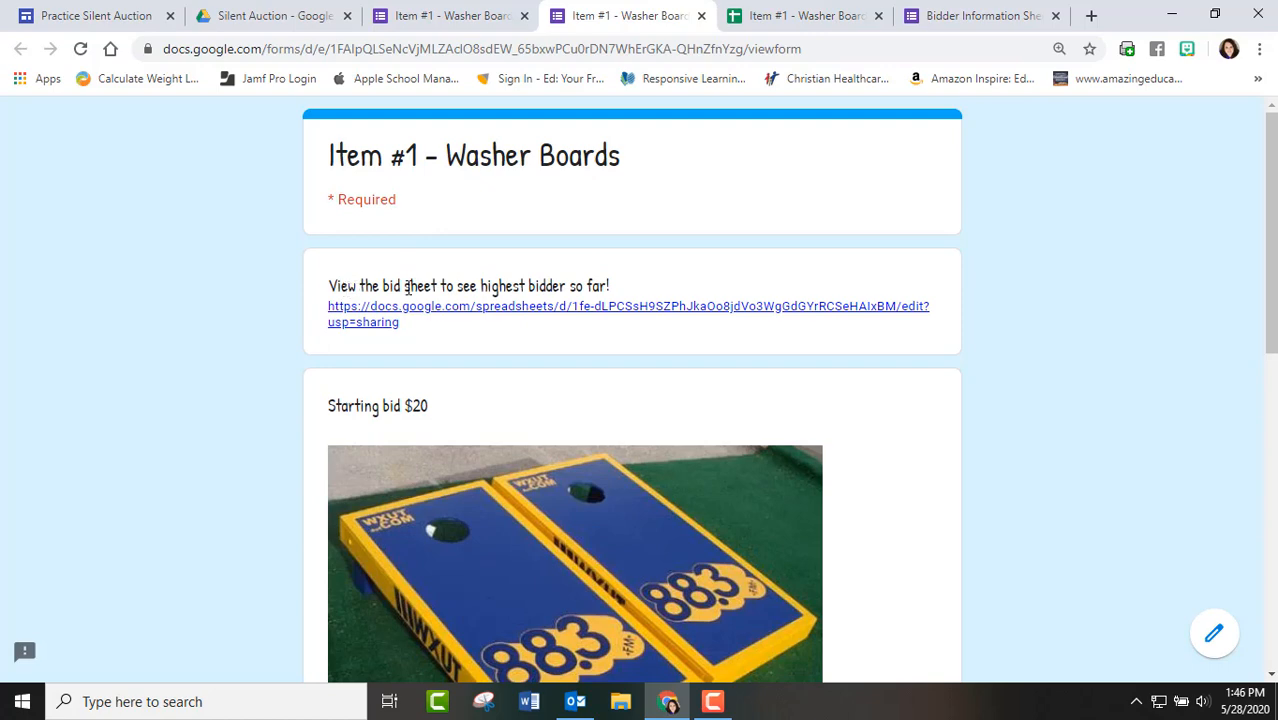
{"action": "mouse_move", "coordinate": [590, 308]}
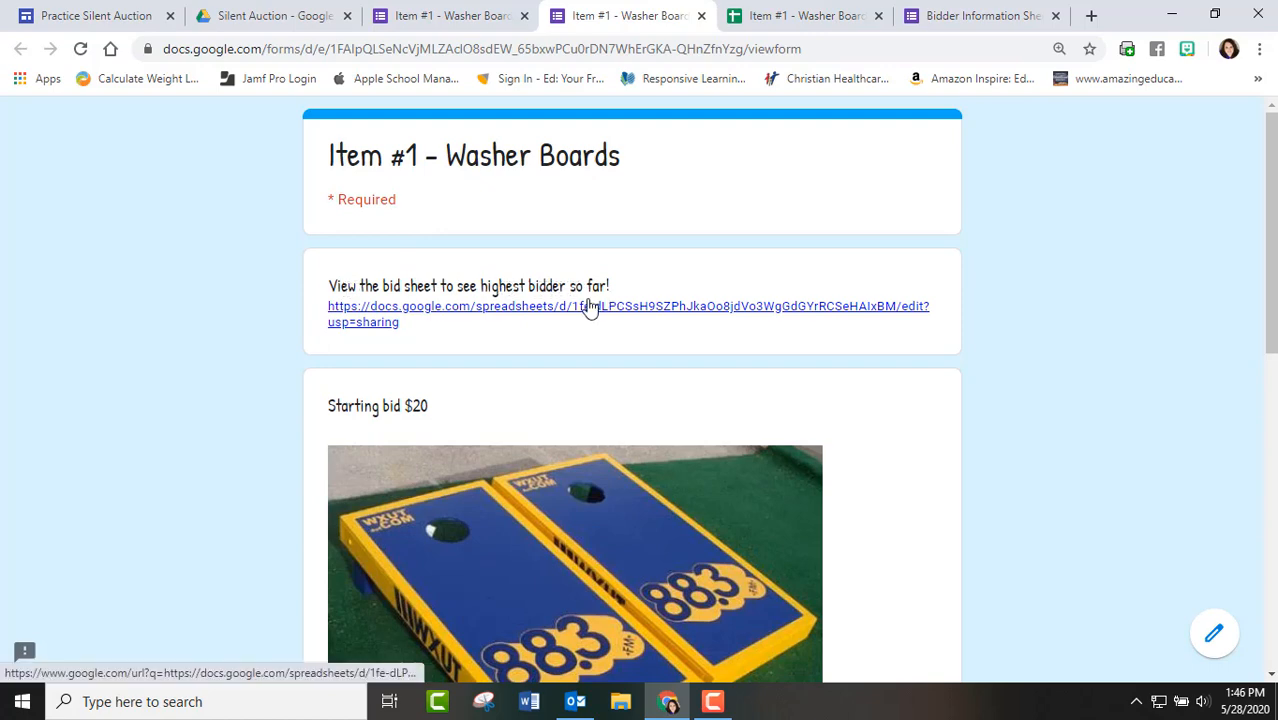
{"action": "left_click", "coordinate": [590, 306]}
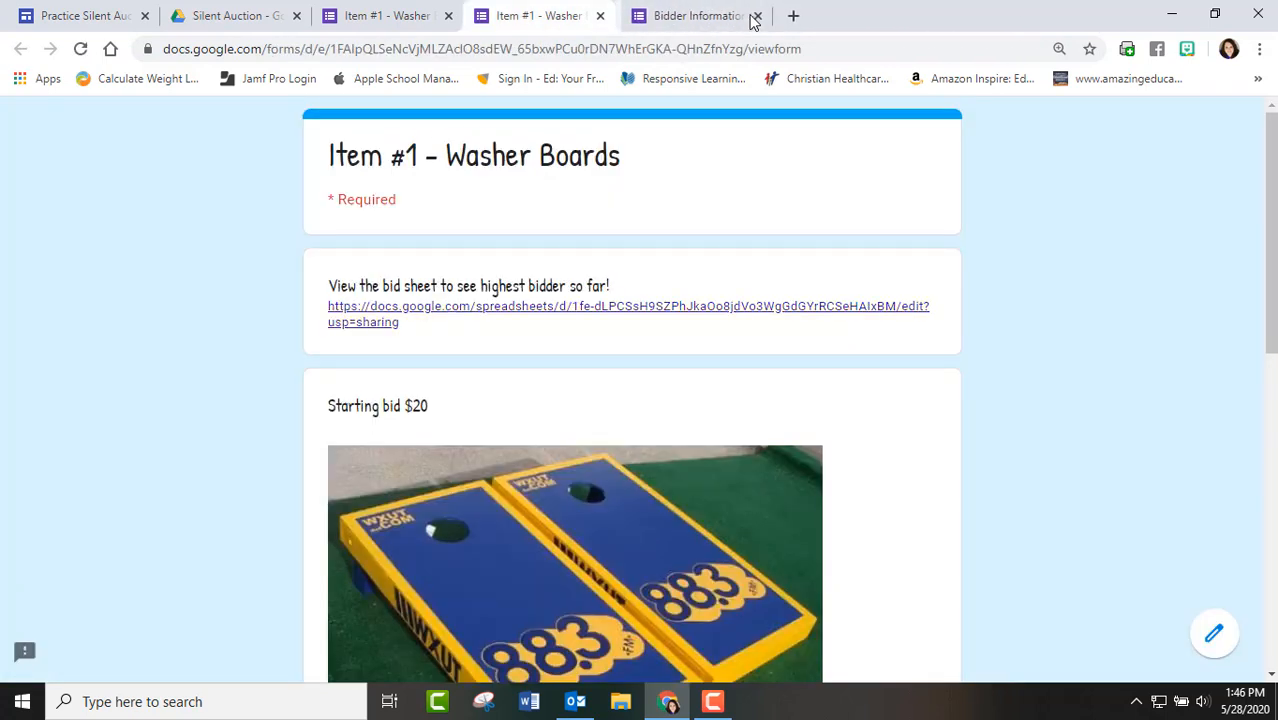
{"action": "left_click", "coordinate": [756, 16]}
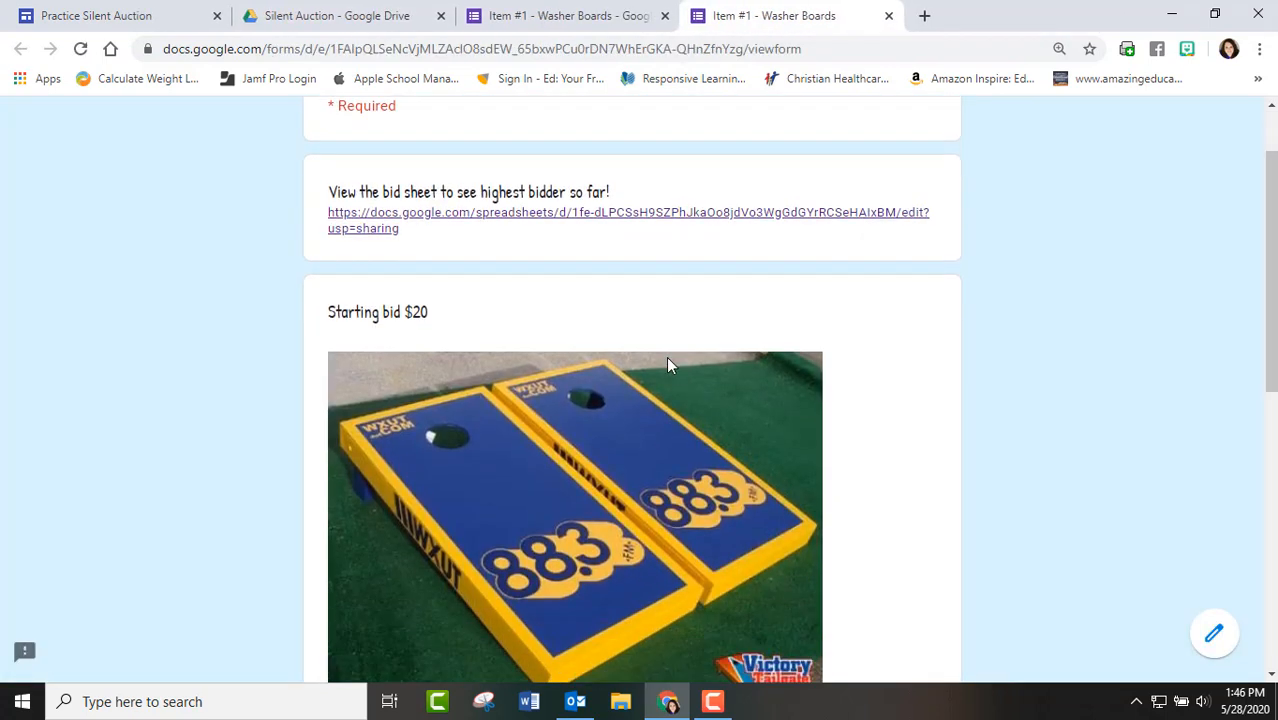
Step: Scroll through the live form's bidder fields, then close the preview and editor to return to Drive
{"action": "scroll", "scroll_direction": "down", "scroll_amount": 3}
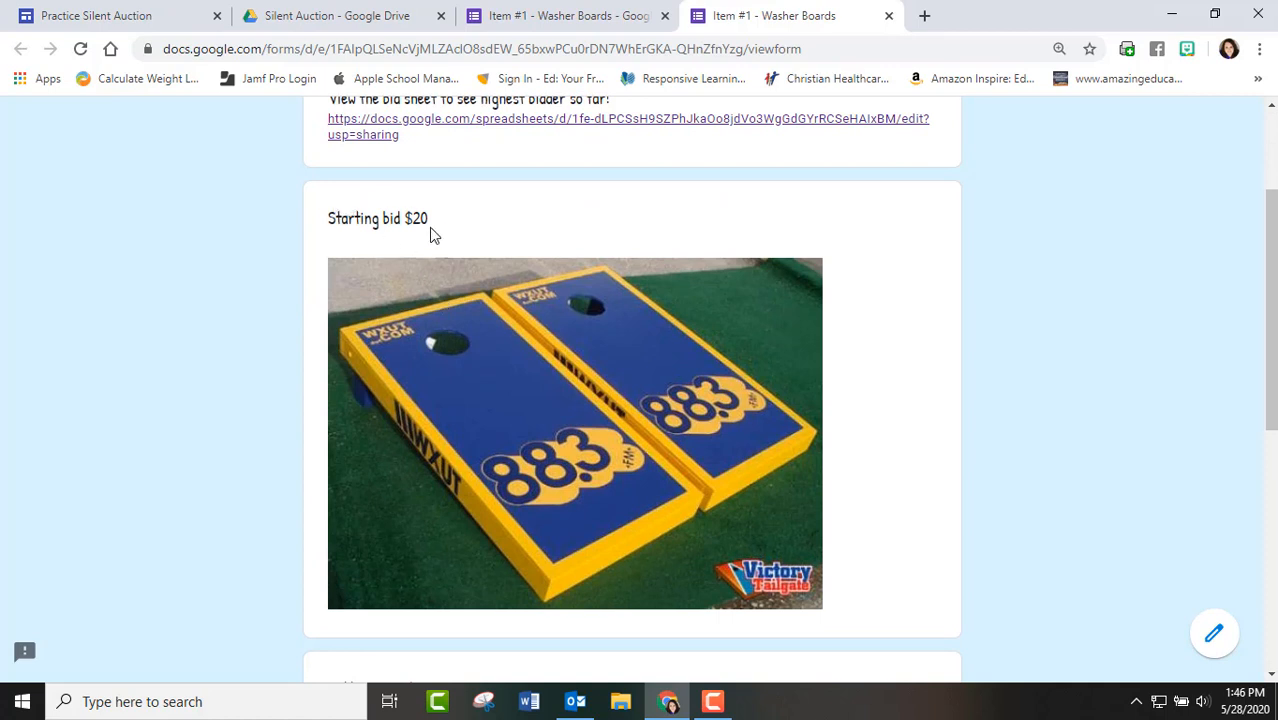
{"action": "scroll", "scroll_direction": "up", "scroll_amount": 3}
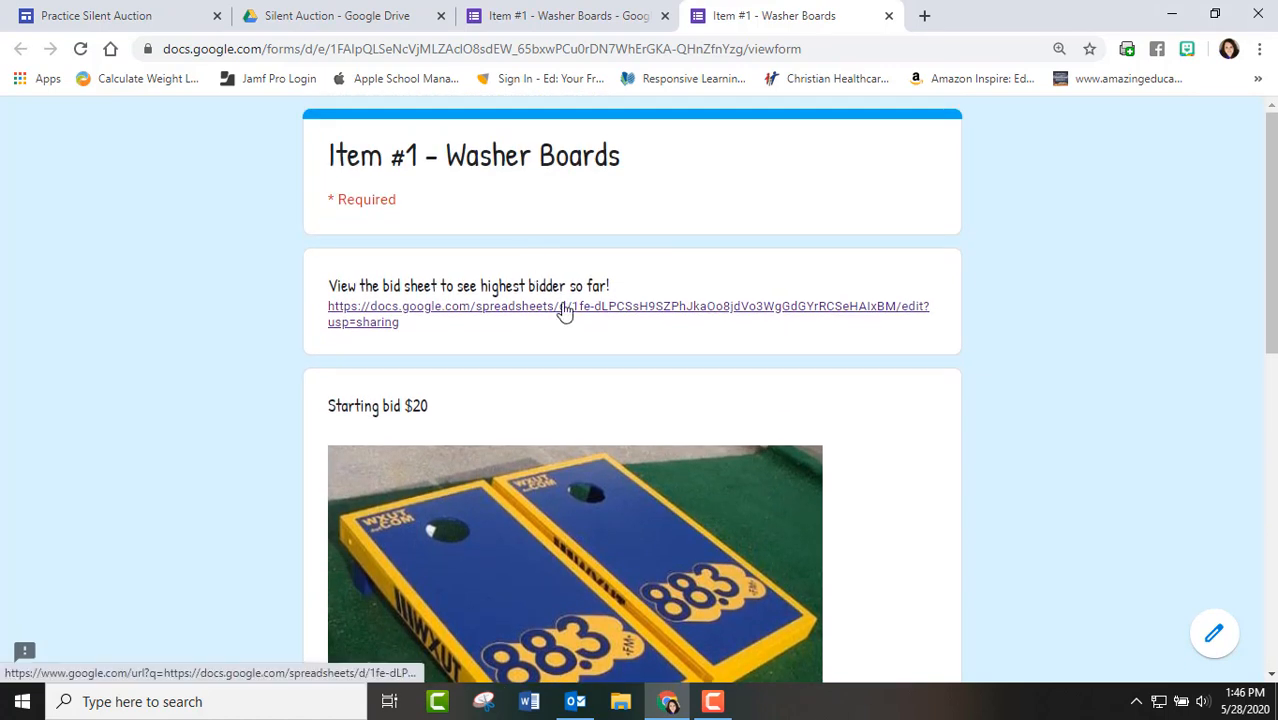
{"action": "mouse_move", "coordinate": [396, 356]}
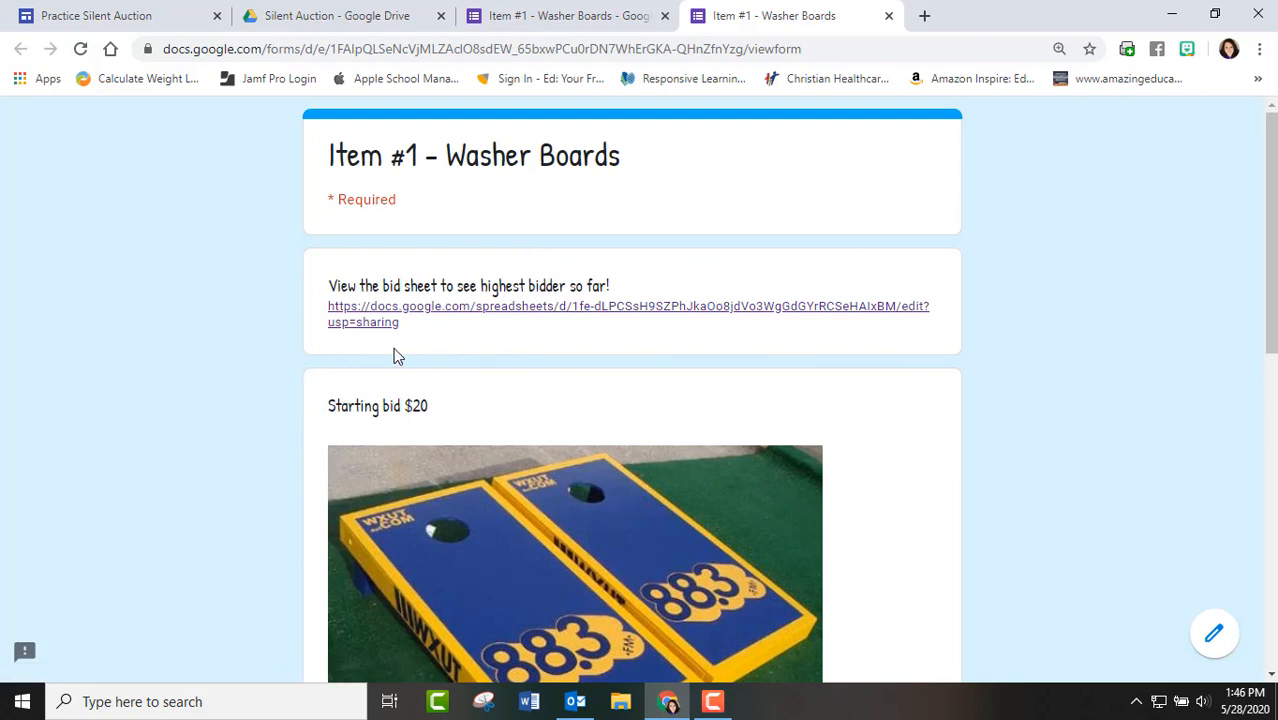
{"action": "mouse_move", "coordinate": [726, 436]}
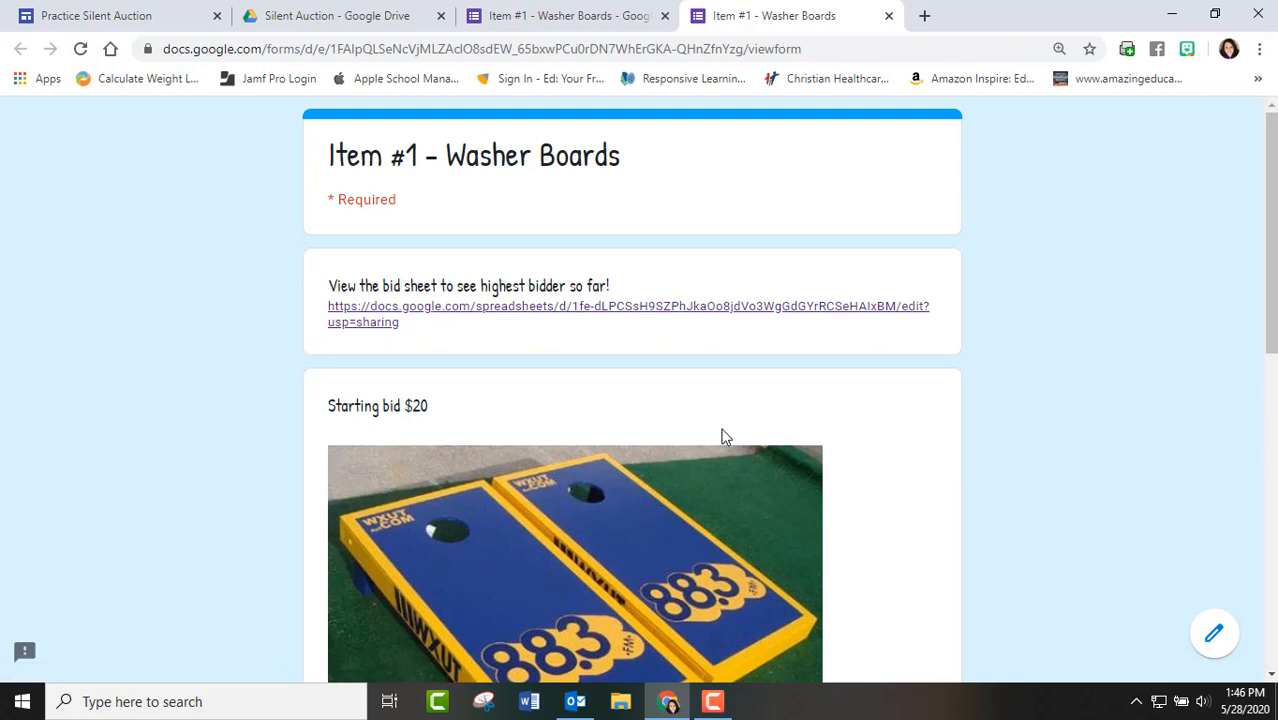
{"action": "scroll", "scroll_direction": "down", "scroll_amount": 3}
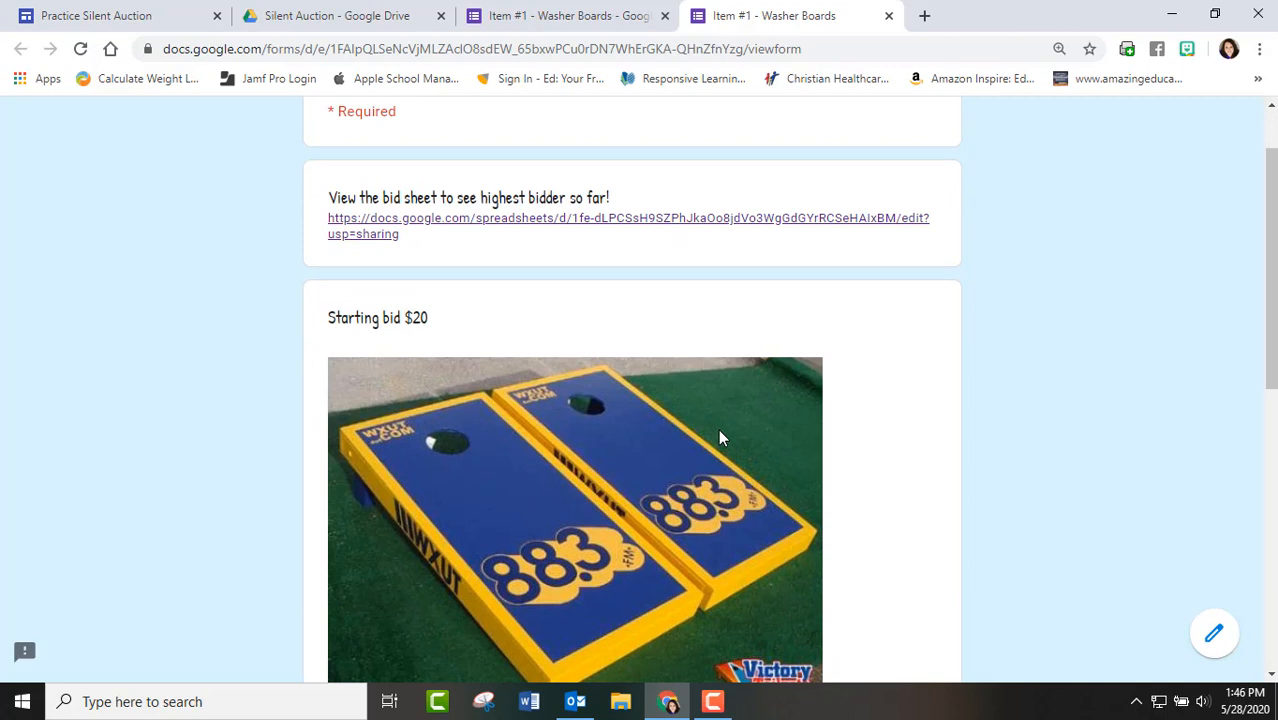
{"action": "scroll", "scroll_direction": "down", "scroll_amount": 3}
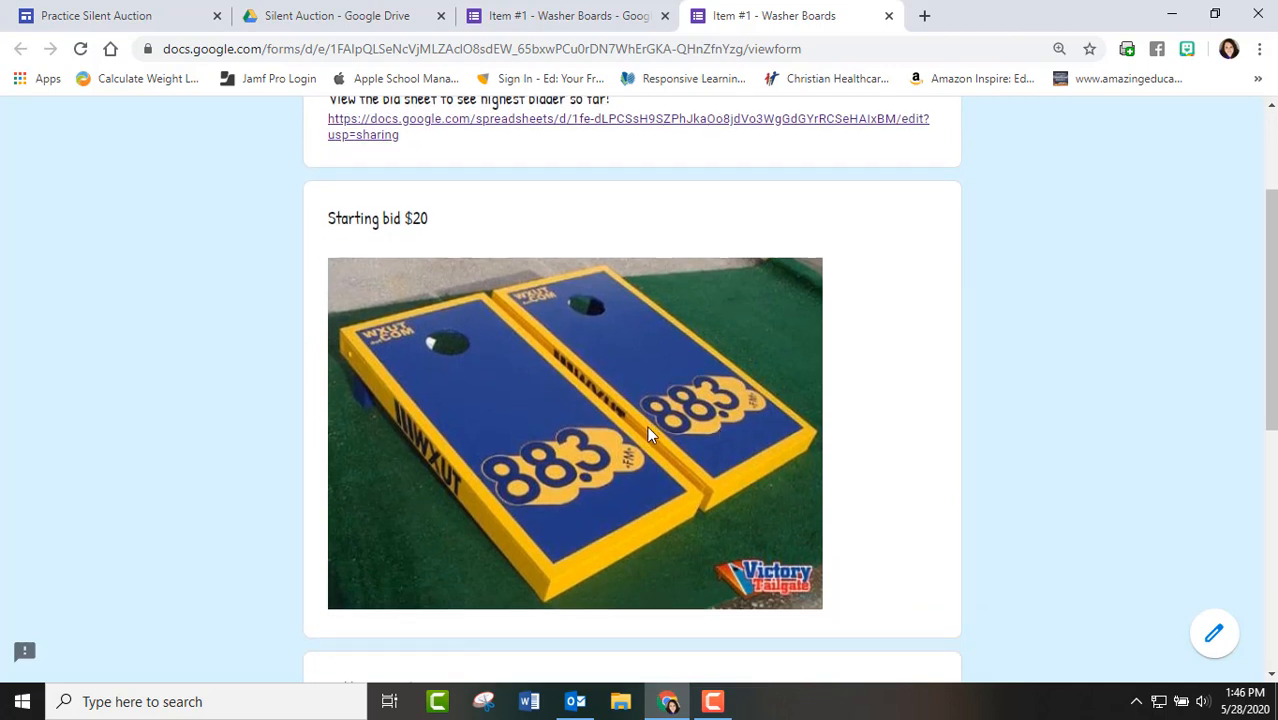
{"action": "scroll", "scroll_direction": "down", "scroll_amount": 3}
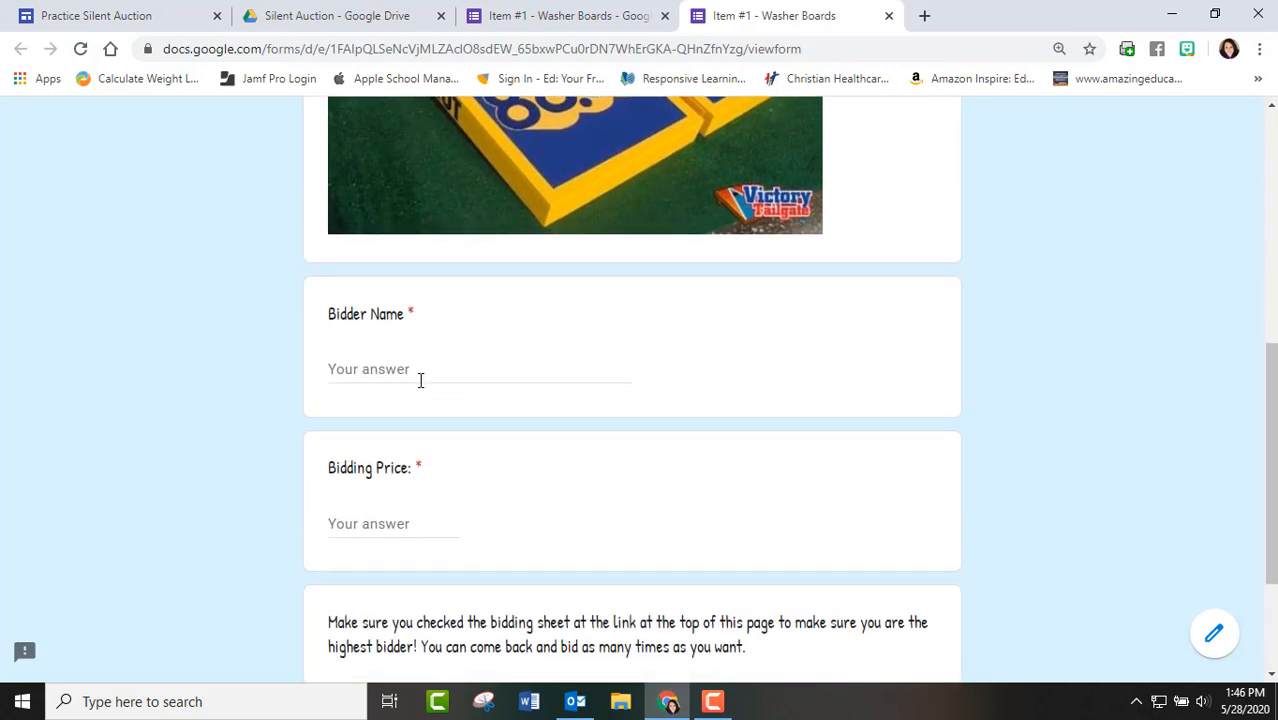
{"action": "scroll", "scroll_direction": "down", "scroll_amount": 3}
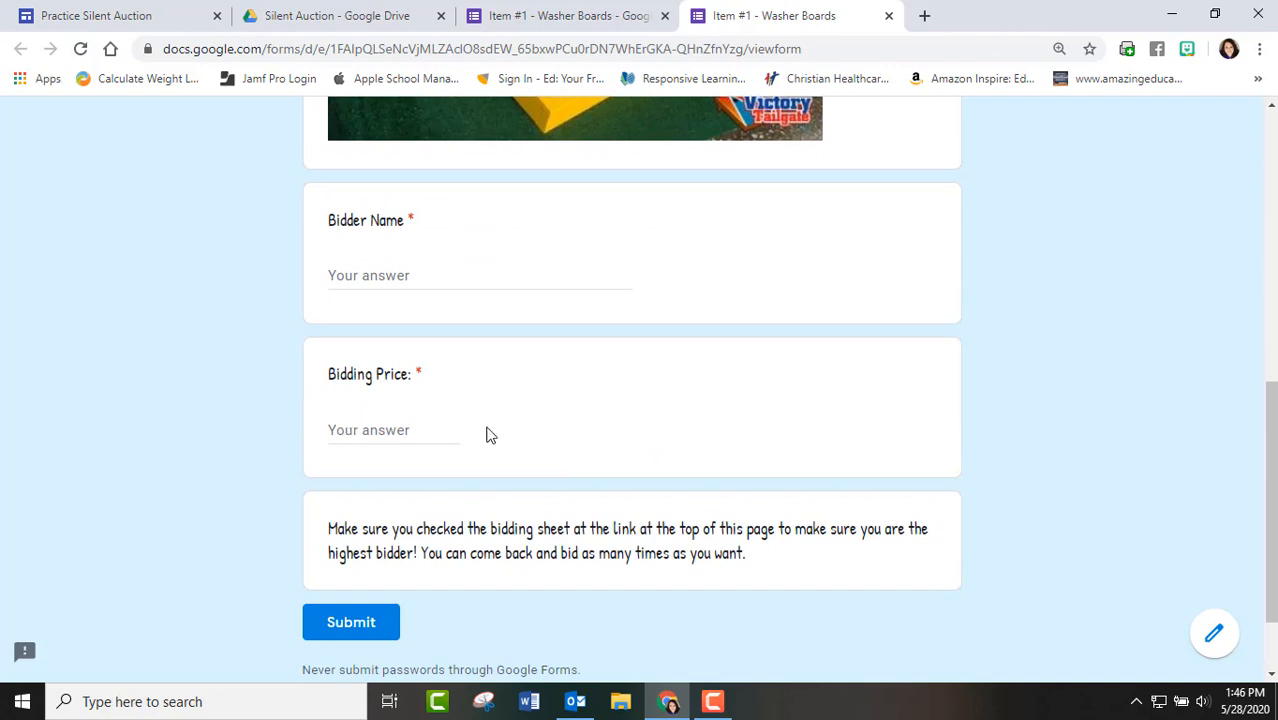
{"action": "mouse_move", "coordinate": [470, 524]}
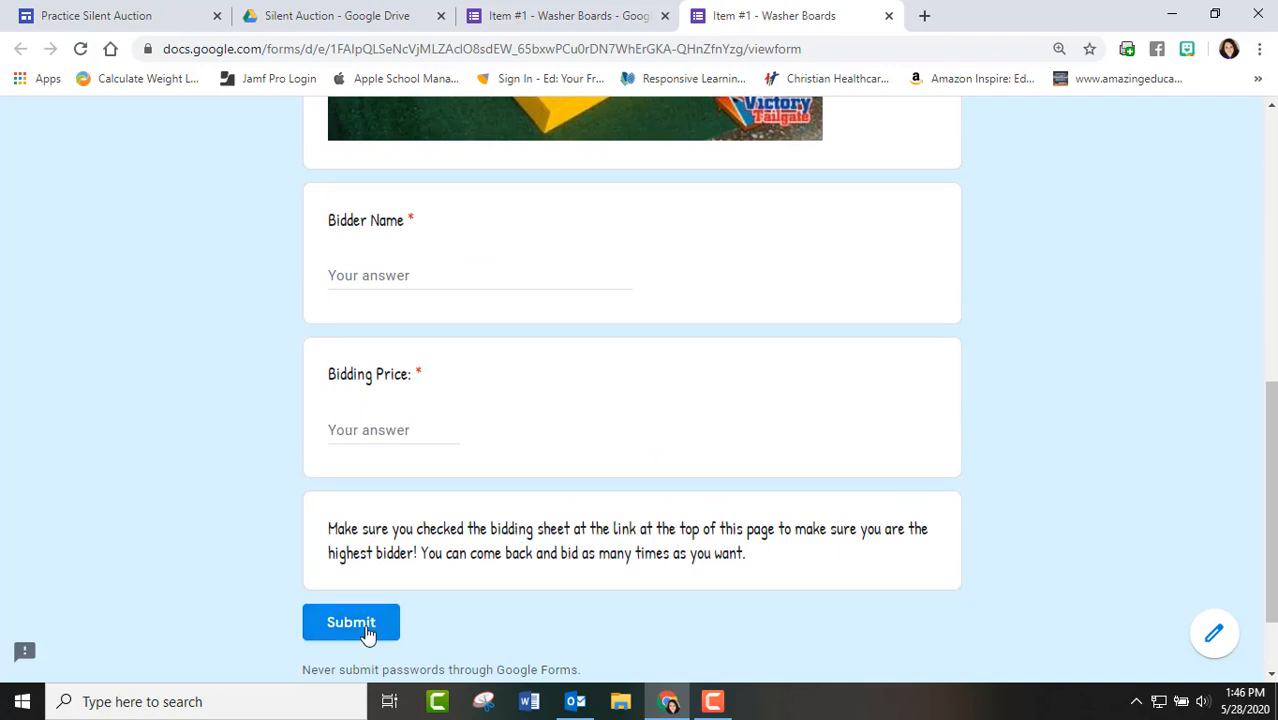
{"action": "mouse_move", "coordinate": [892, 16]}
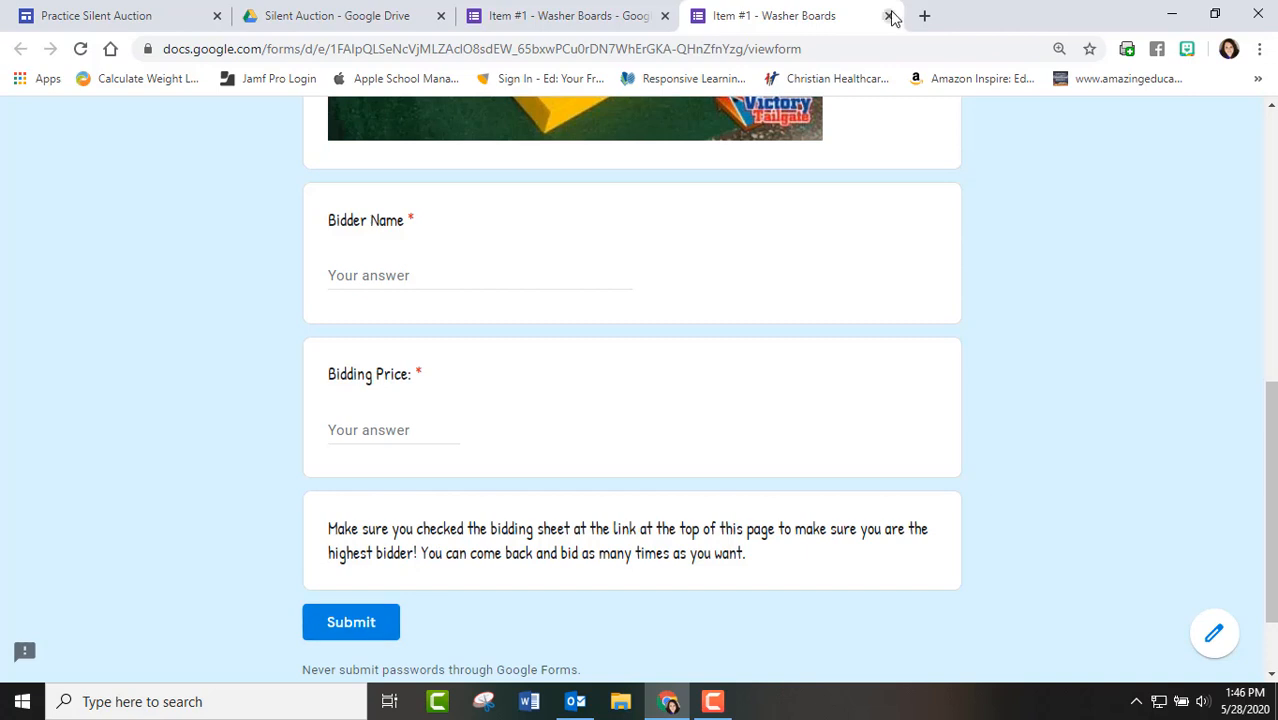
{"action": "left_click", "coordinate": [890, 16]}
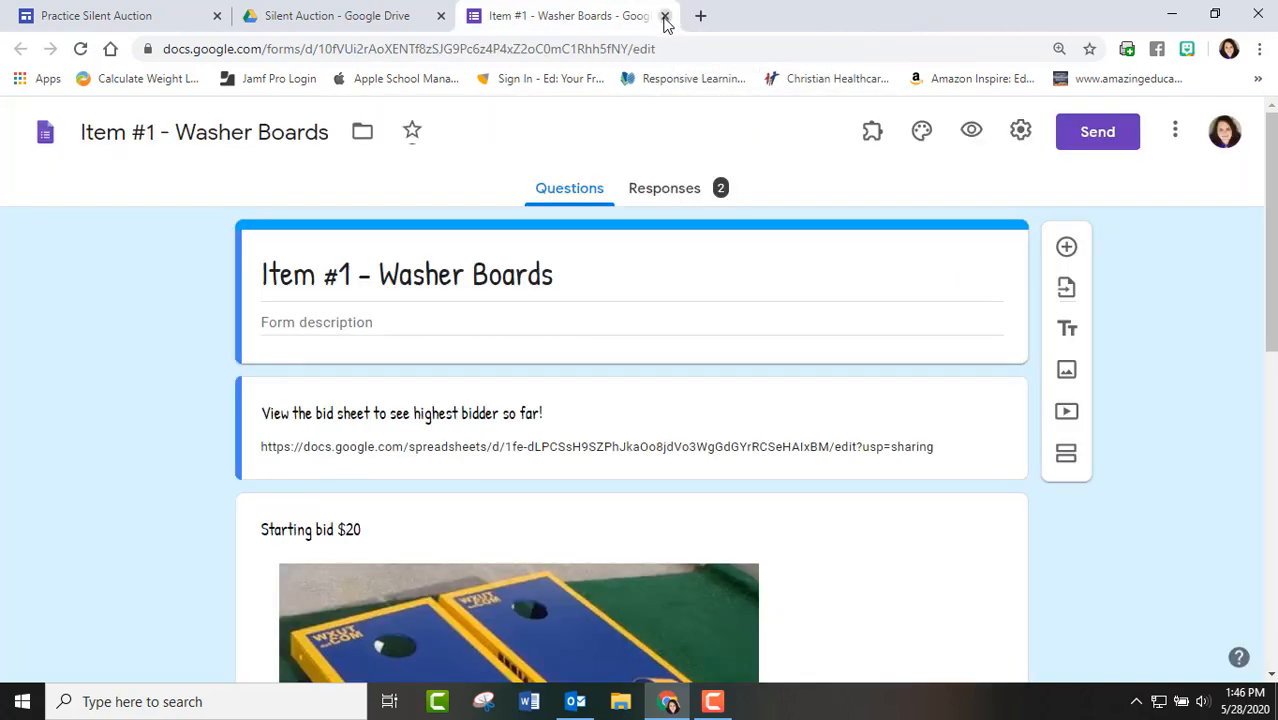
{"action": "left_click", "coordinate": [664, 16]}
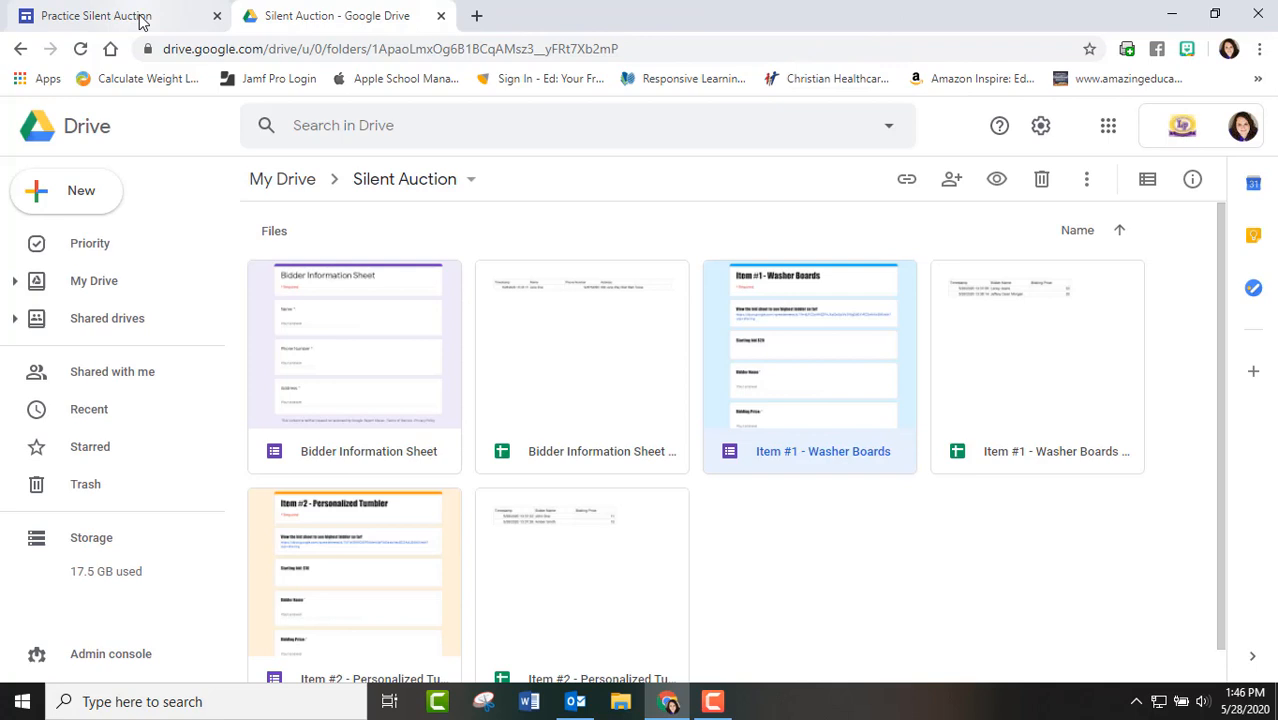
Step: Test the site's Bidder Information Sheet link, then open the Item #1 - Washer Boards bidding form
{"action": "left_click", "coordinate": [90, 16]}
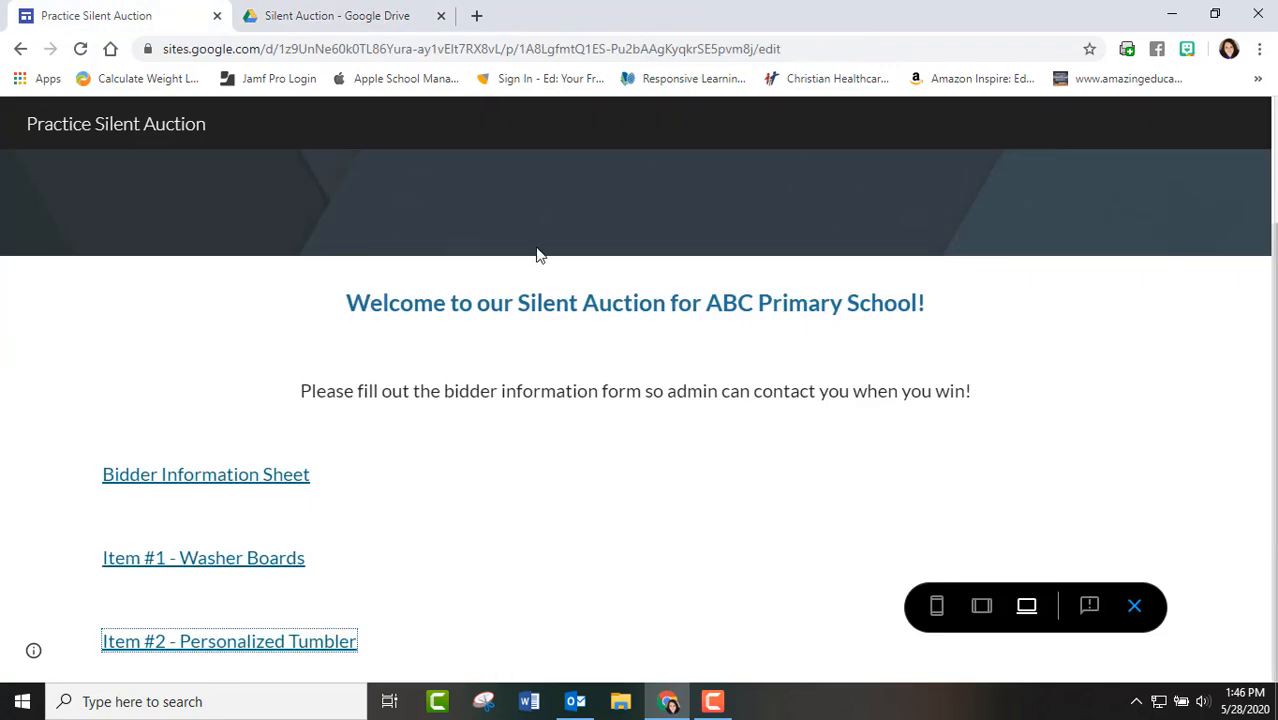
{"action": "mouse_move", "coordinate": [782, 348]}
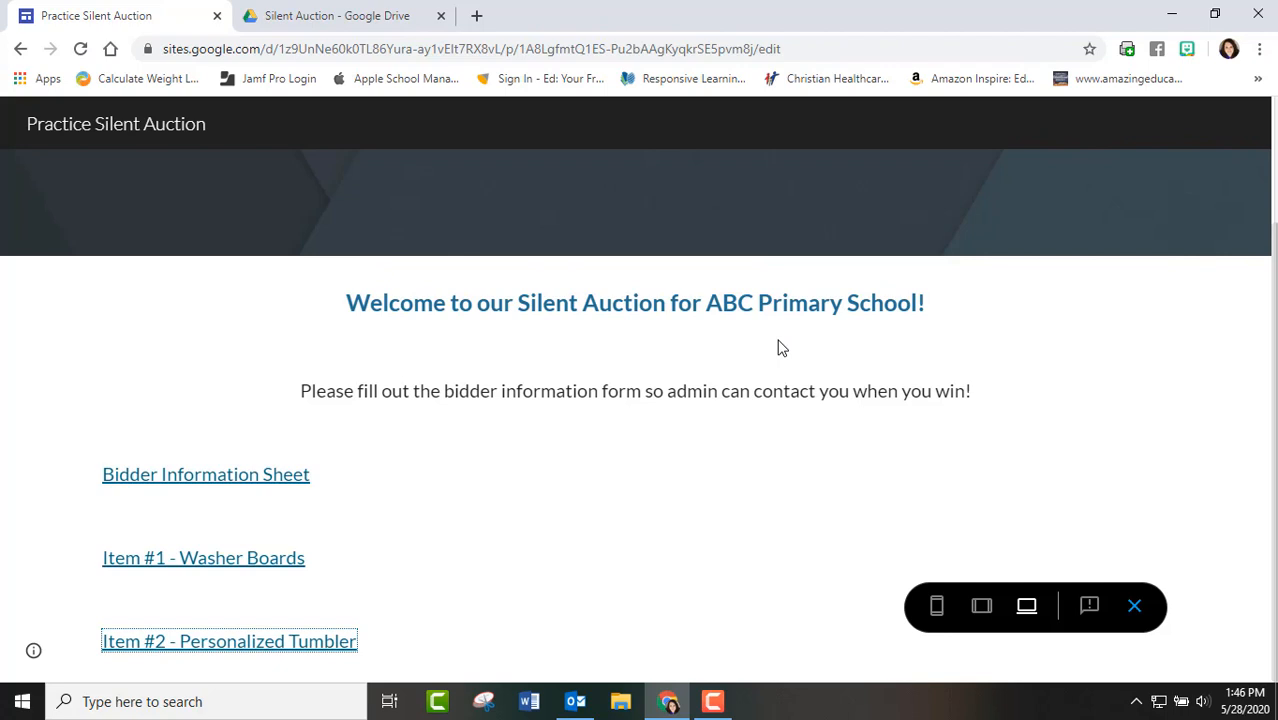
{"action": "mouse_move", "coordinate": [532, 452]}
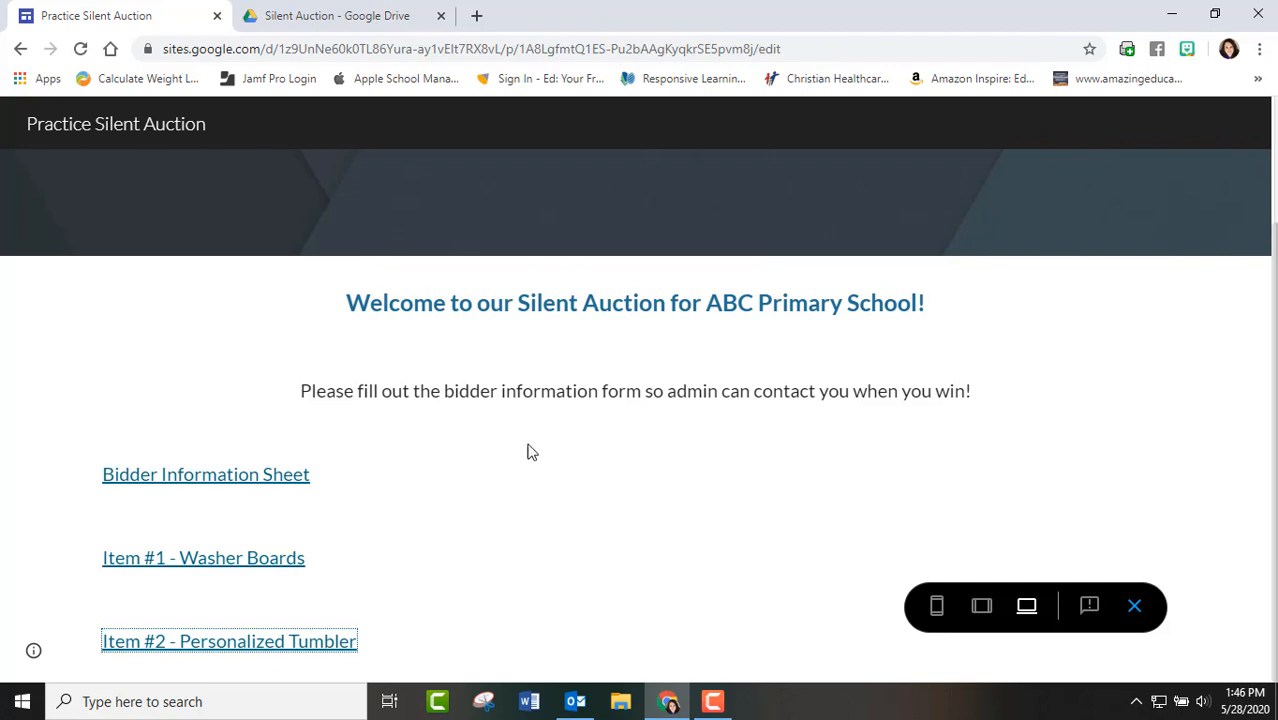
{"action": "mouse_move", "coordinate": [270, 480]}
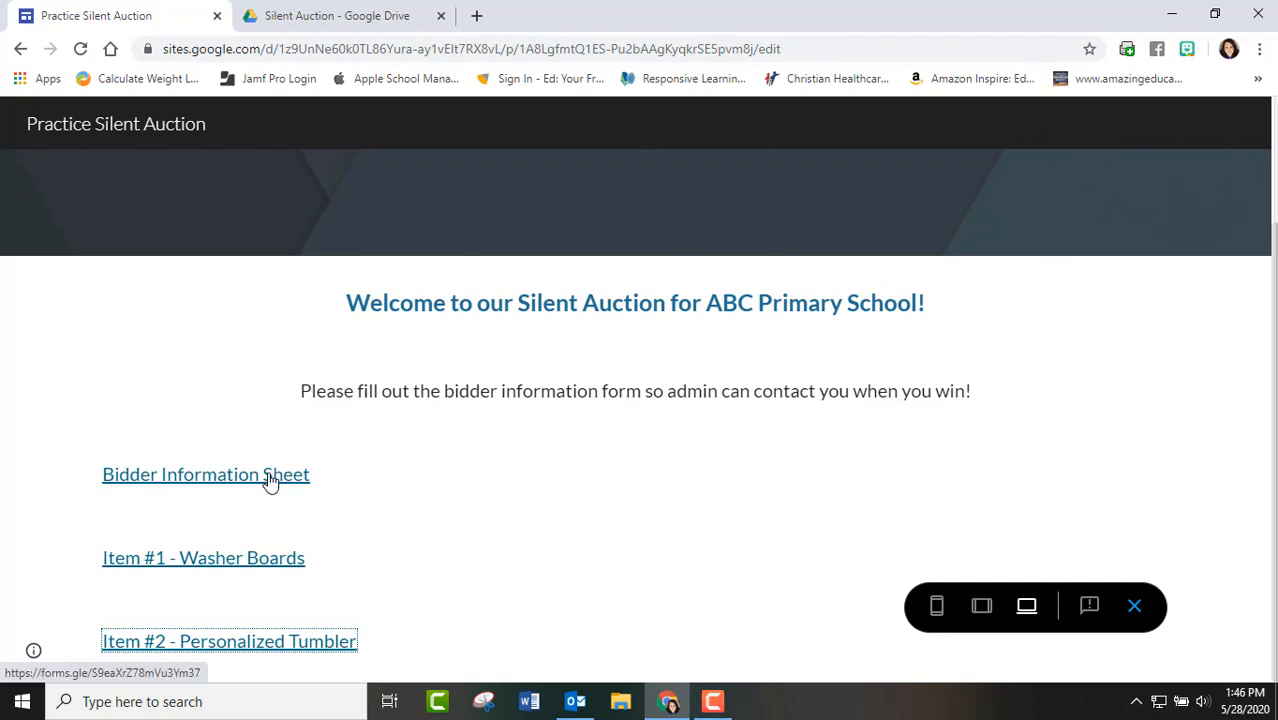
{"action": "left_click", "coordinate": [206, 474]}
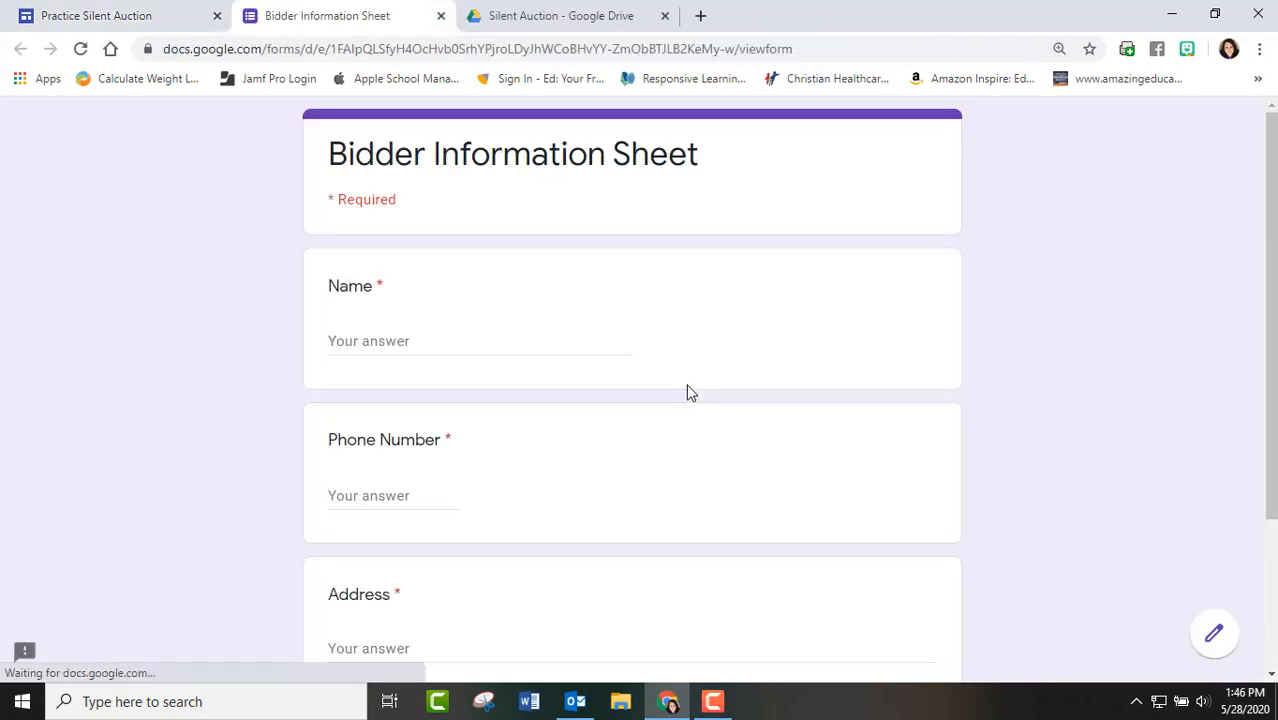
{"action": "scroll", "scroll_direction": "down", "scroll_amount": 3}
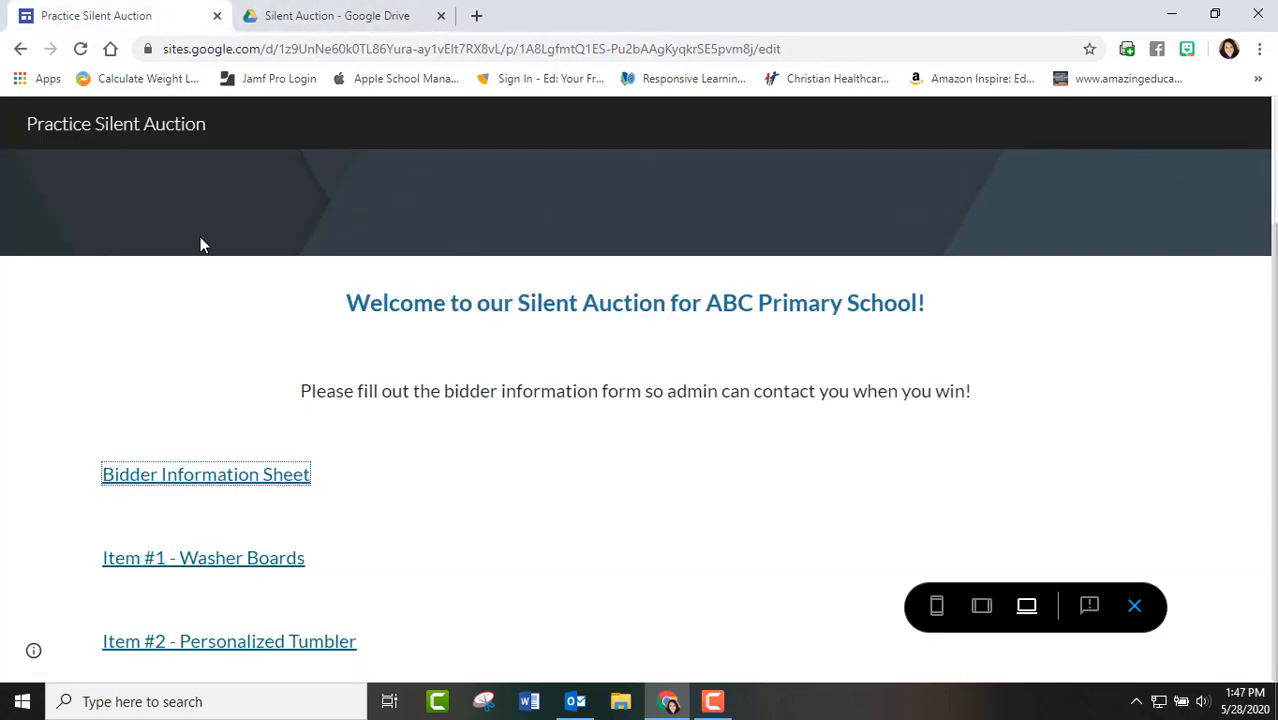
{"action": "left_click", "coordinate": [202, 556]}
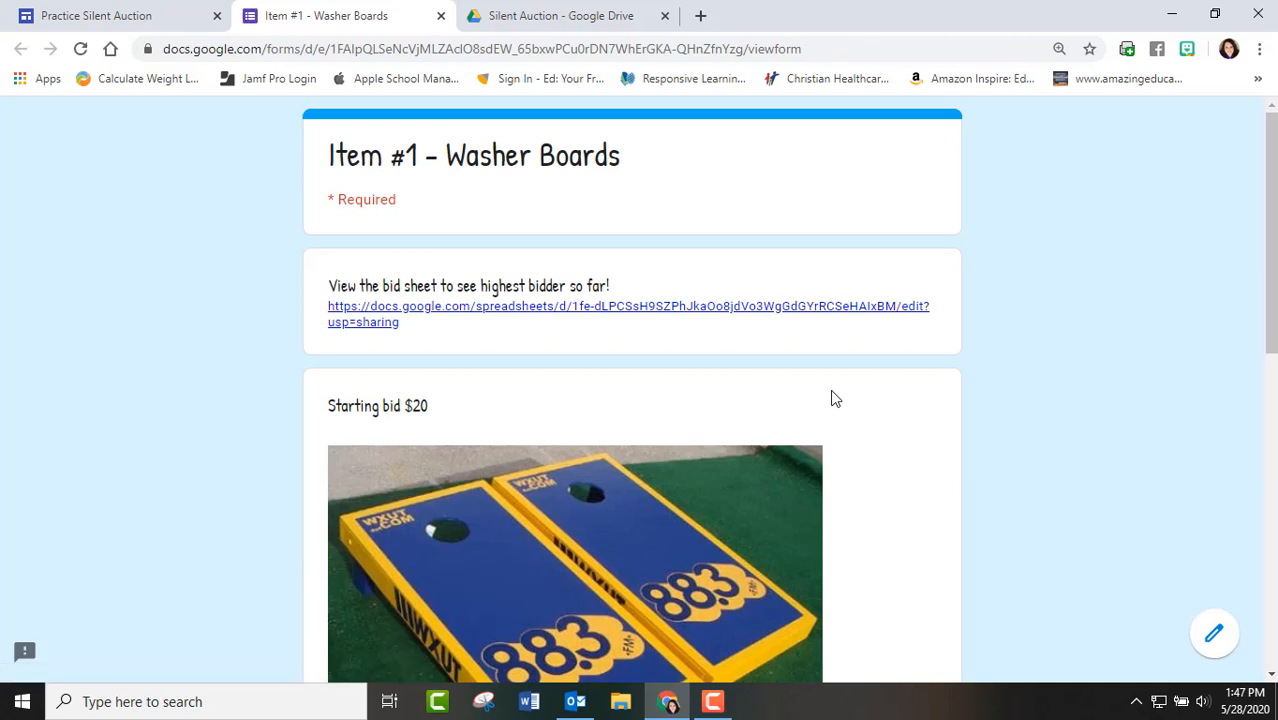
{"action": "mouse_move", "coordinate": [660, 320]}
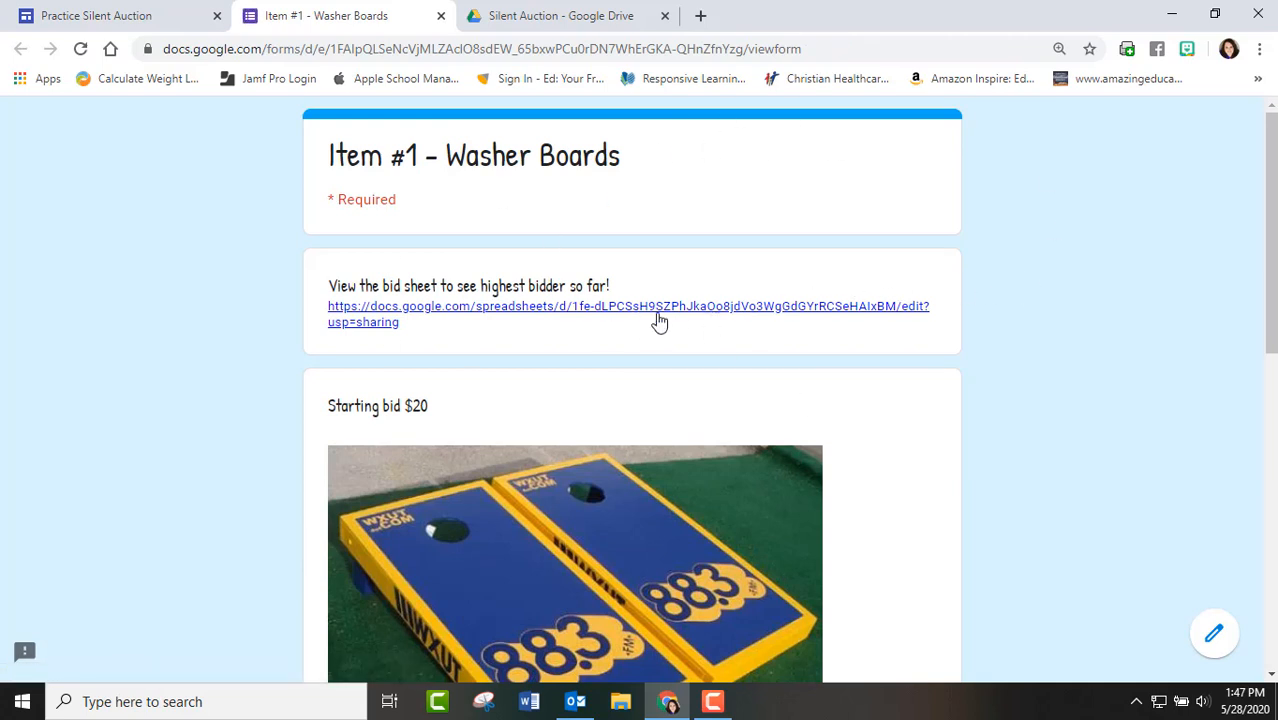
Step: Follow the form's bid sheet link to view the Washer Boards bids, then close the sheet
{"action": "left_click", "coordinate": [628, 306]}
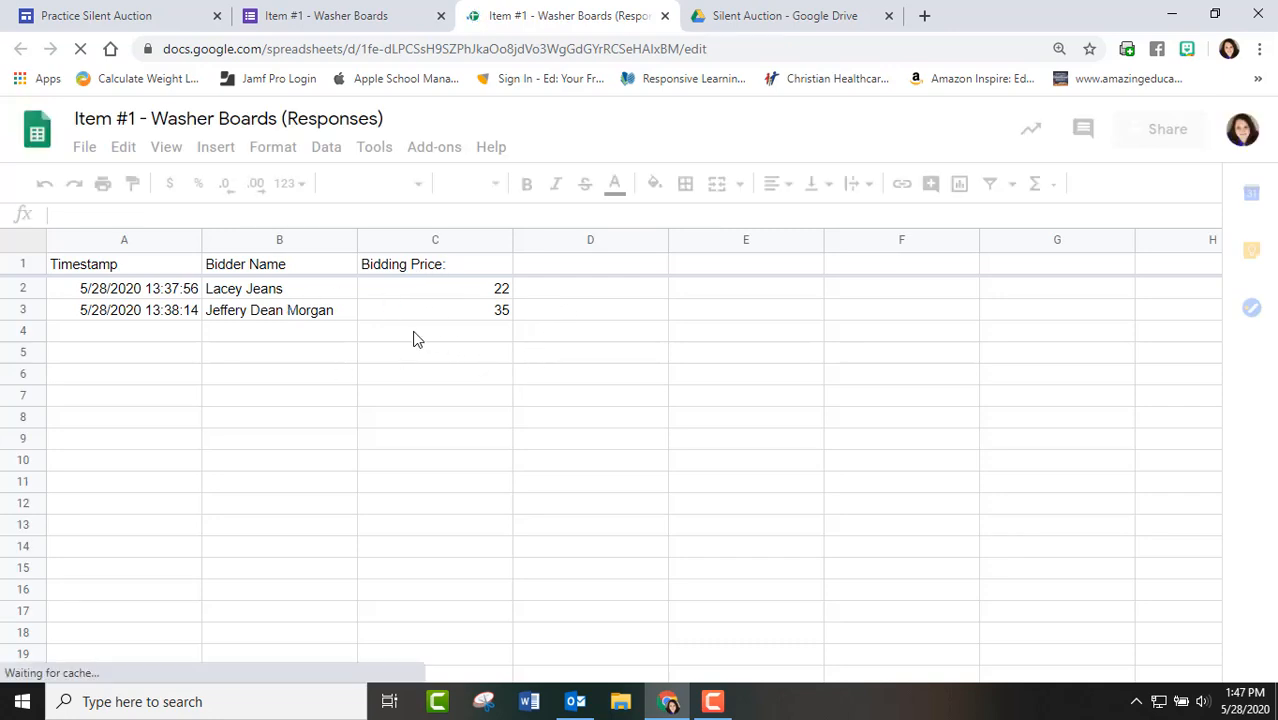
{"action": "left_click", "coordinate": [436, 332]}
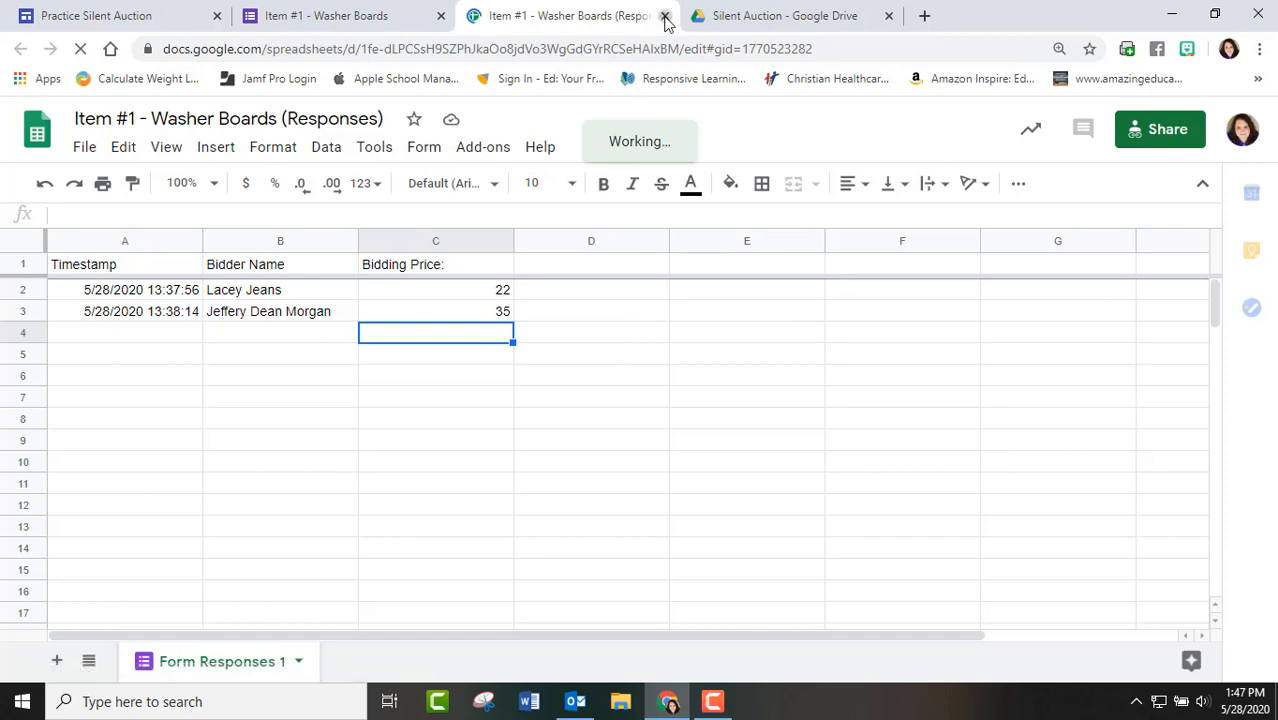
{"action": "left_click", "coordinate": [664, 18]}
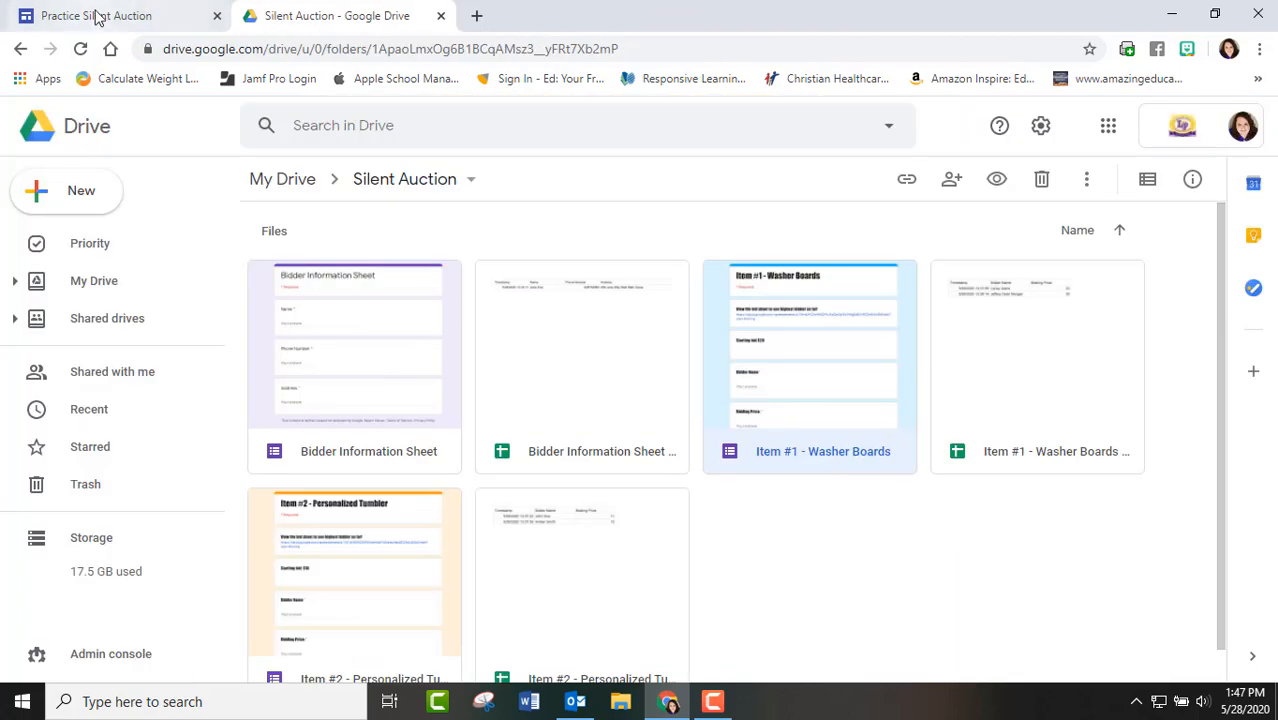
{"action": "left_click", "coordinate": [96, 16]}
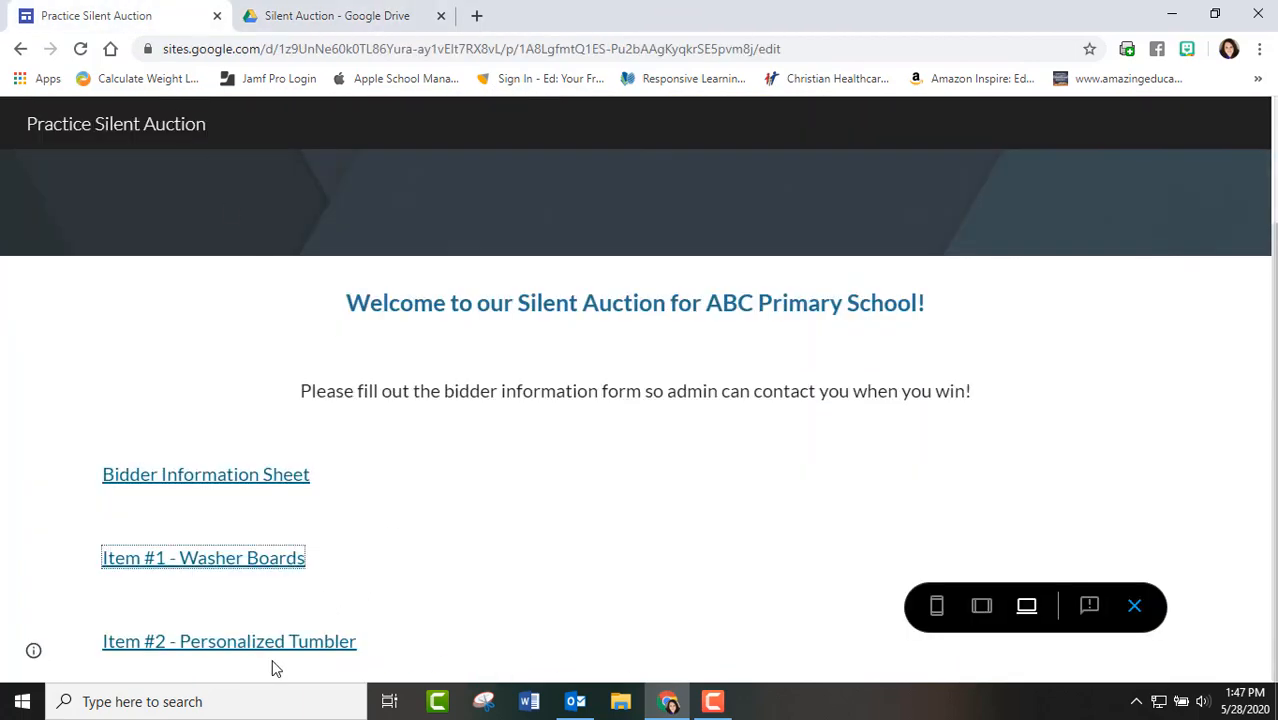
{"action": "left_click", "coordinate": [228, 640]}
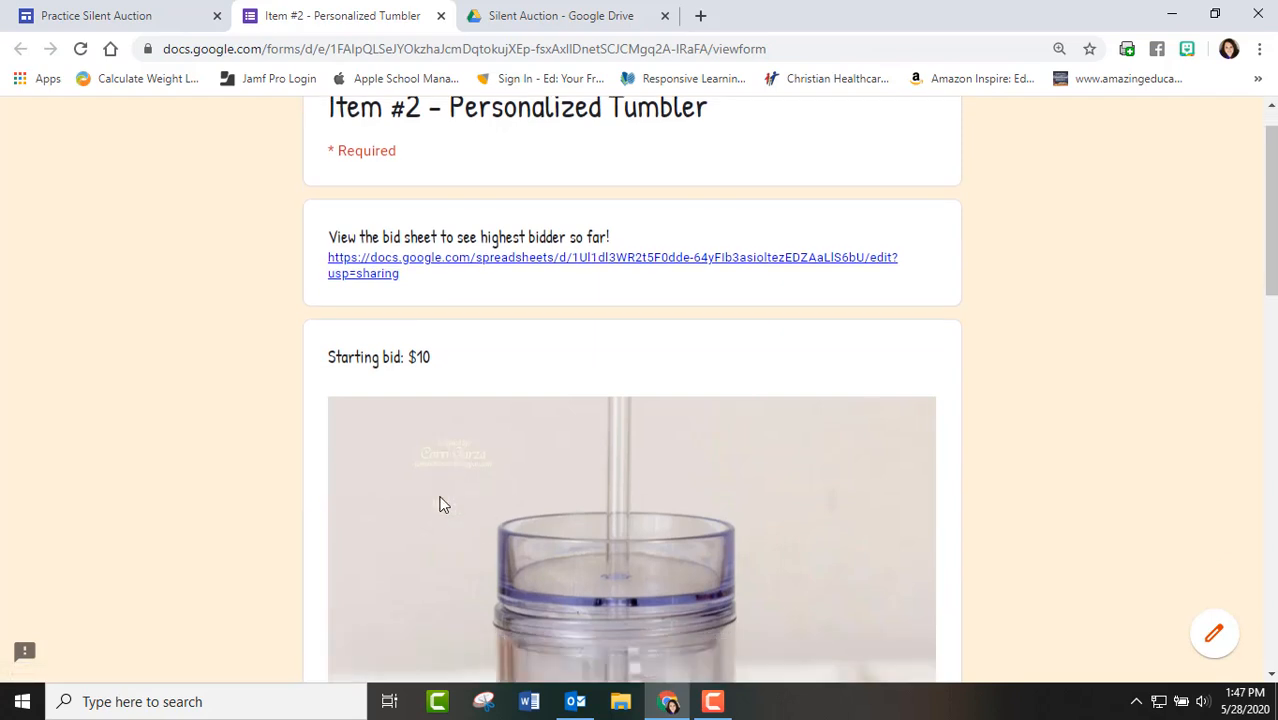
{"action": "scroll", "scroll_direction": "down", "scroll_amount": 3}
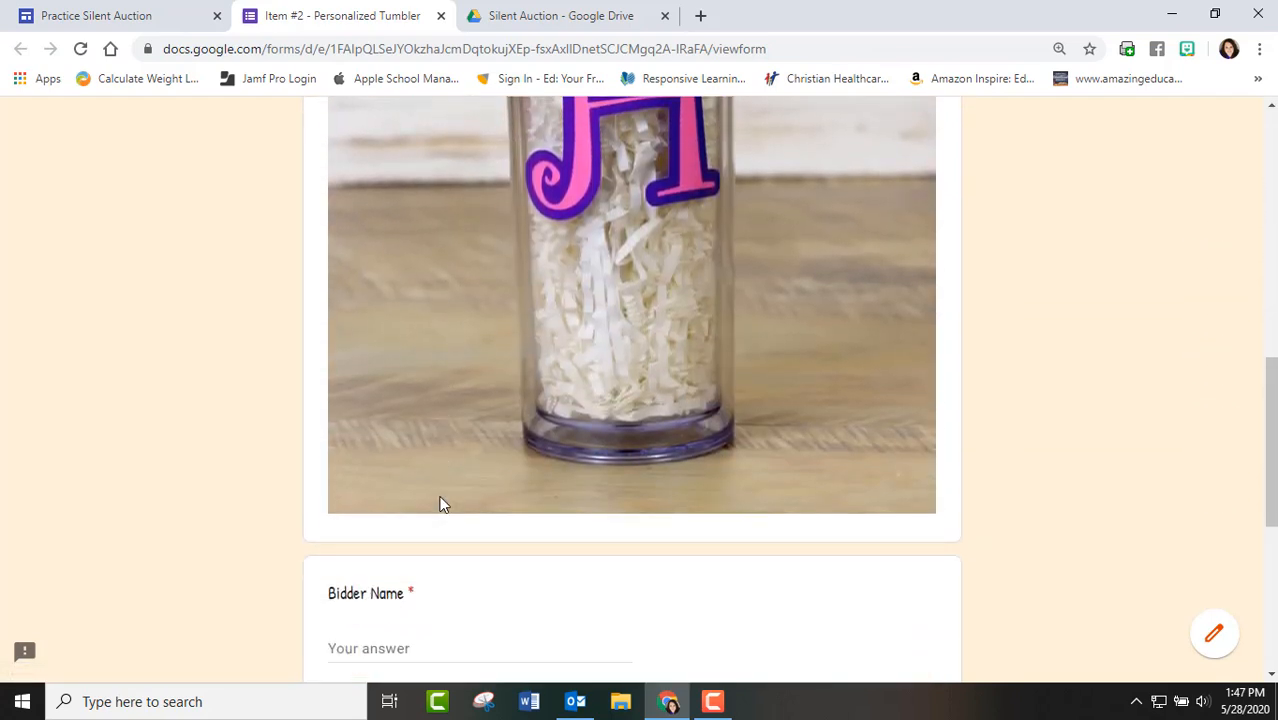
{"action": "scroll", "scroll_direction": "down", "scroll_amount": 3}
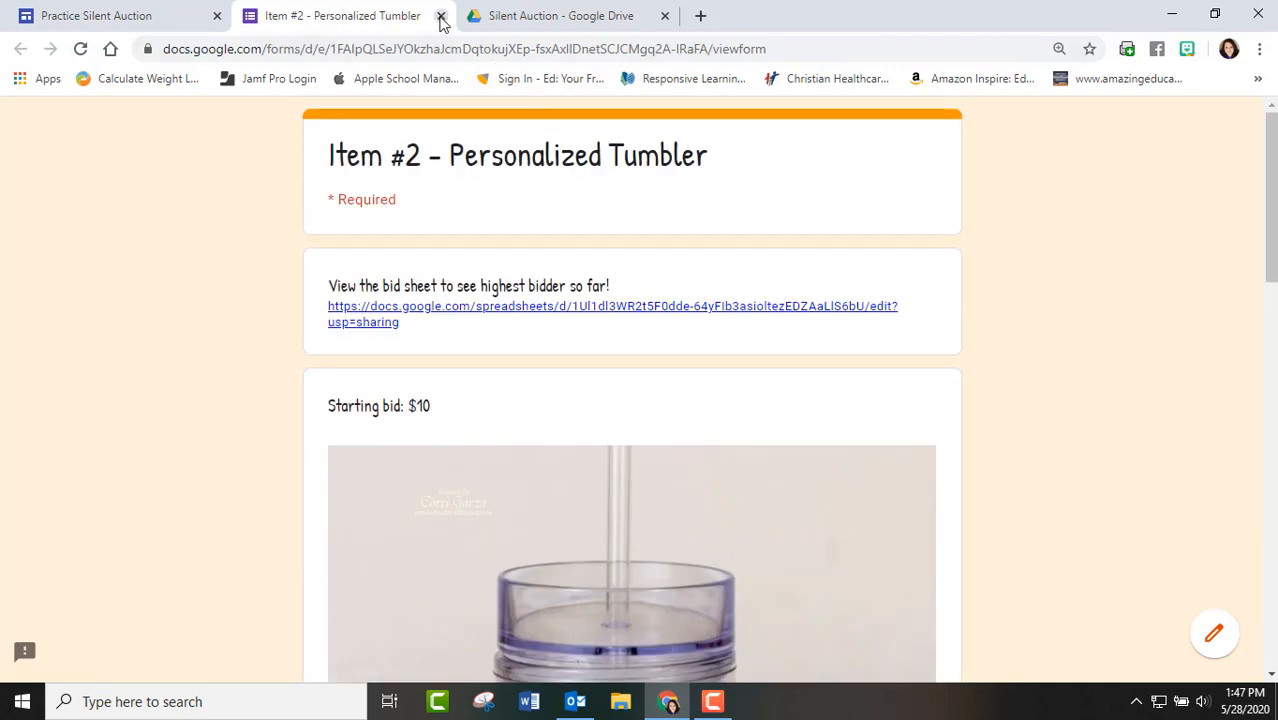
{"action": "left_click", "coordinate": [440, 16]}
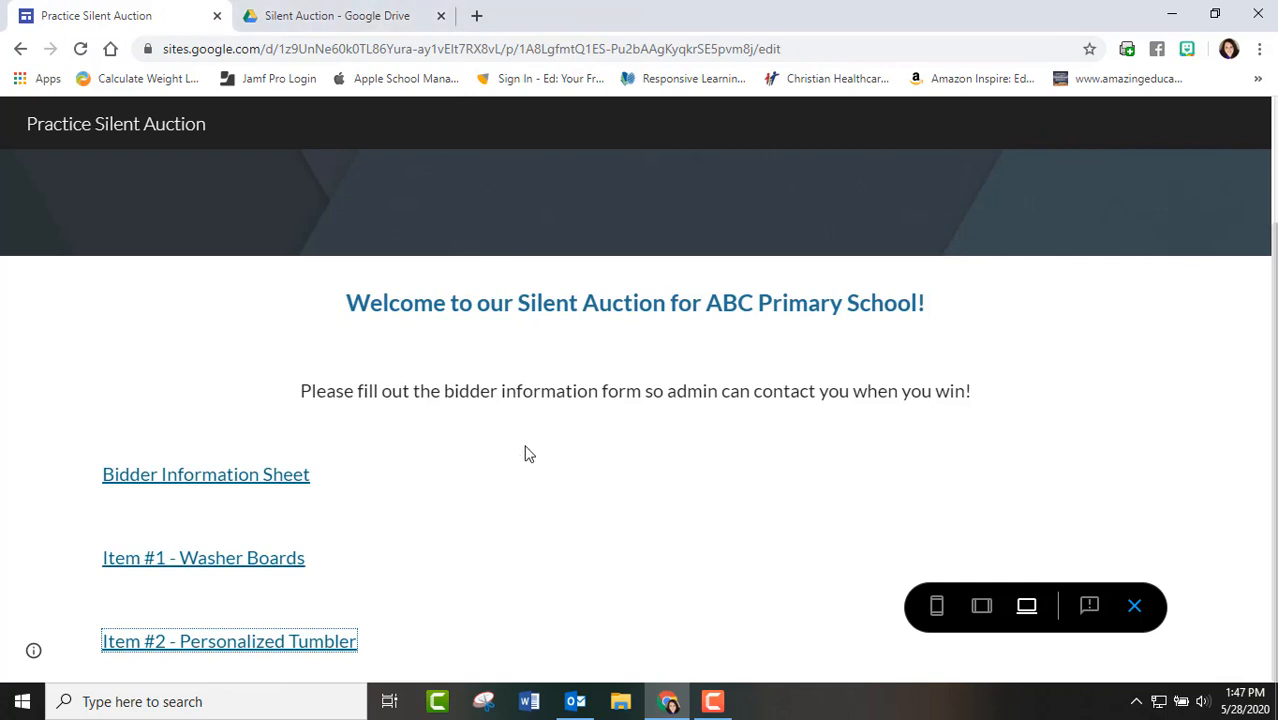
{"action": "mouse_move", "coordinate": [350, 10]}
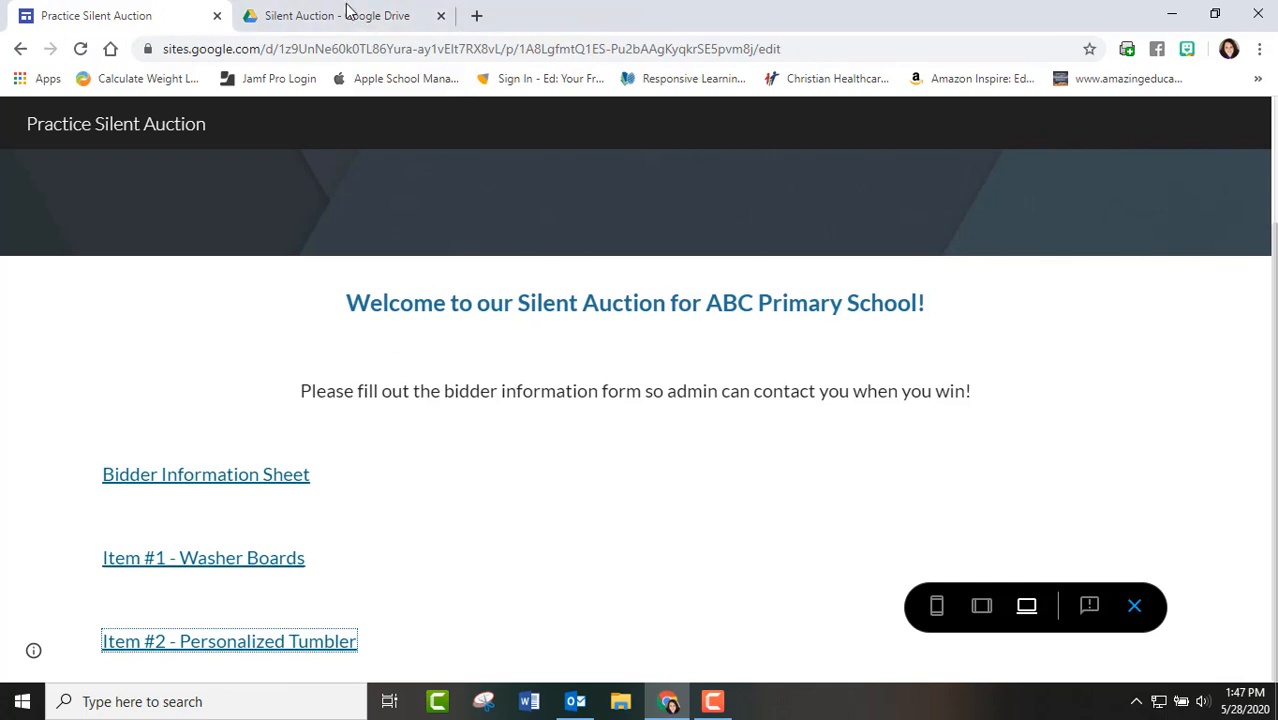
Step: Return to the Silent Auction folder in Drive
{"action": "left_click", "coordinate": [336, 16]}
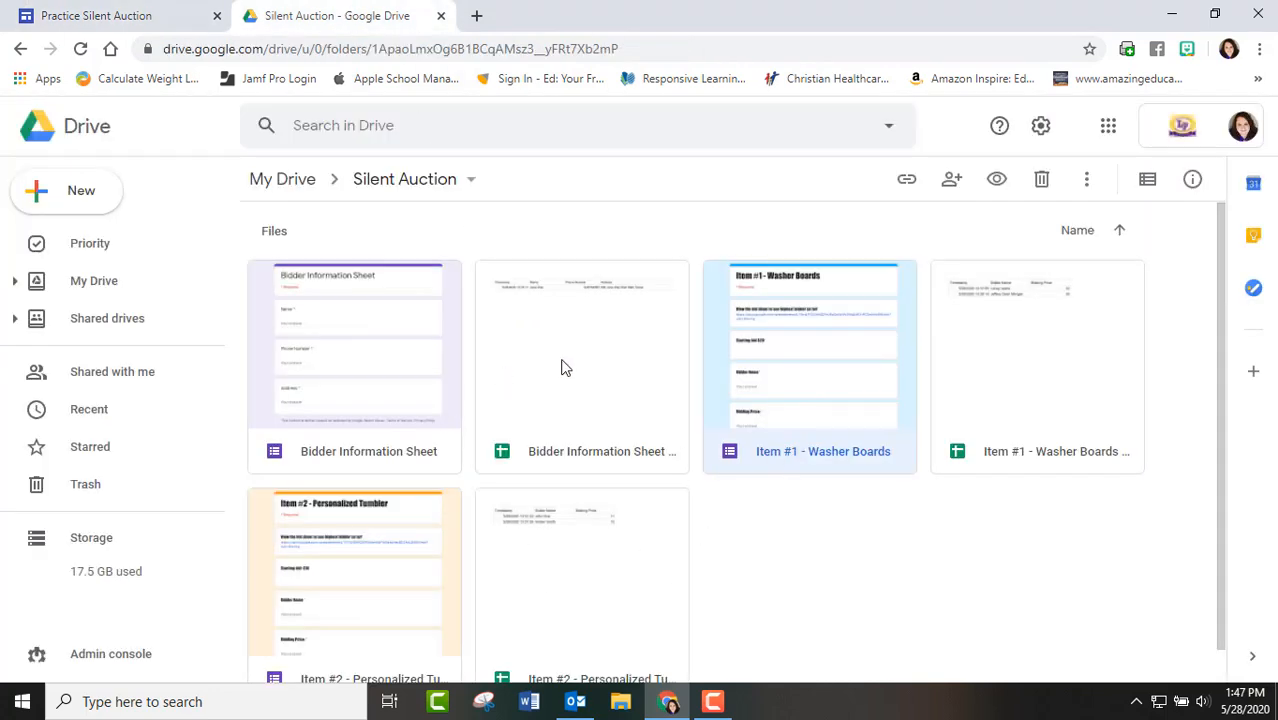
{"action": "mouse_move", "coordinate": [862, 484]}
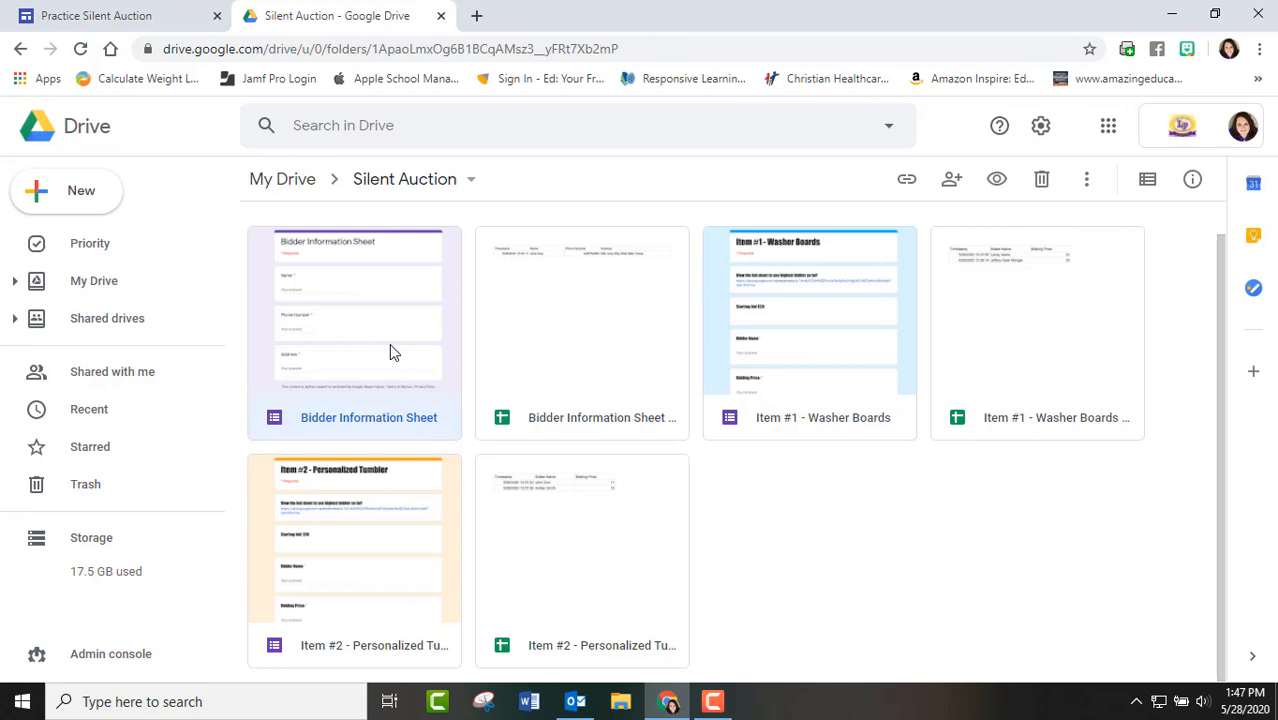
Step: View the Bidder Information Sheet's one response, toggle Accepting responses off and back on
{"action": "double_click", "coordinate": [352, 310]}
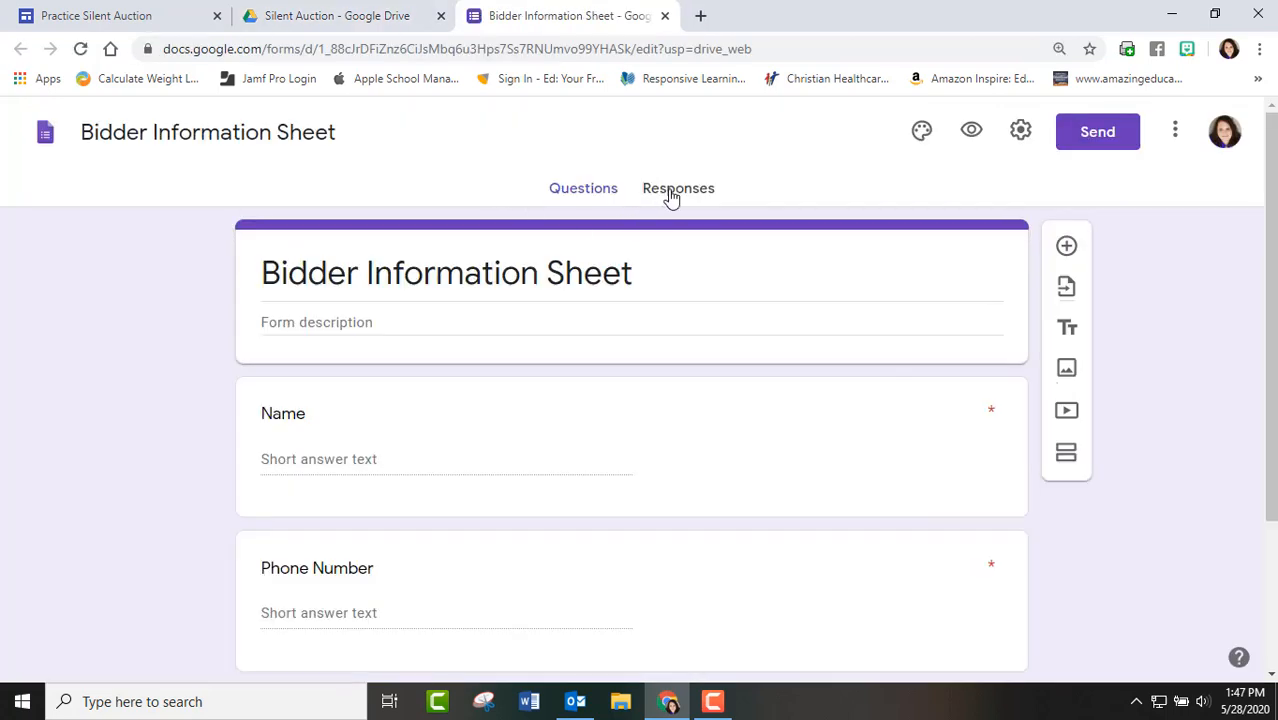
{"action": "left_click", "coordinate": [664, 188]}
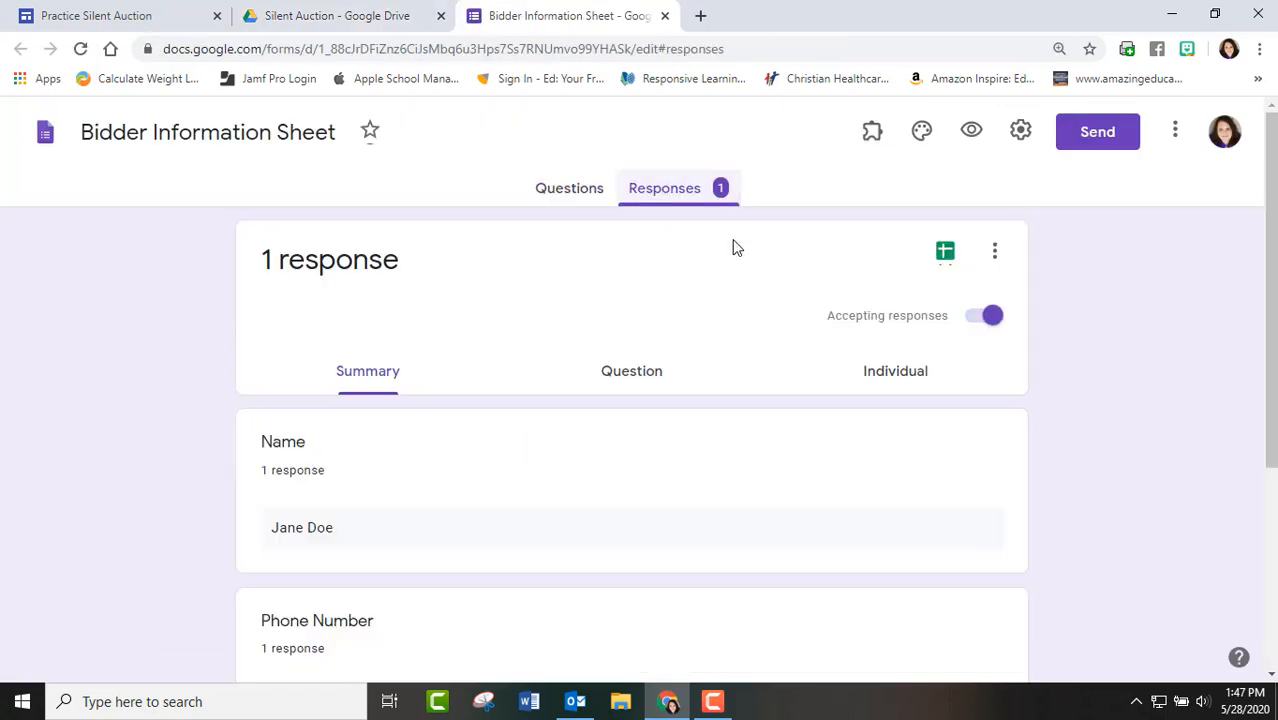
{"action": "left_click", "coordinate": [992, 316]}
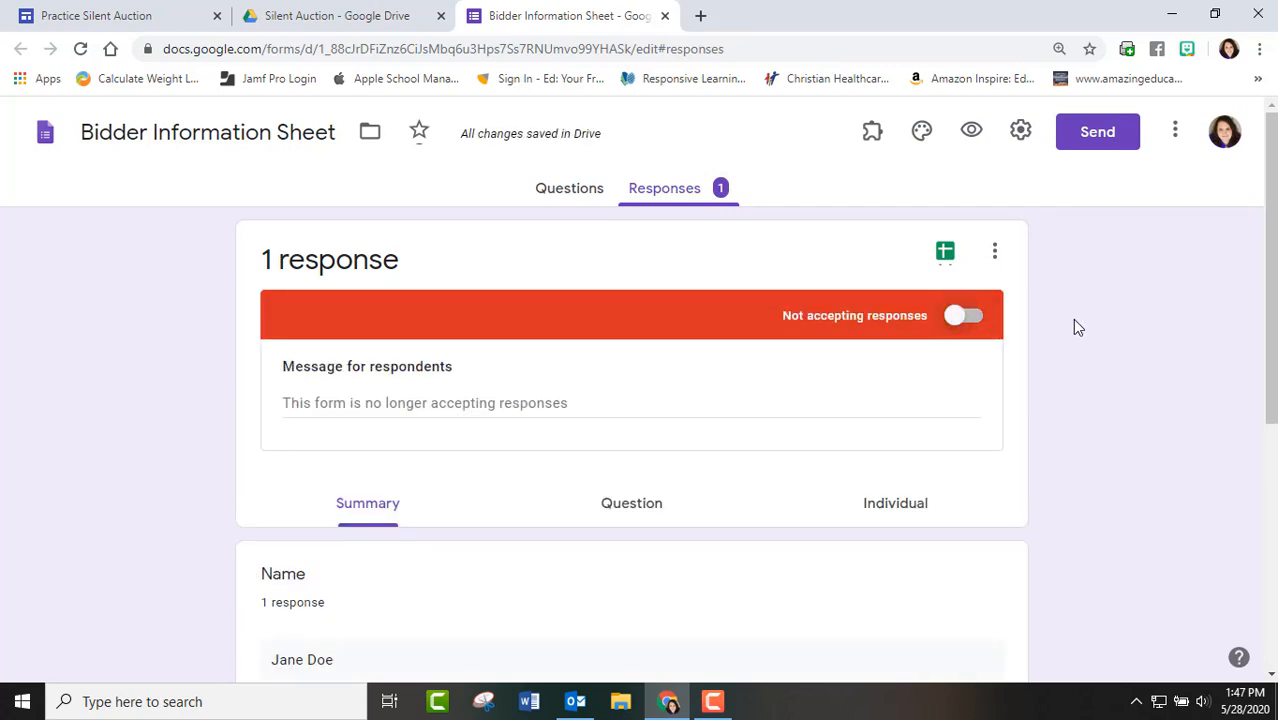
{"action": "mouse_move", "coordinate": [1018, 332]}
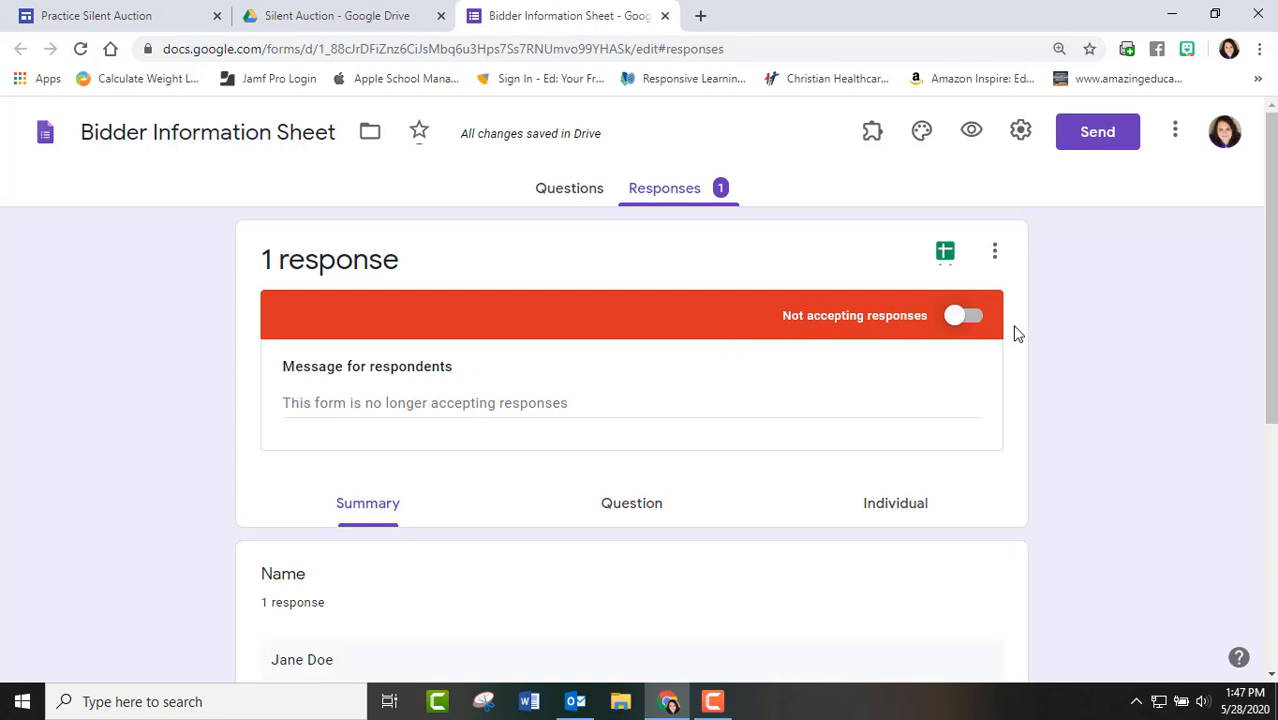
{"action": "mouse_move", "coordinate": [866, 394]}
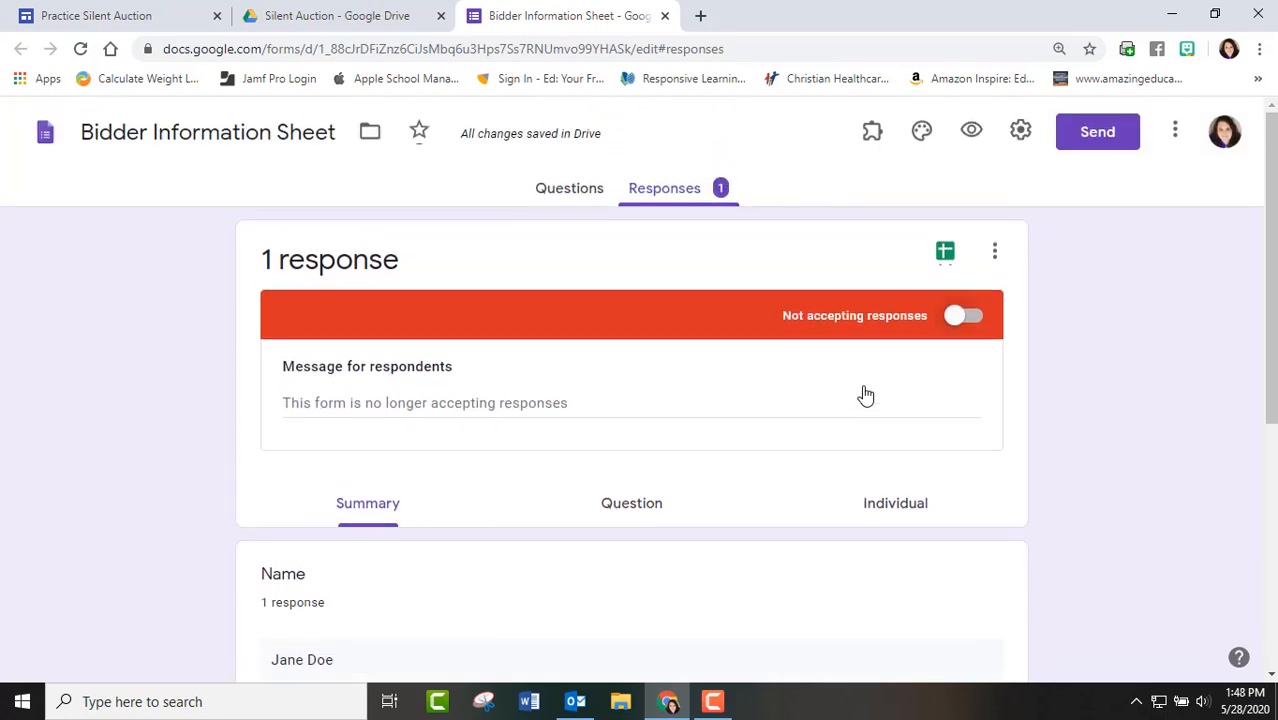
{"action": "mouse_move", "coordinate": [826, 316]}
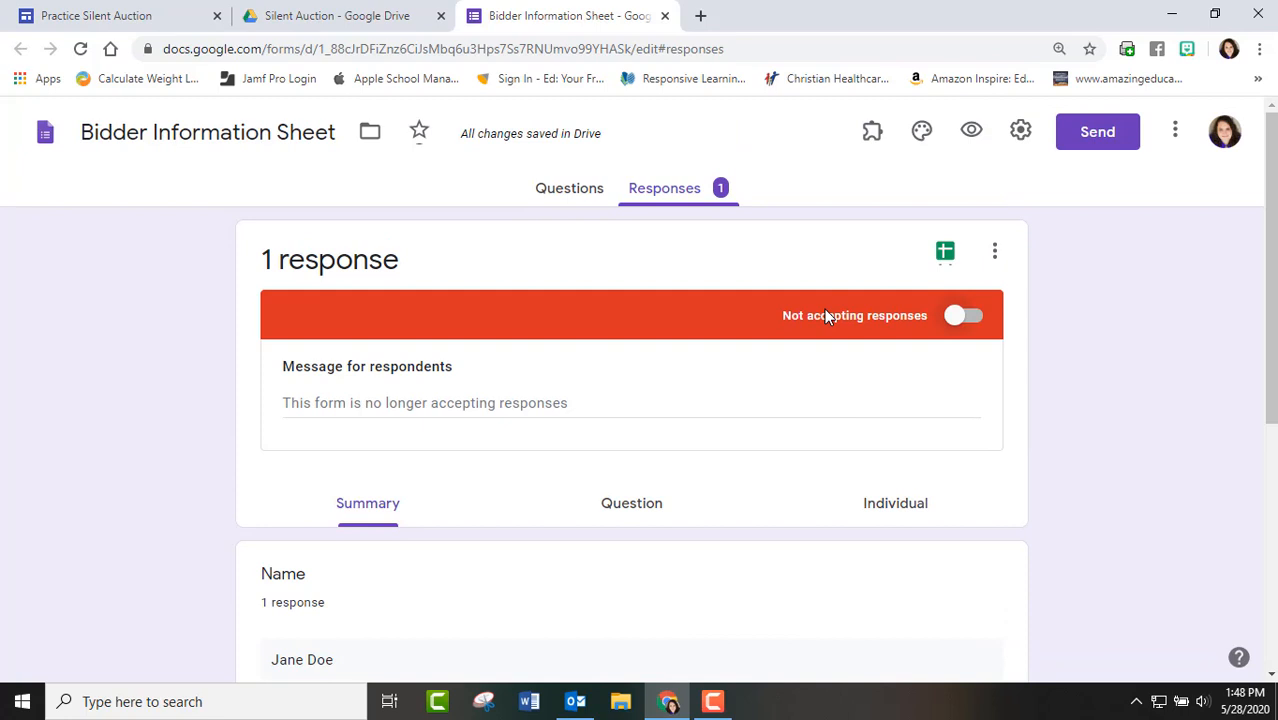
{"action": "left_click", "coordinate": [964, 316]}
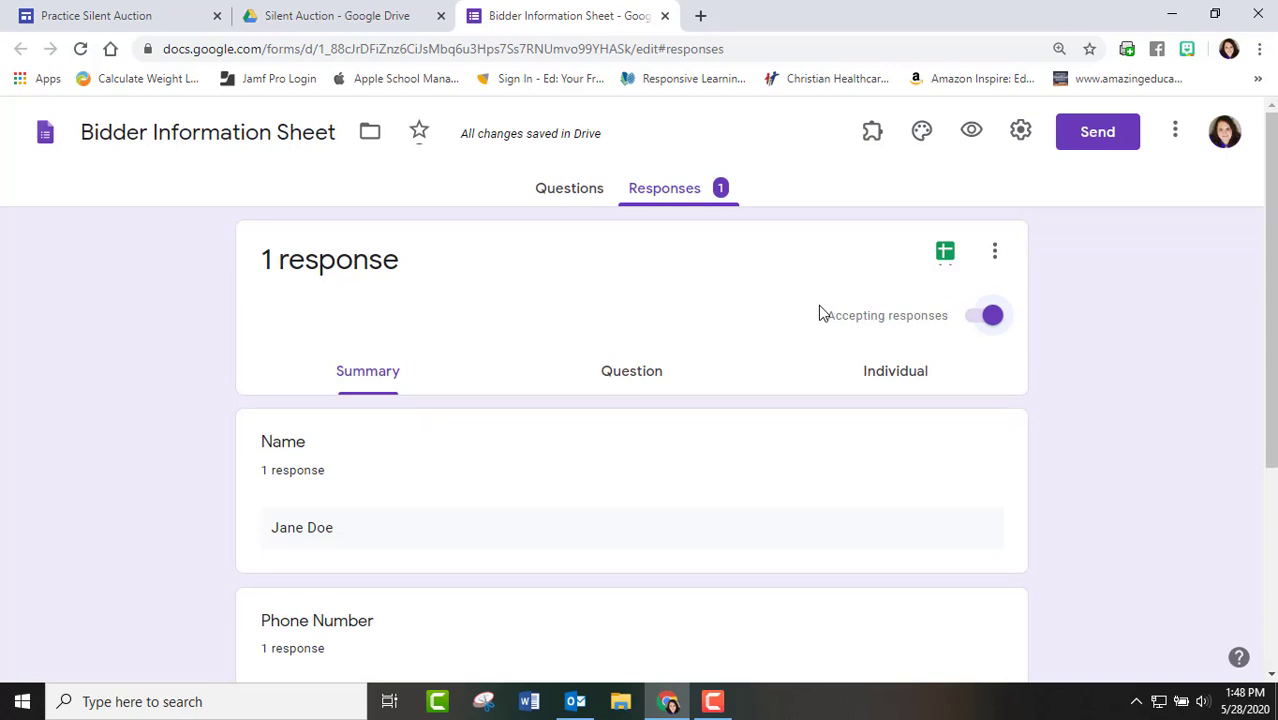
{"action": "mouse_move", "coordinate": [798, 312]}
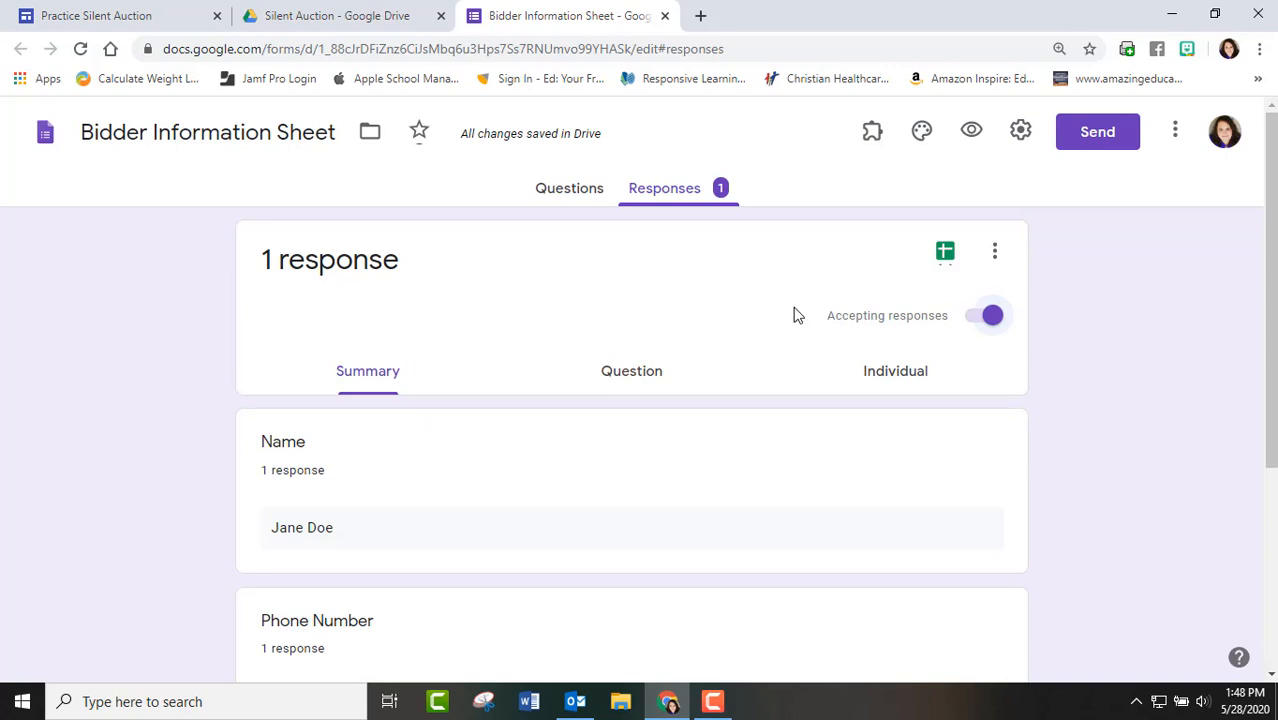
{"action": "mouse_move", "coordinate": [576, 140]}
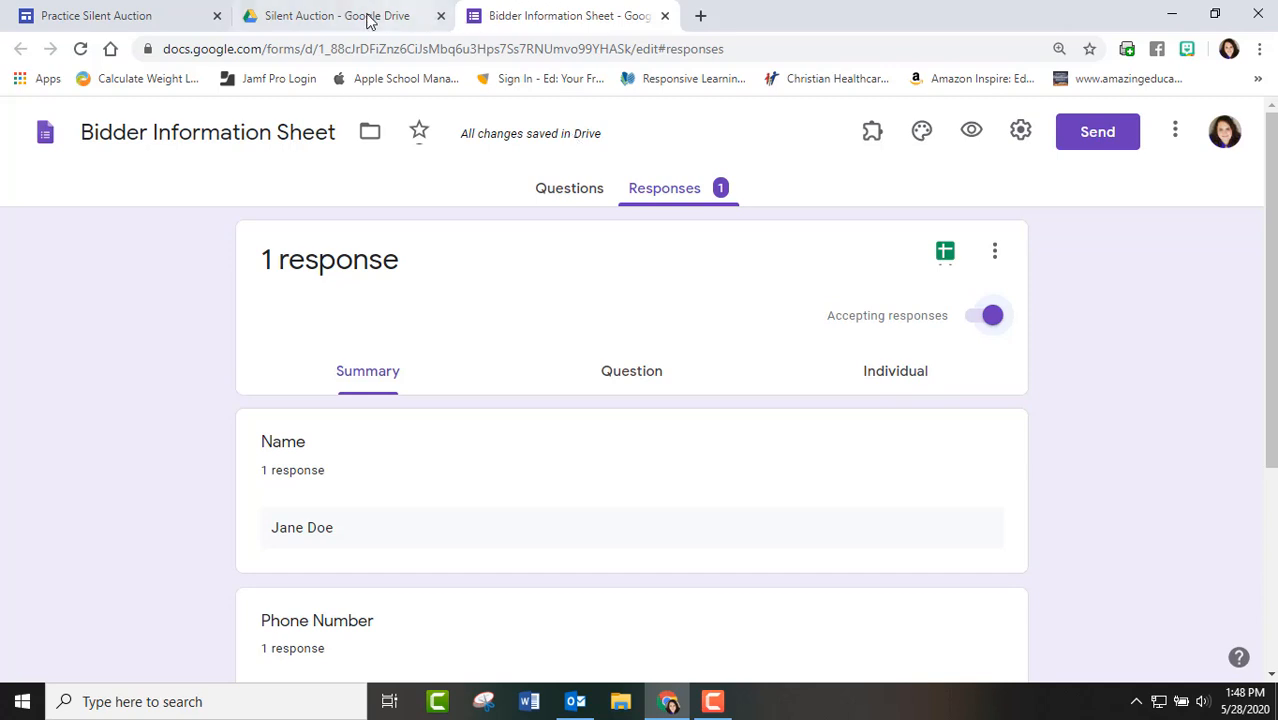
{"action": "mouse_move", "coordinate": [336, 16]}
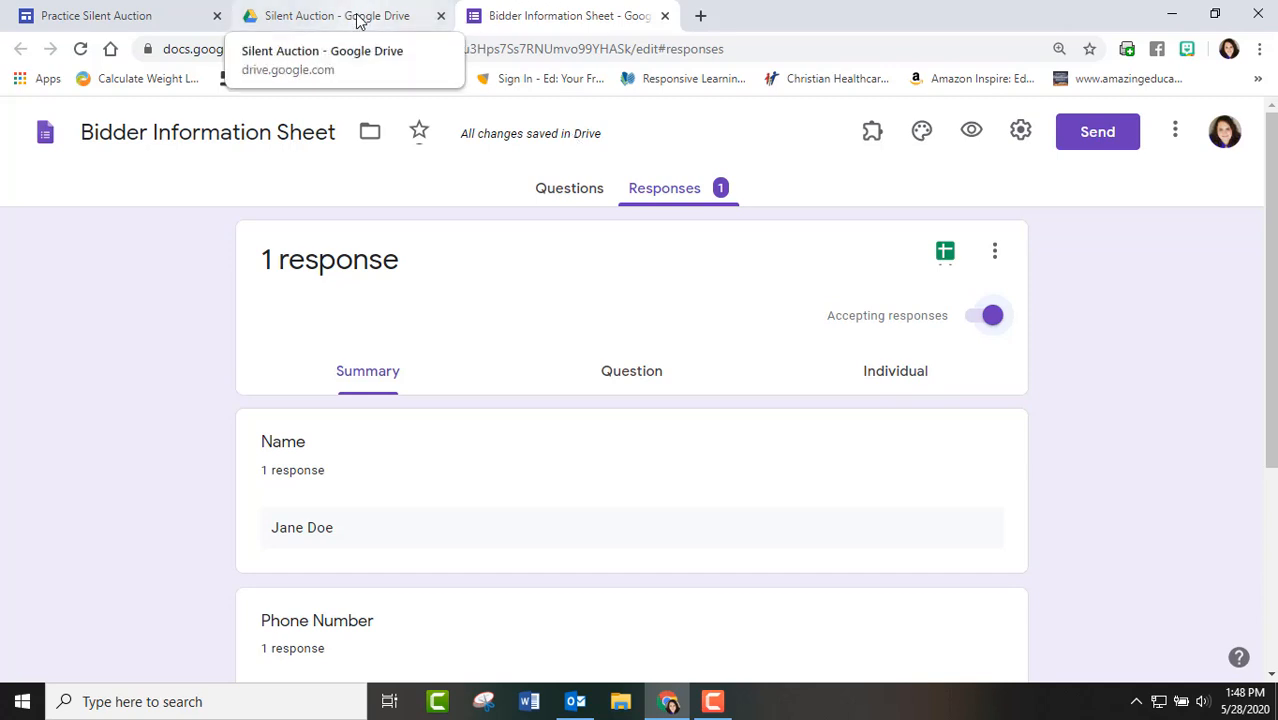
Step: Reopen the Bidder Information Sheet form from the Silent Auction folder
{"action": "left_click", "coordinate": [336, 16]}
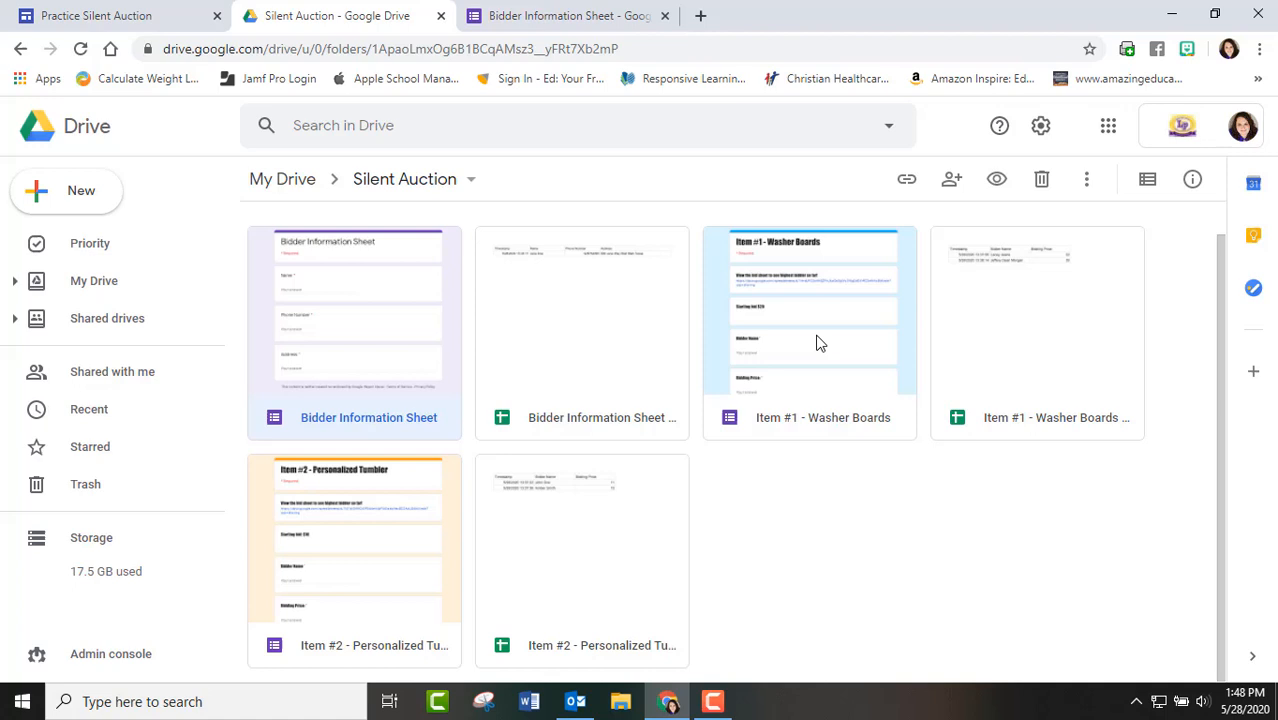
{"action": "mouse_move", "coordinate": [630, 384]}
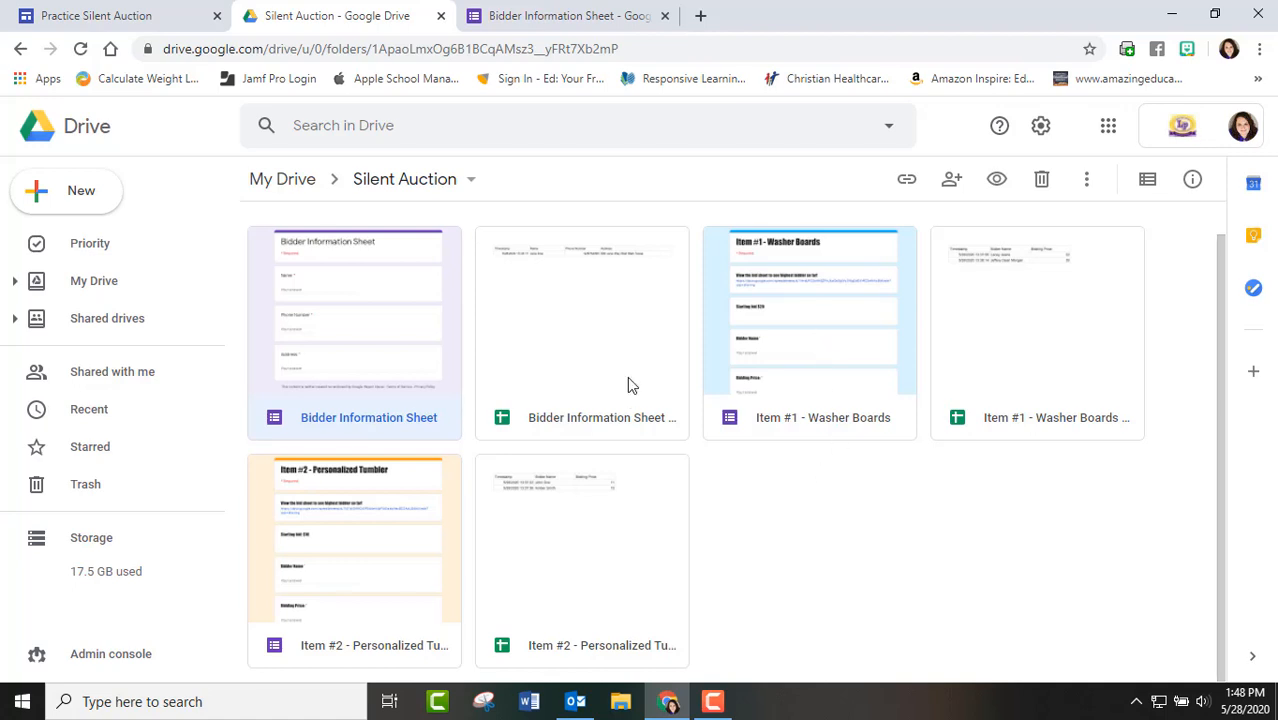
{"action": "mouse_move", "coordinate": [416, 320]}
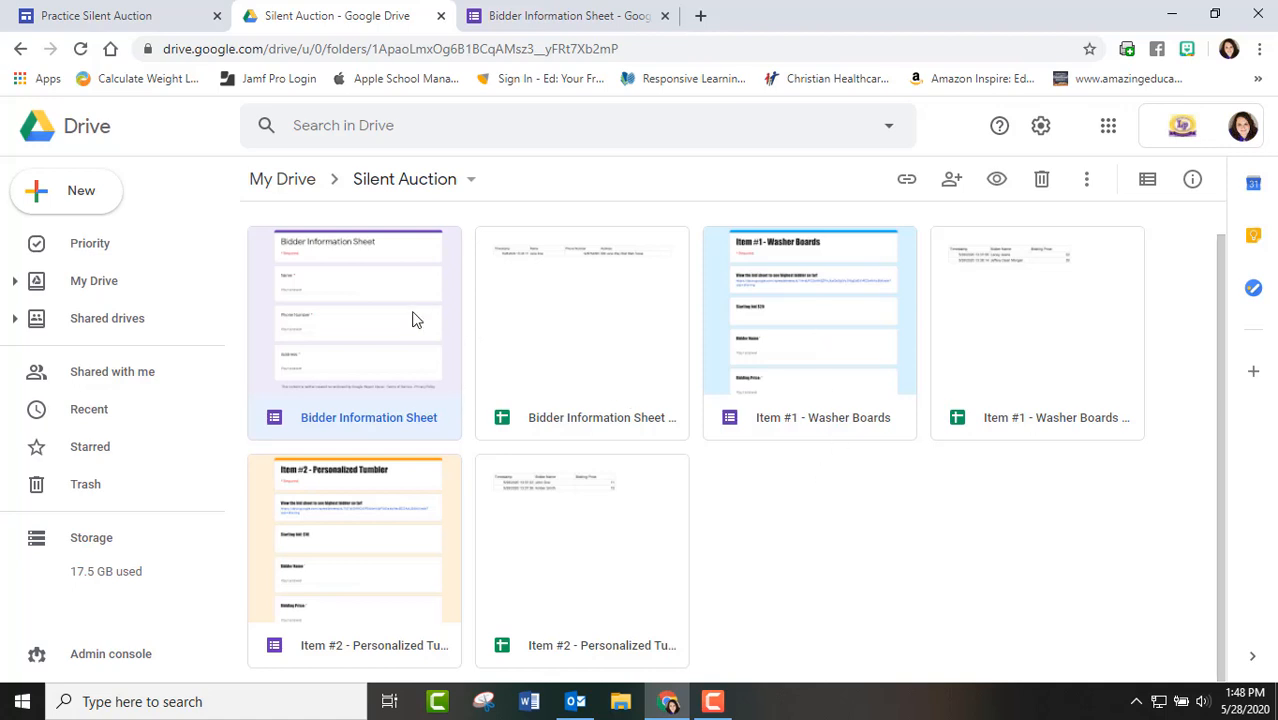
{"action": "double_click", "coordinate": [356, 330]}
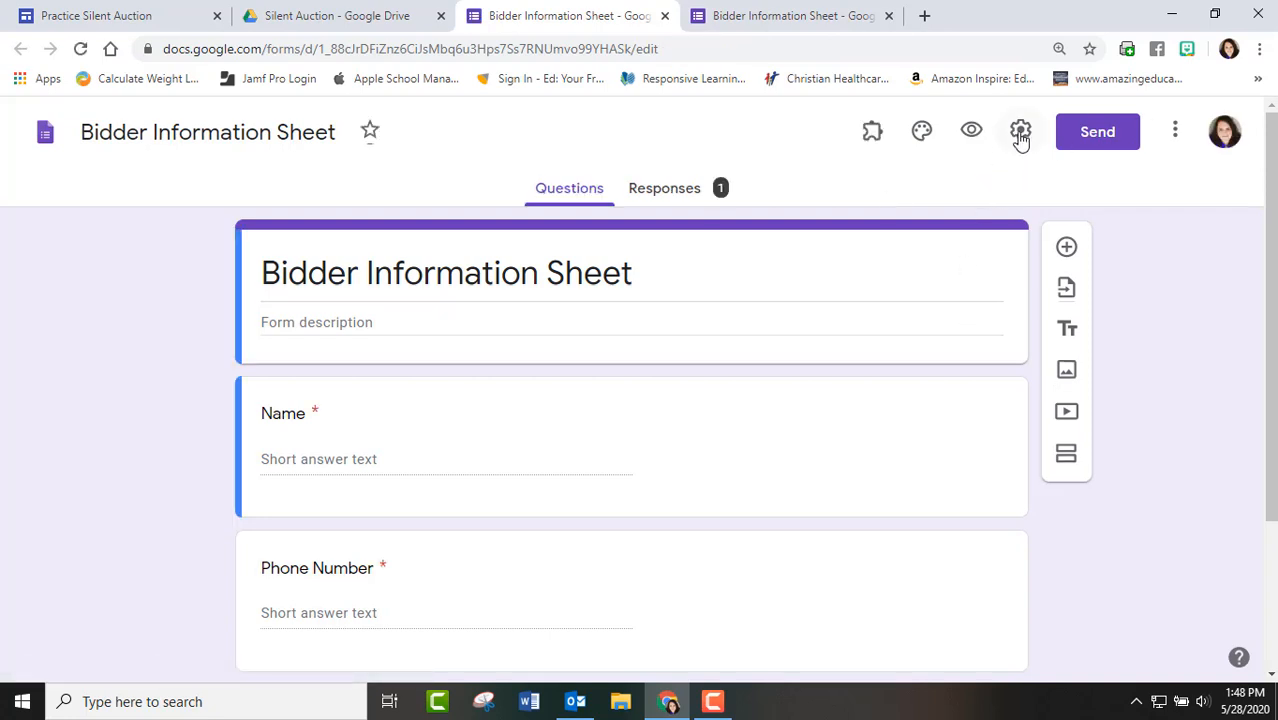
Step: Review the form's settings and its Send link option, then return to the auction site page
{"action": "left_click", "coordinate": [1020, 132]}
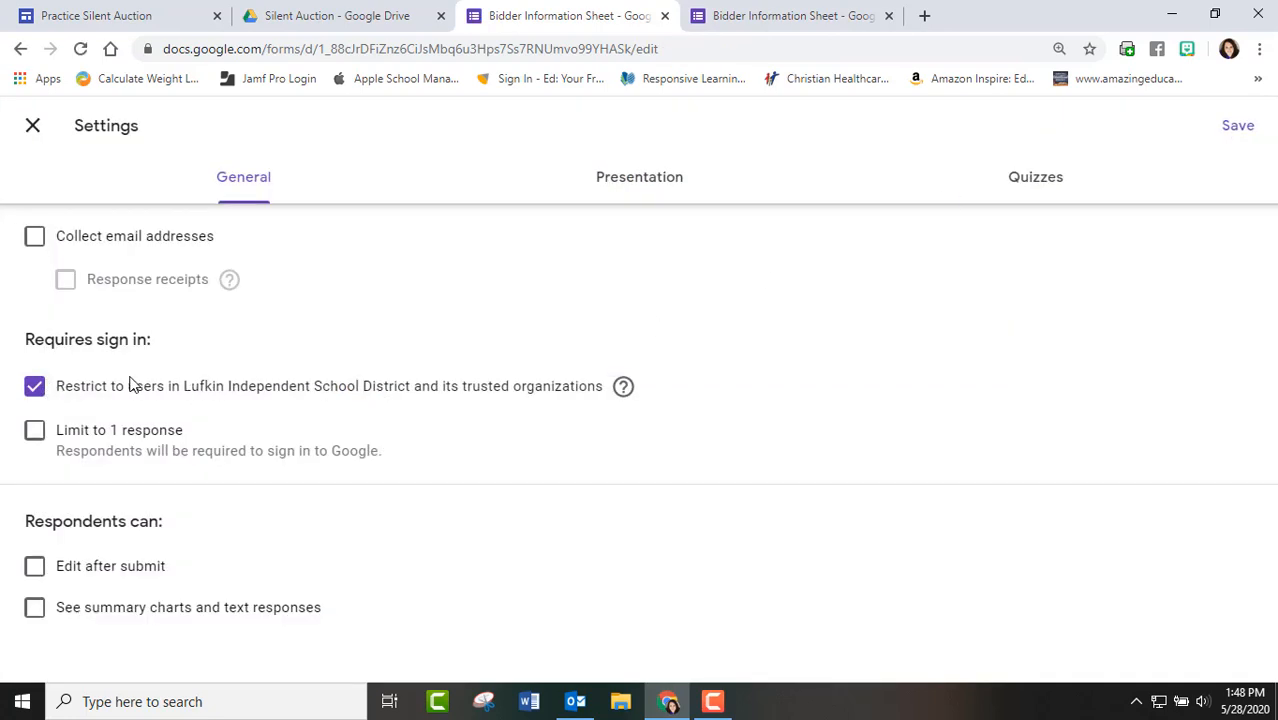
{"action": "left_click", "coordinate": [34, 386]}
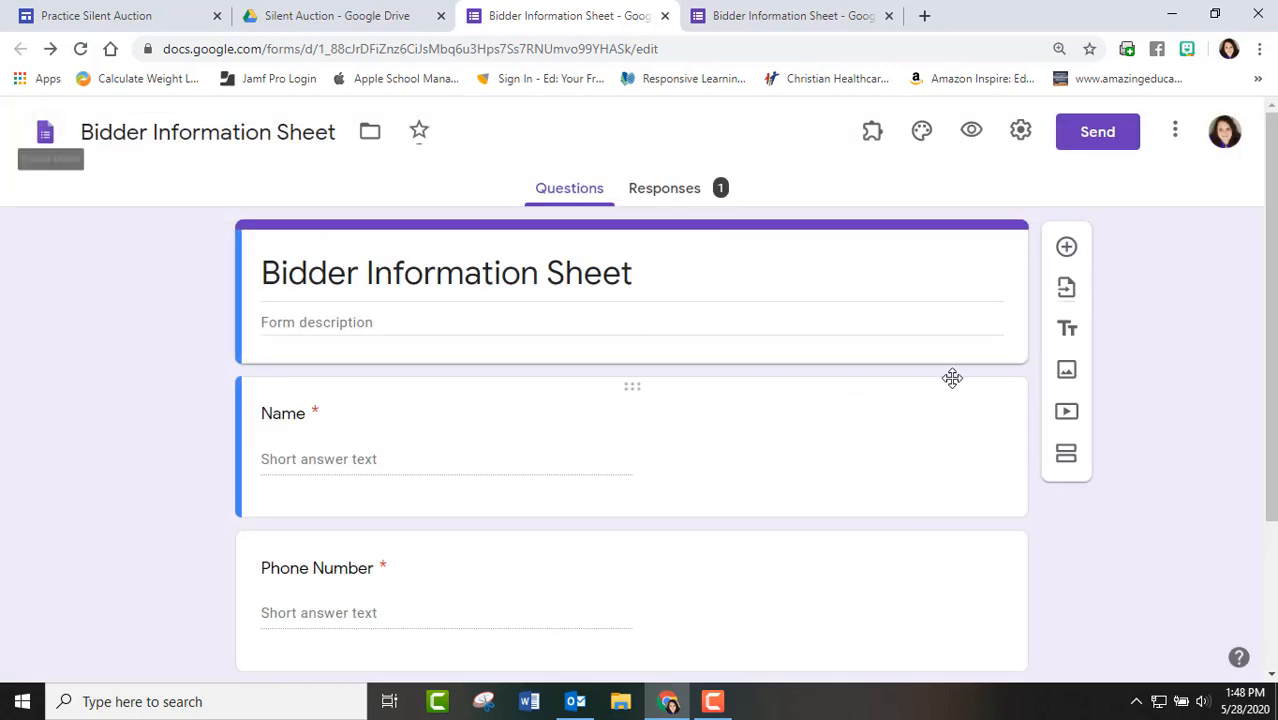
{"action": "left_click", "coordinate": [1096, 132]}
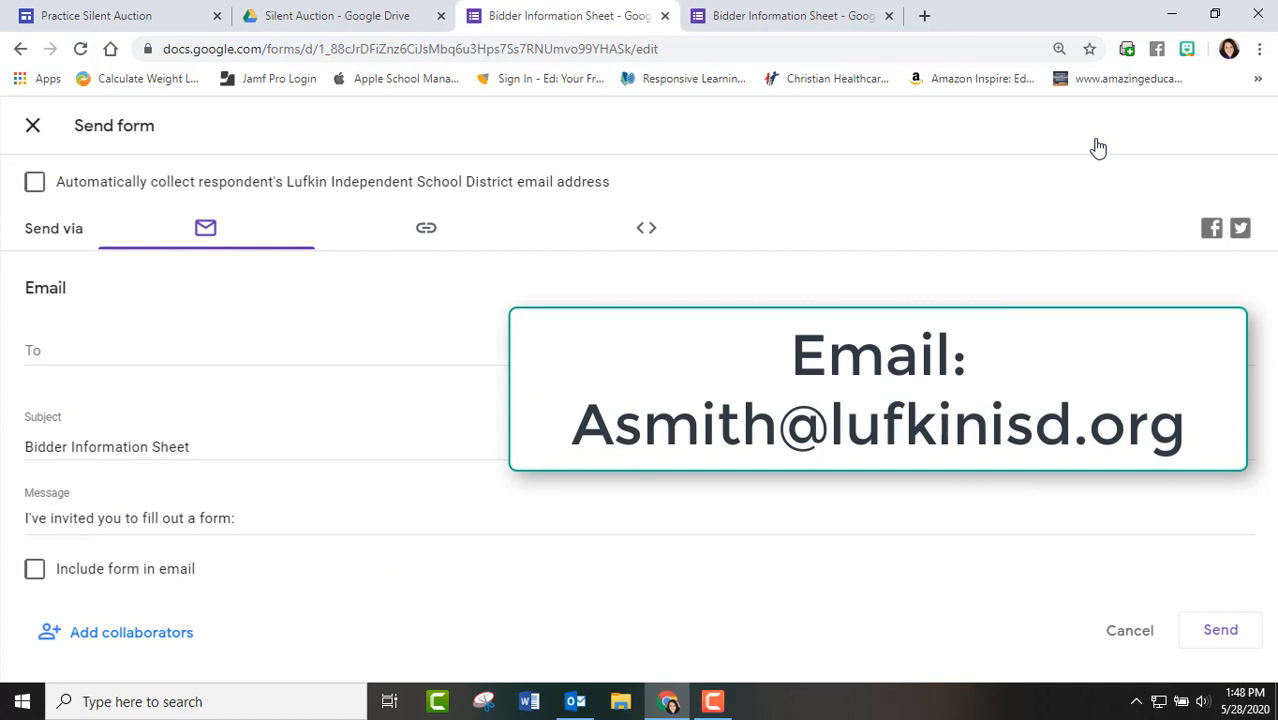
{"action": "left_click", "coordinate": [426, 228]}
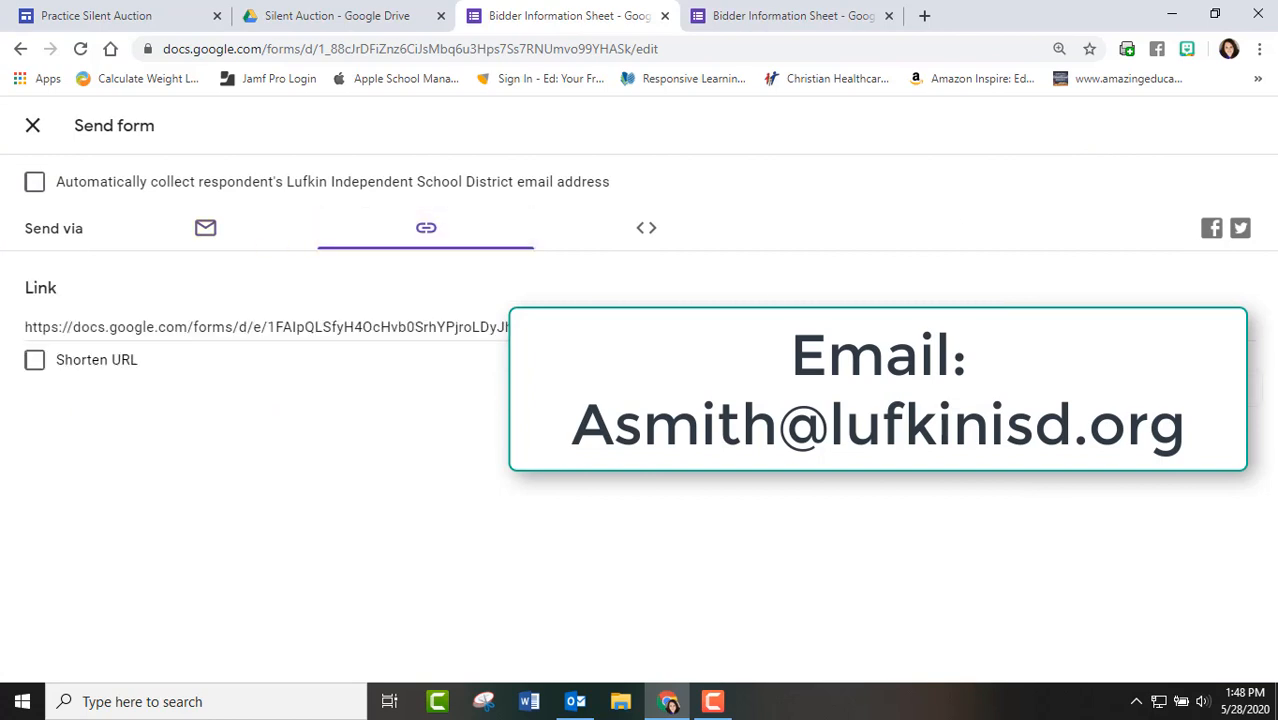
{"action": "left_click", "coordinate": [96, 16]}
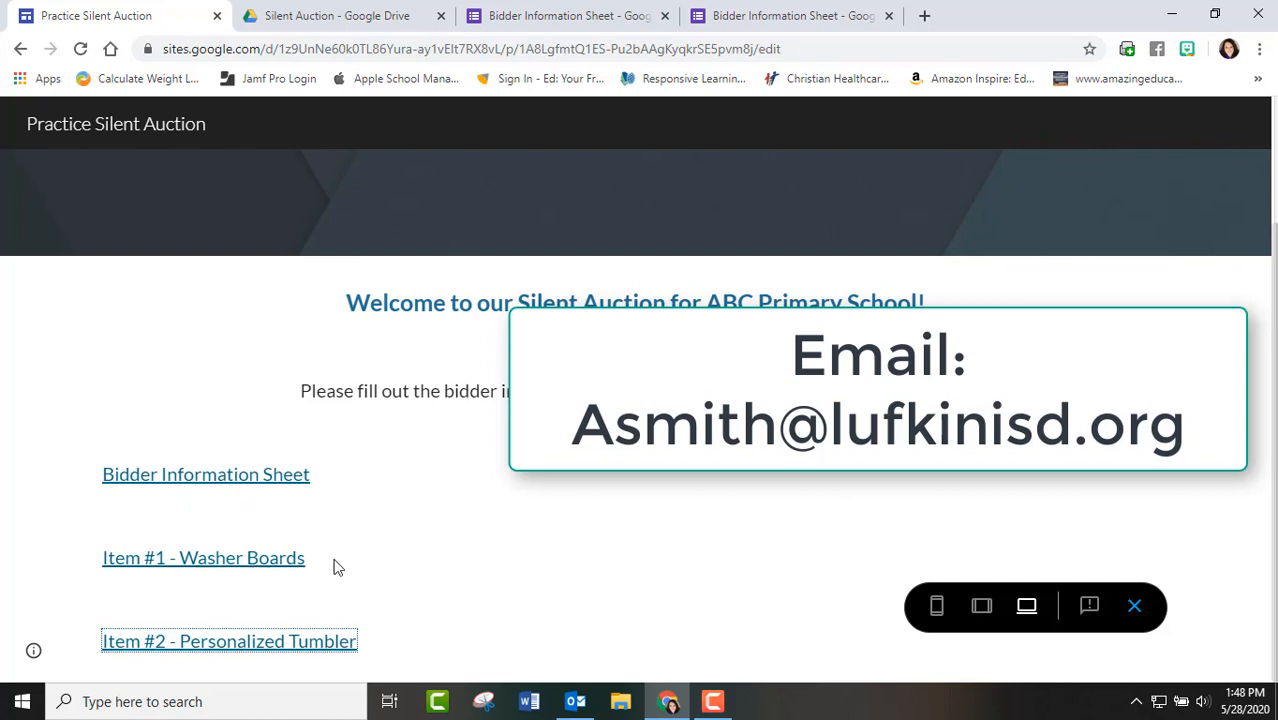
{"action": "mouse_move", "coordinate": [614, 472]}
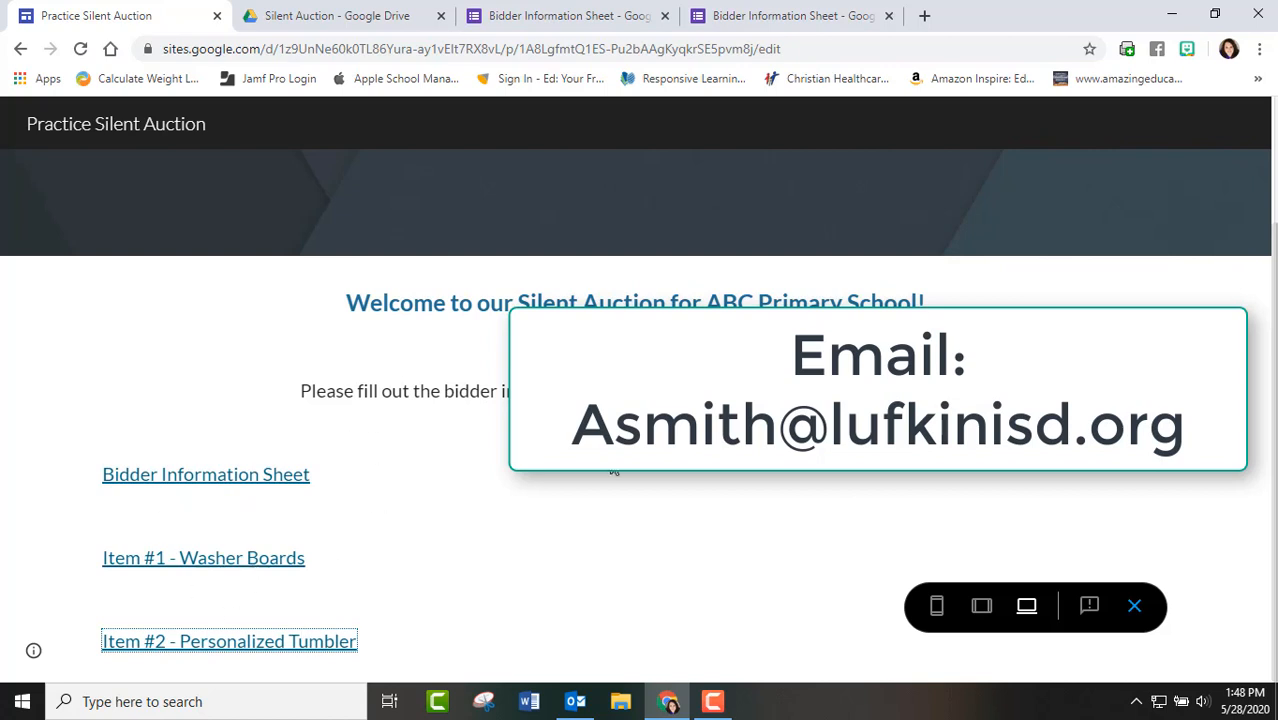